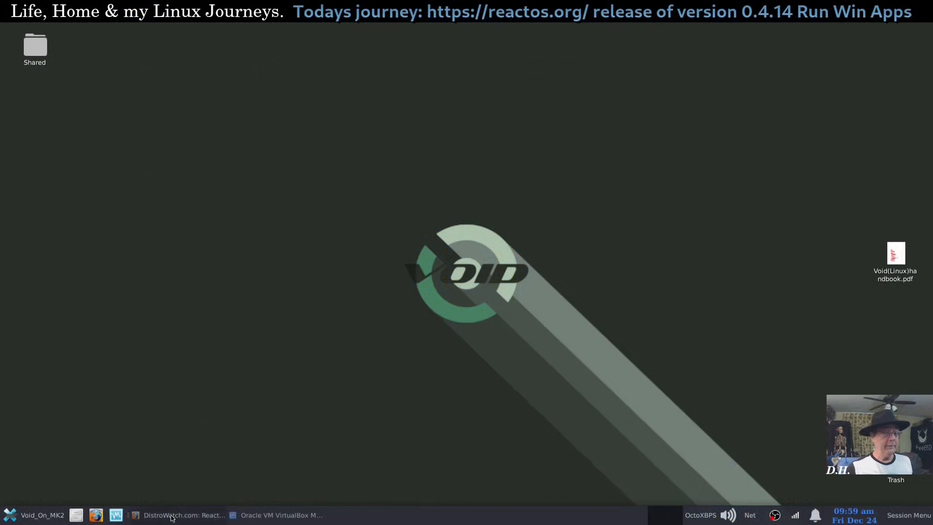
# Step: Restore the Firefox window showing the DistroWatch ReactOS page from the taskbar
pyautogui.click(184, 515)
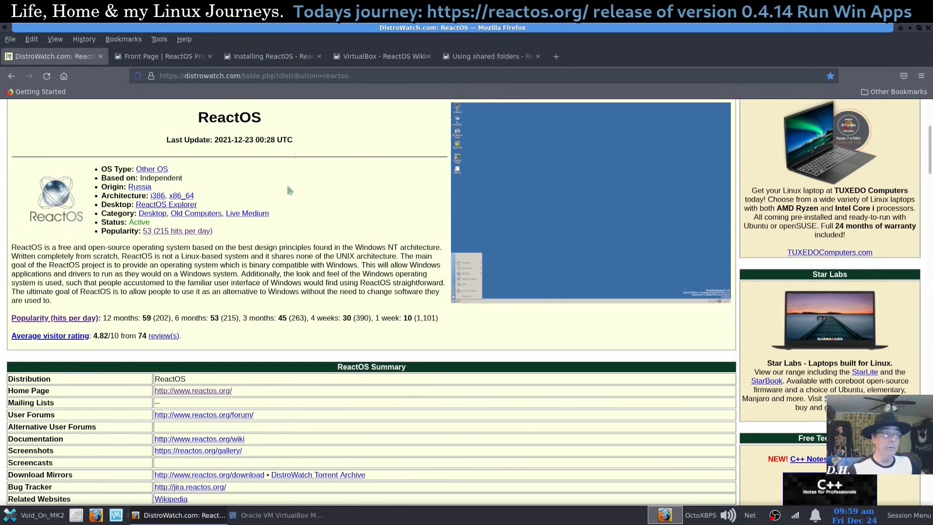
pyautogui.moveTo(315, 202)
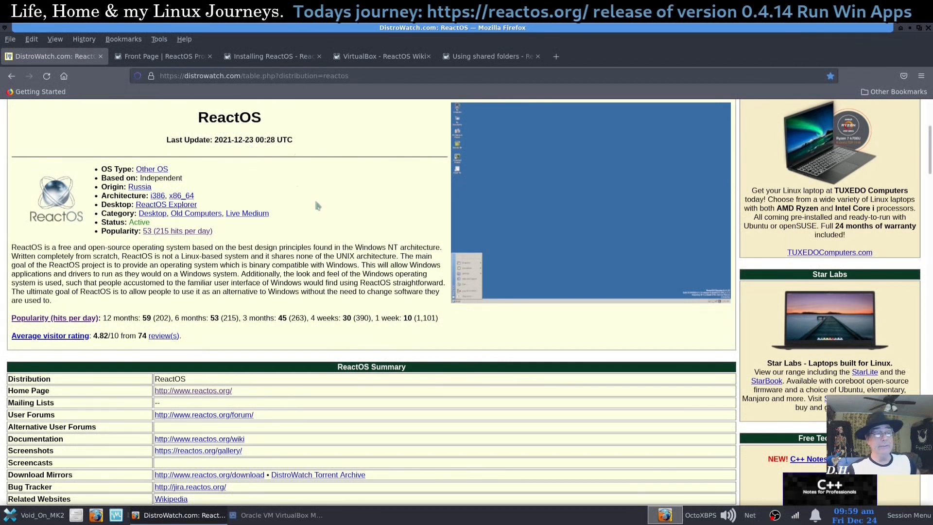
pyautogui.moveTo(319, 206)
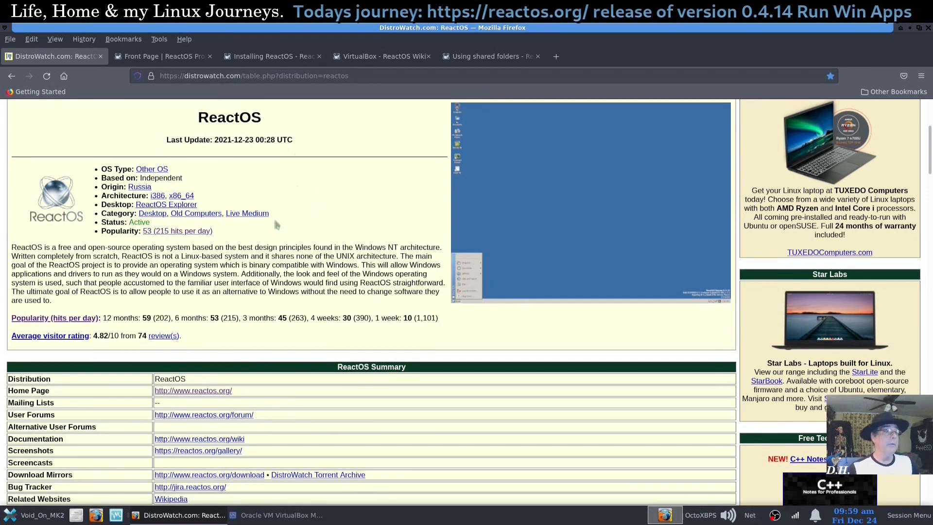
pyautogui.moveTo(212, 179)
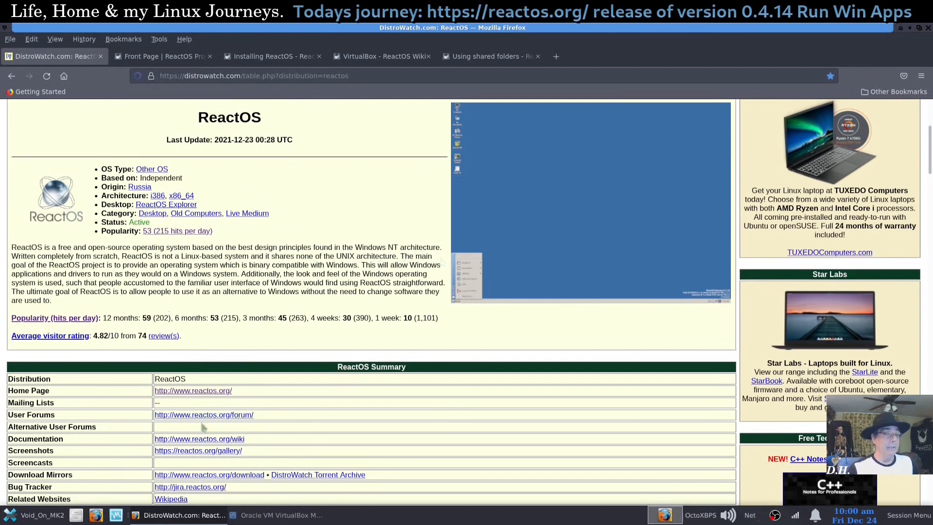
# Step: From the ReactOS site, download the 0.4.14 Boot CD, declining the donation so SourceForge loads
pyautogui.click(161, 56)
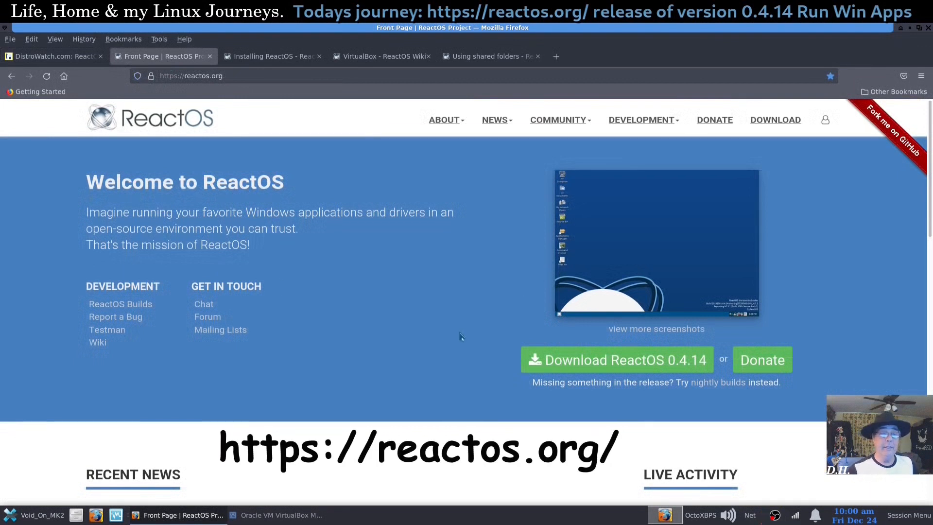
pyautogui.moveTo(763, 360)
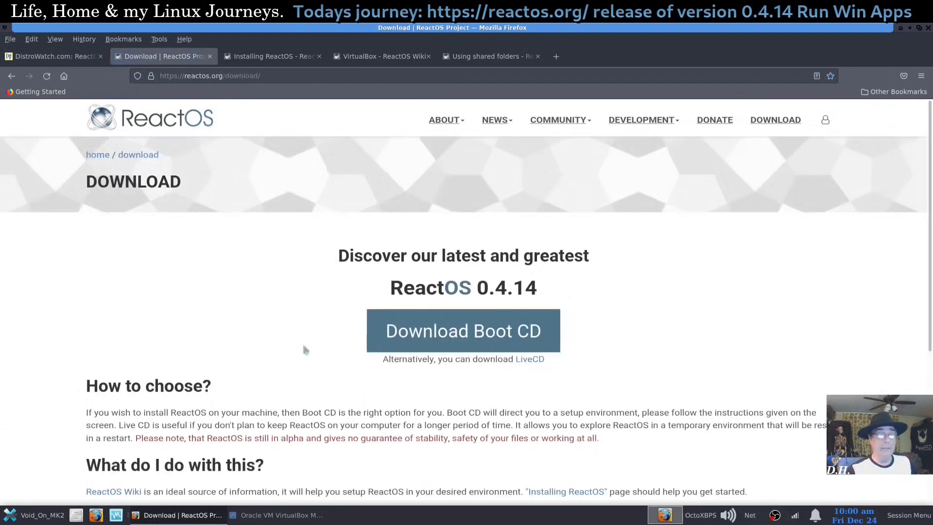
pyautogui.scroll(-3)
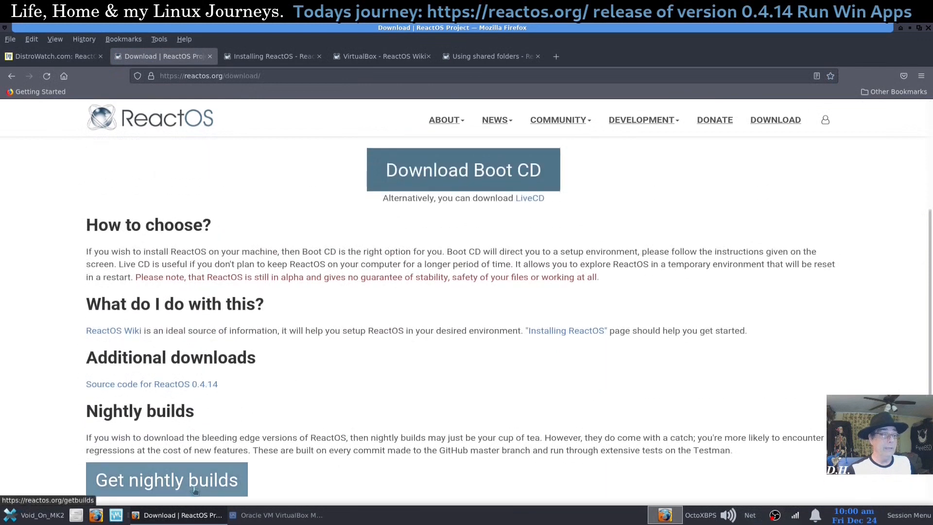
pyautogui.scroll(3)
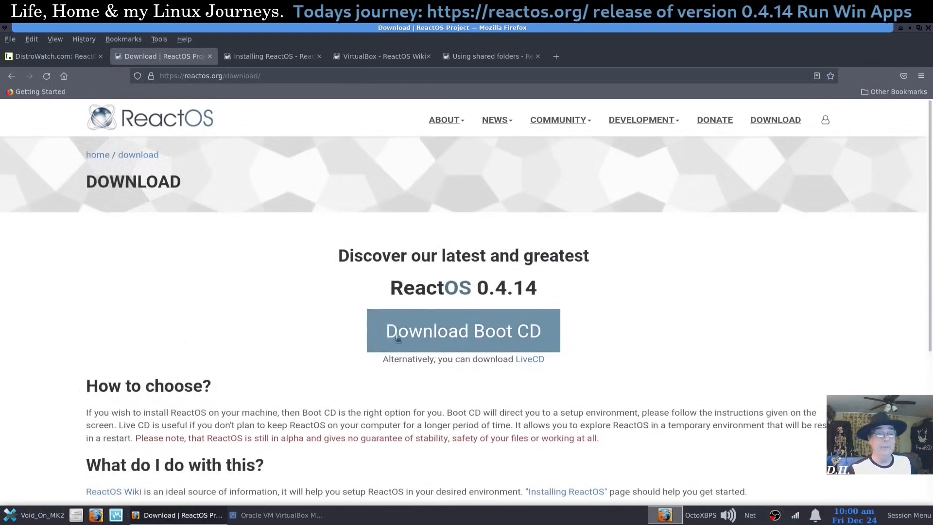
pyautogui.click(463, 331)
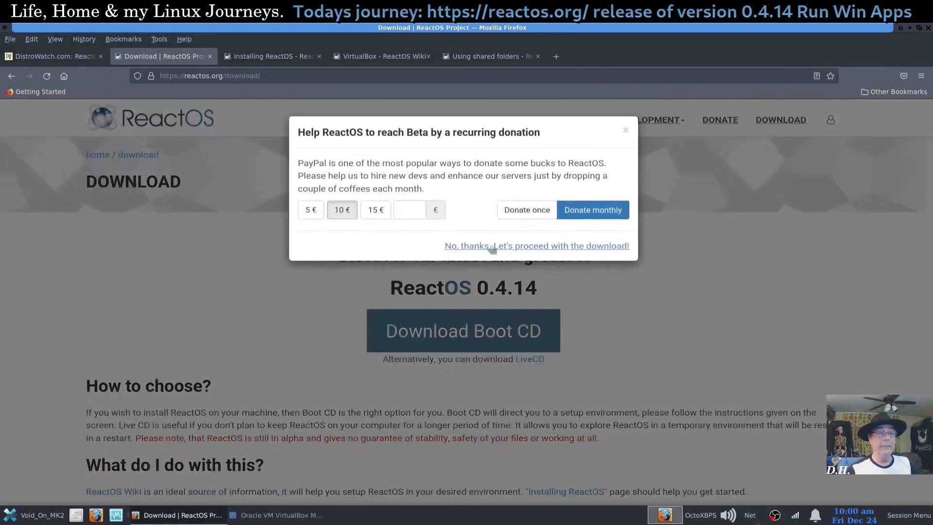
pyautogui.moveTo(600, 238)
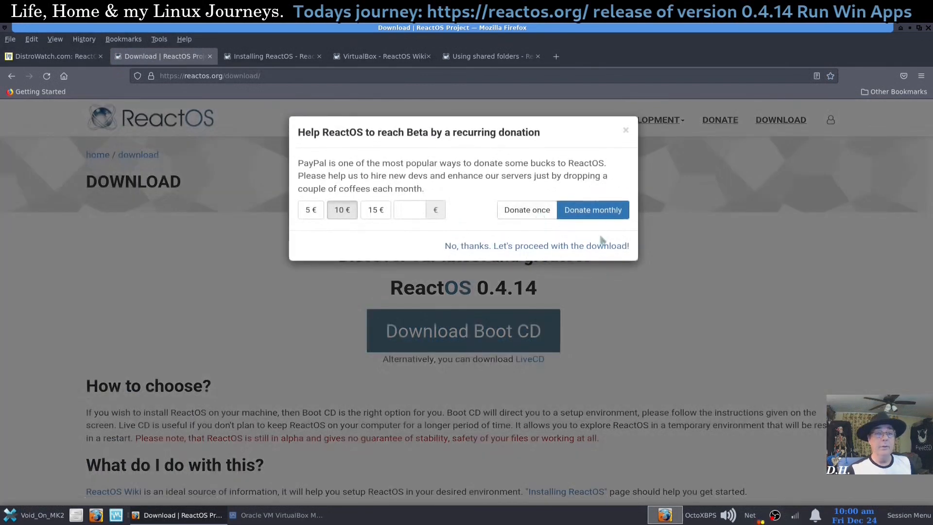
pyautogui.click(536, 245)
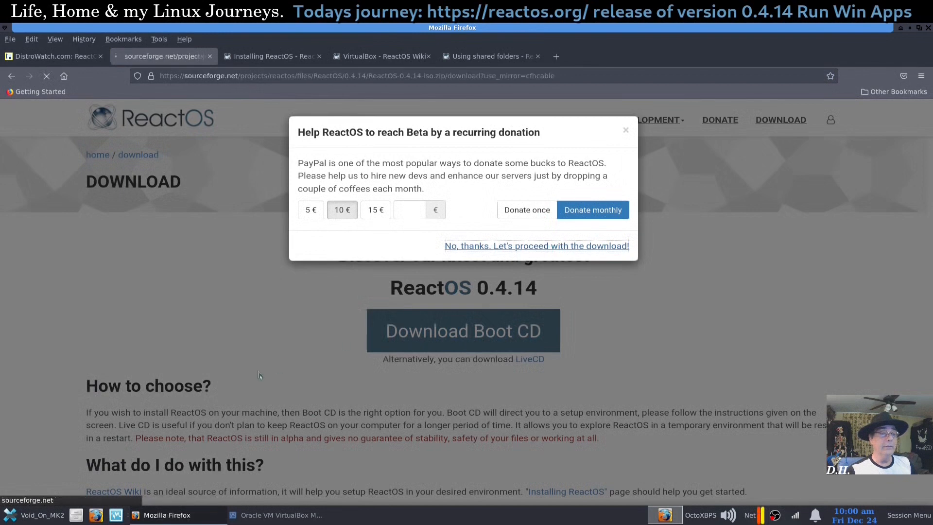
pyautogui.click(537, 244)
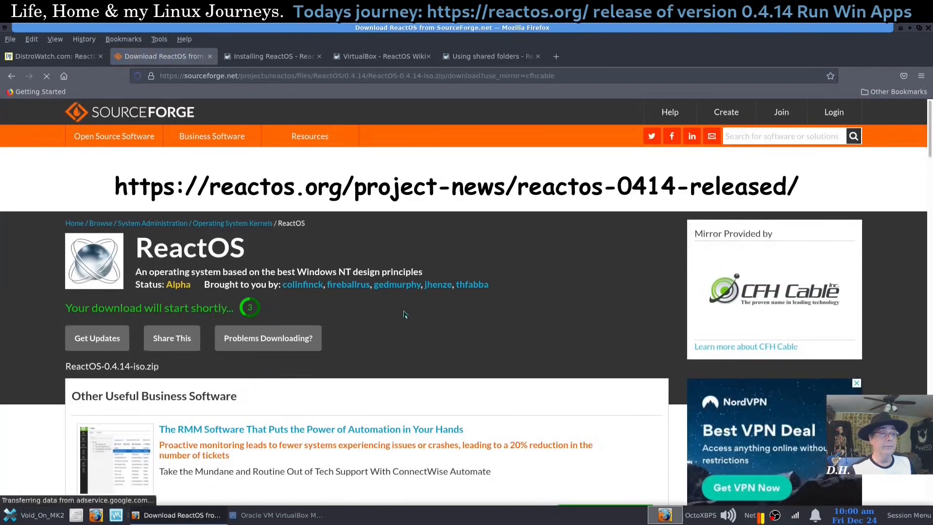
pyautogui.moveTo(398, 333)
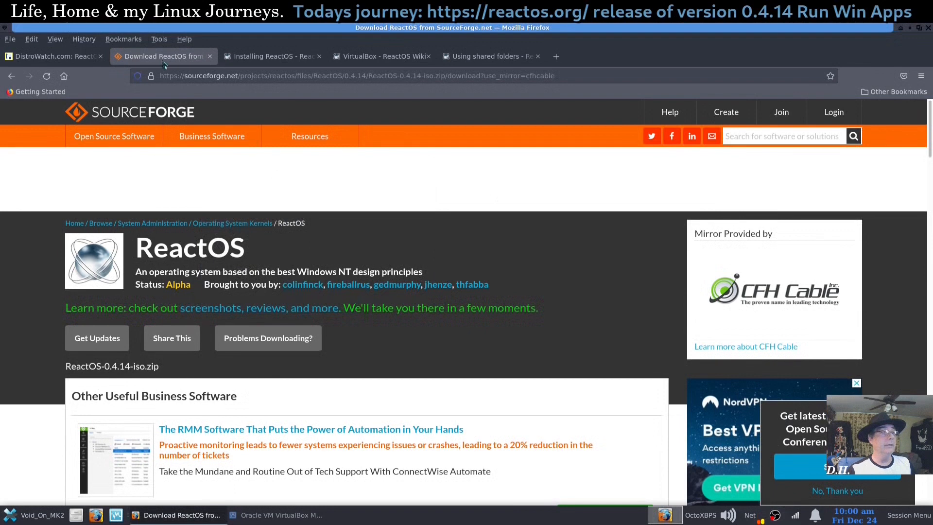
# Step: Close the SourceForge page and reopen the ReactOS home page from DistroWatch in a new tab
pyautogui.click(158, 57)
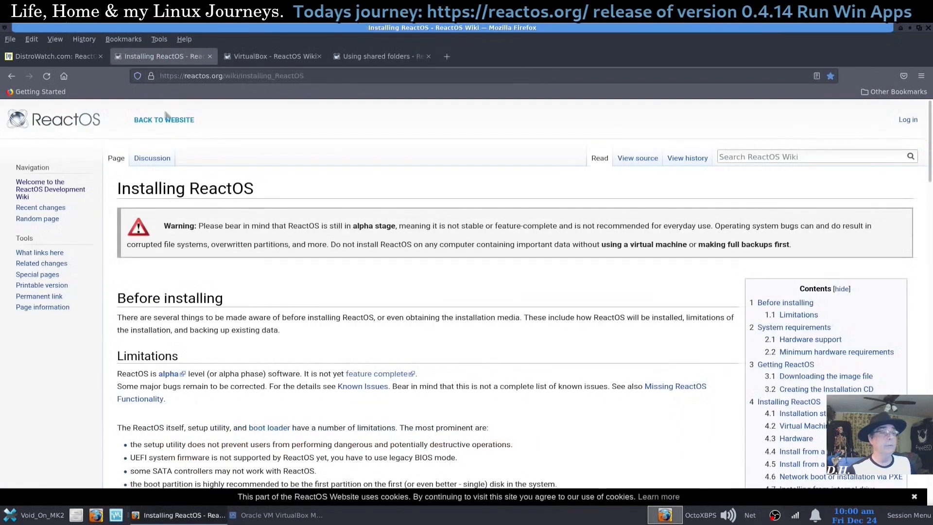
pyautogui.click(52, 56)
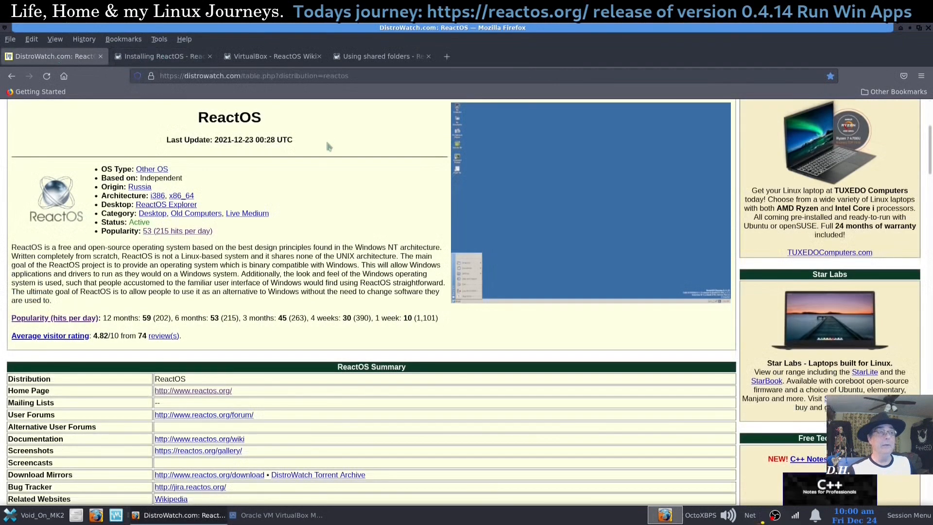
pyautogui.moveTo(268, 226)
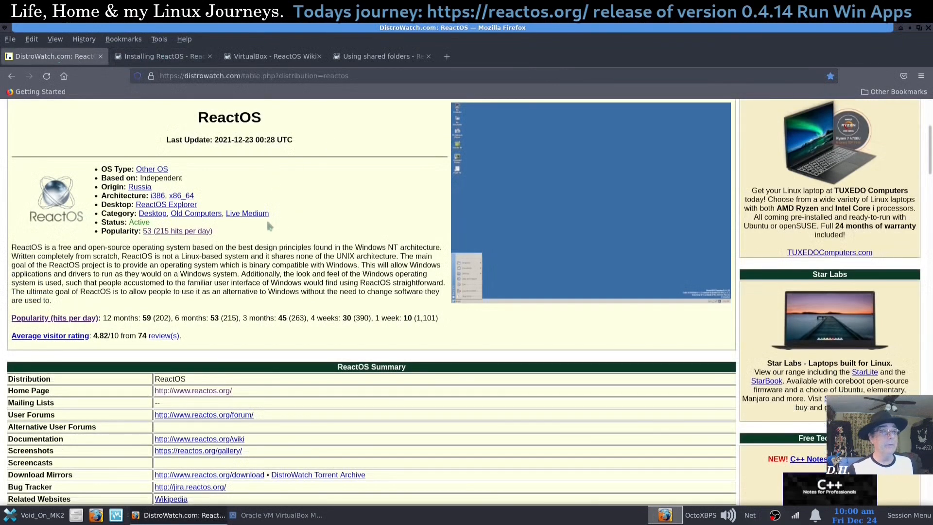
pyautogui.rightClick(192, 391)
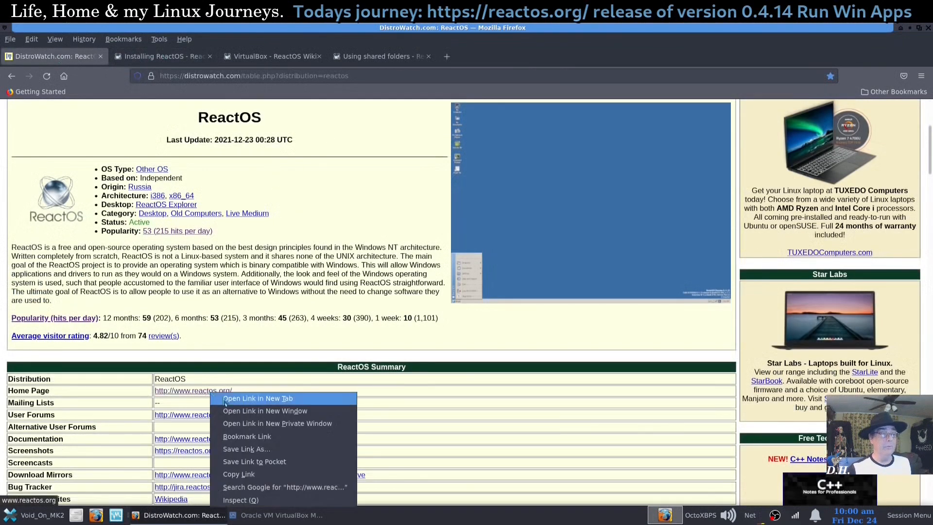
pyautogui.click(258, 398)
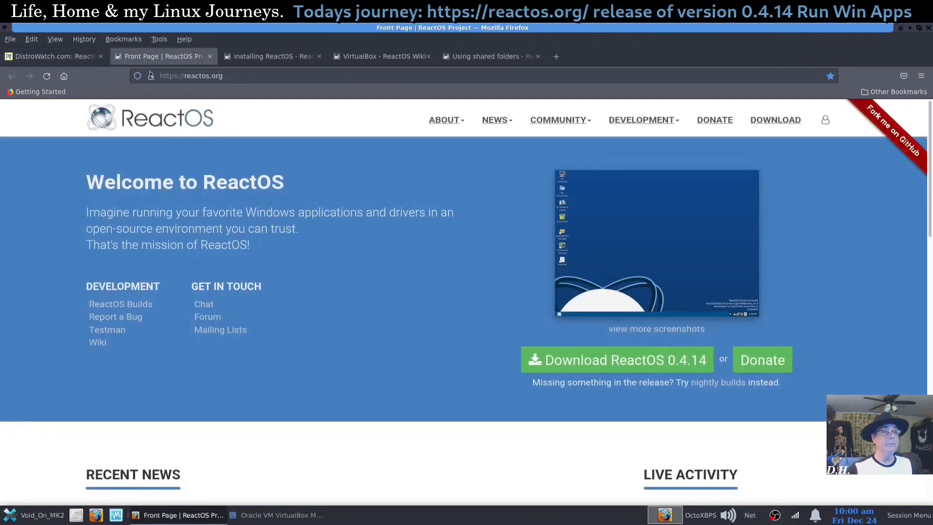
pyautogui.scroll(-3)
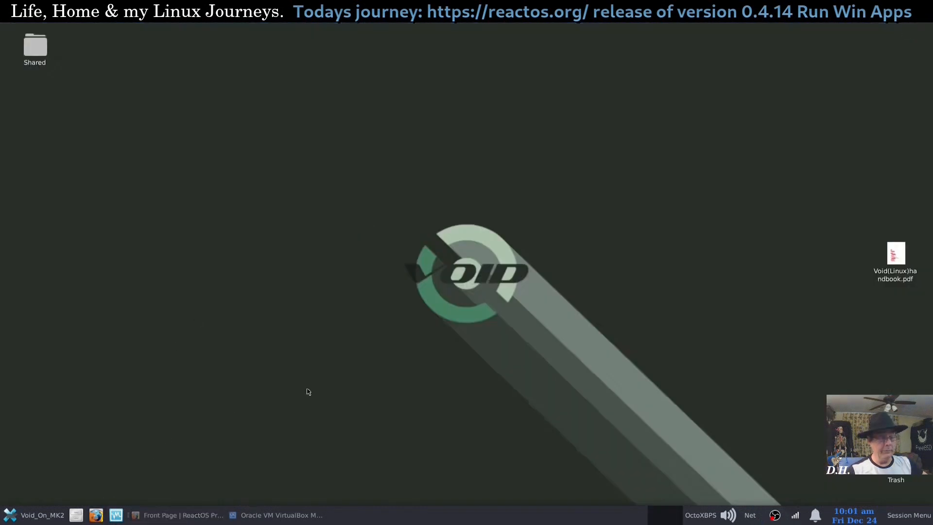
pyautogui.moveTo(355, 385)
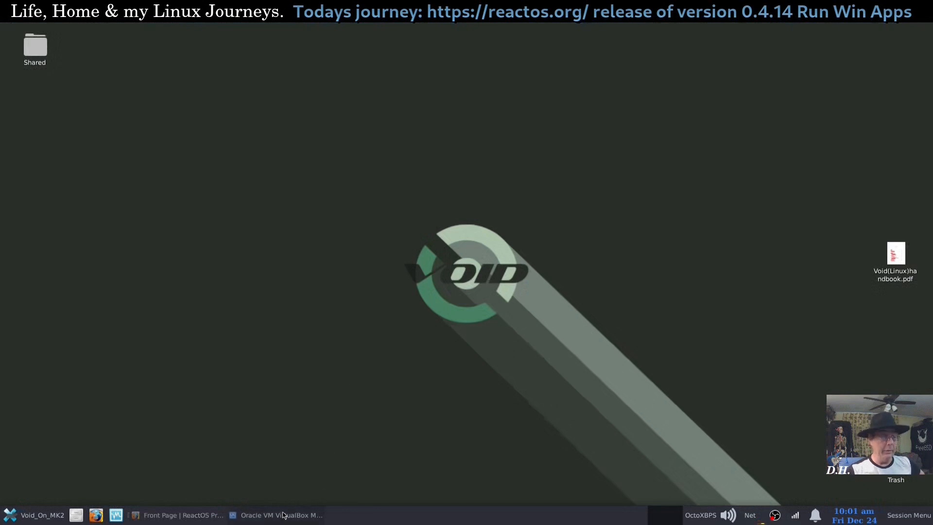
# Step: Glance at VirtualBox Manager, then read through the wiki's Installing ReactOS article sections
pyautogui.click(275, 515)
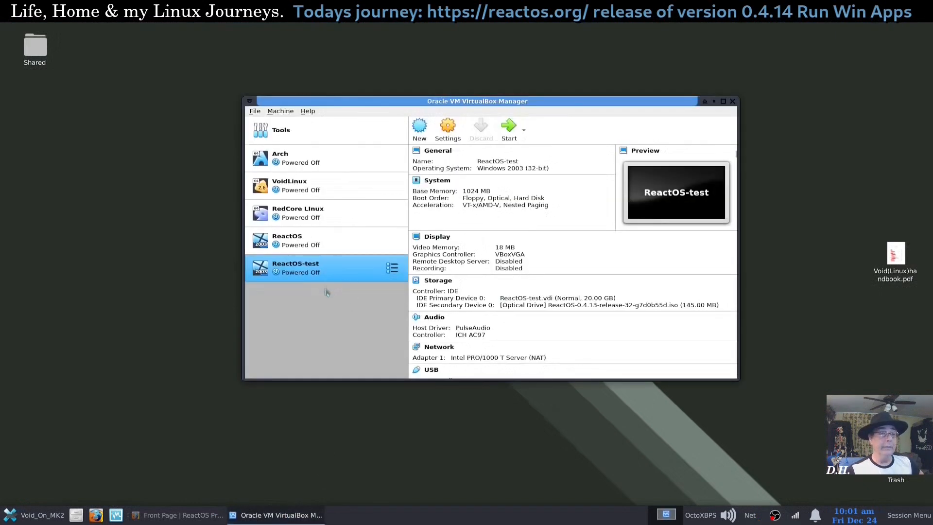
pyautogui.moveTo(375, 342)
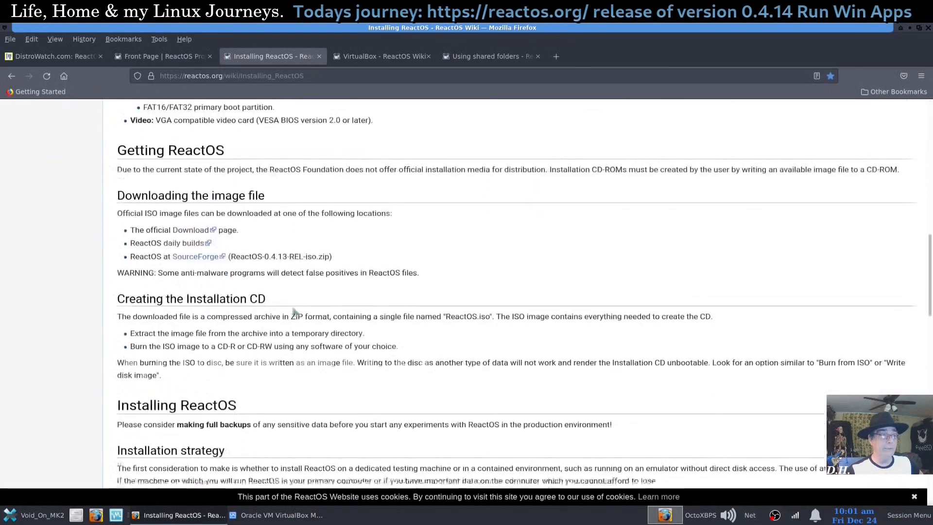
pyautogui.scroll(-3)
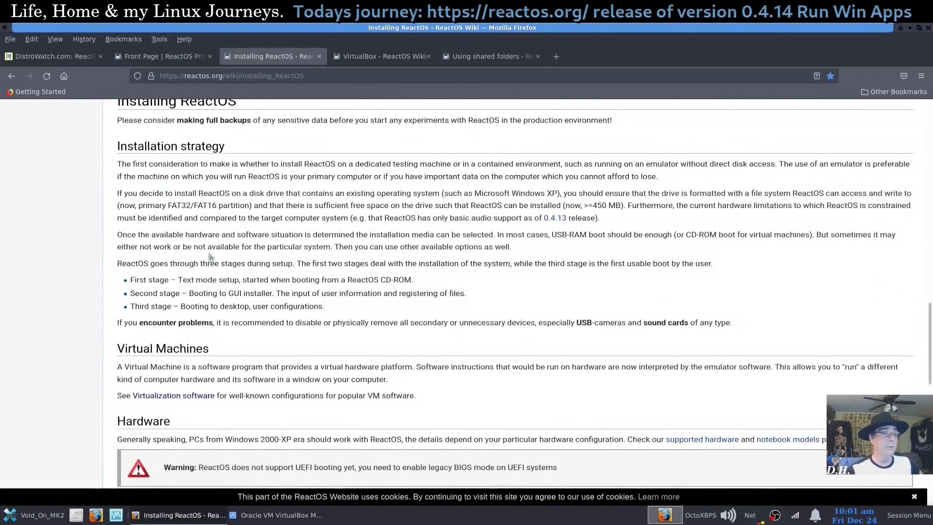
pyautogui.scroll(-3)
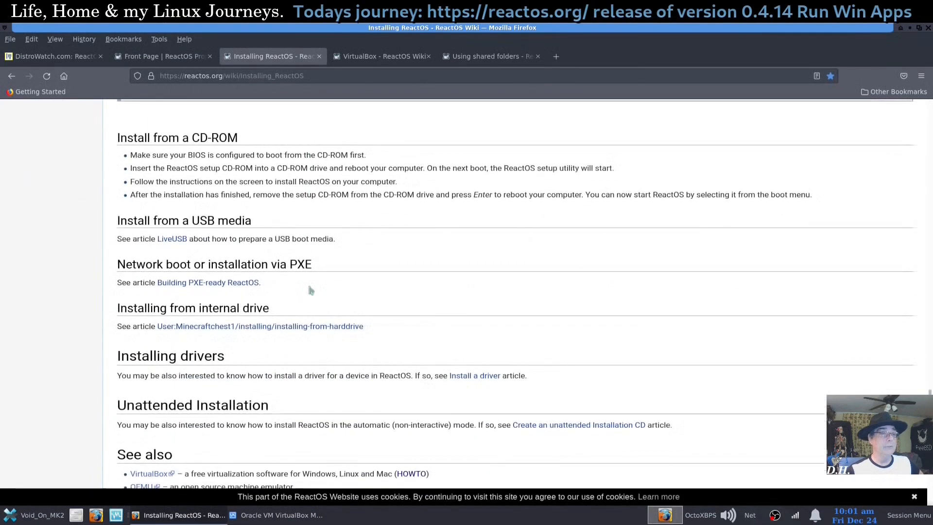
pyautogui.scroll(3)
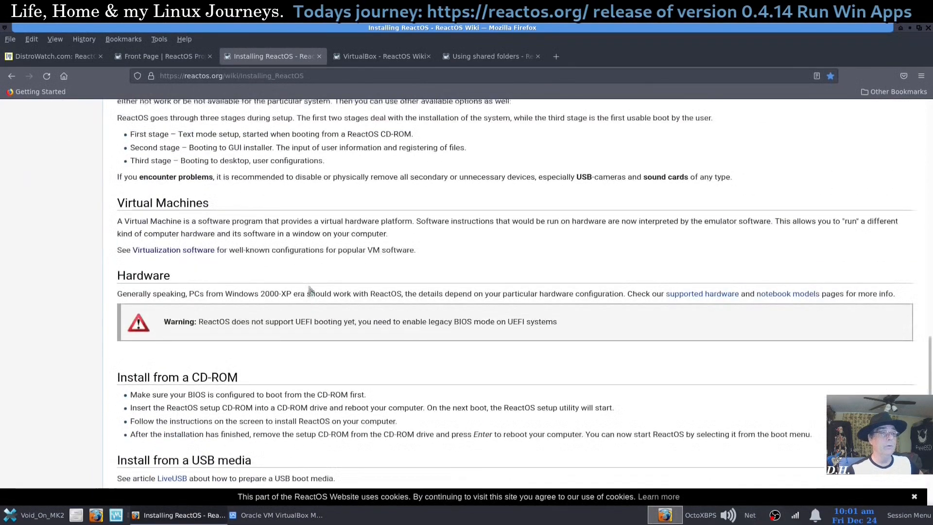
pyautogui.scroll(3)
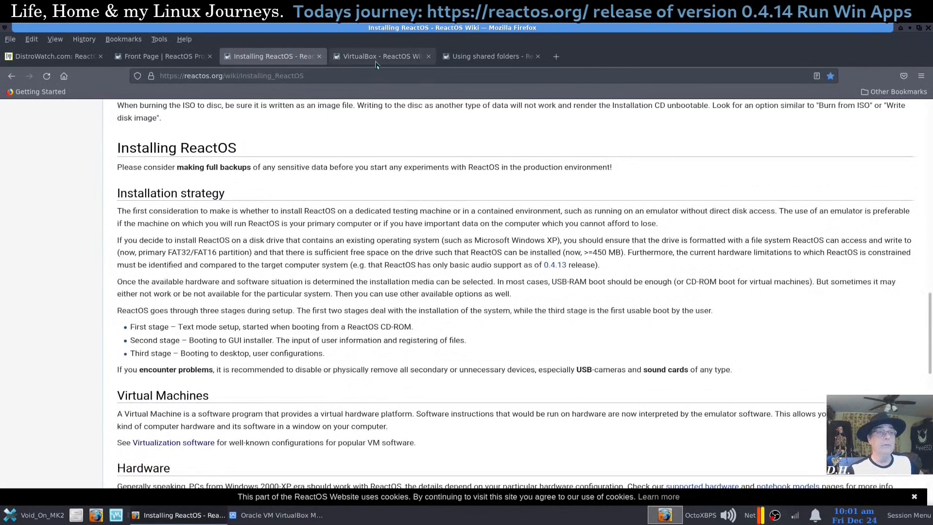
# Step: Read the wiki VirtualBox article's Live CD steps, then raise VirtualBox Manager in front
pyautogui.click(381, 57)
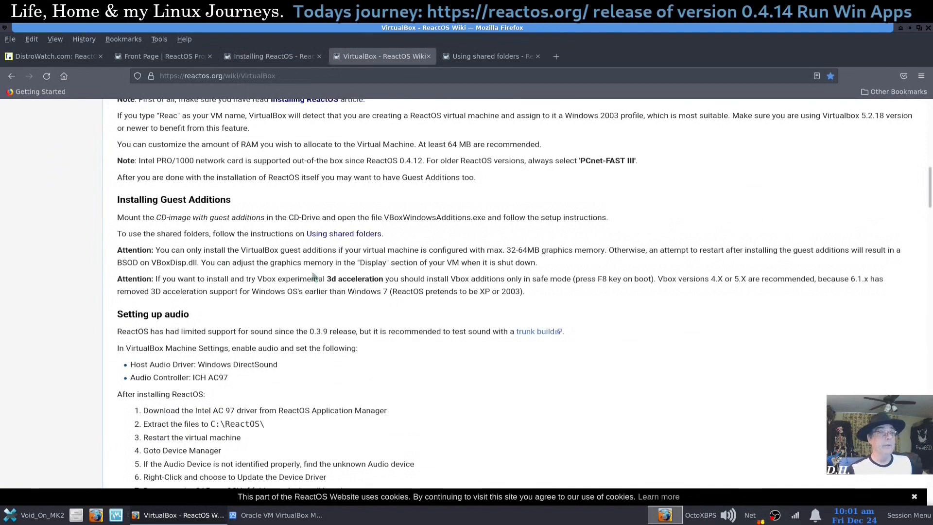
pyautogui.scroll(3)
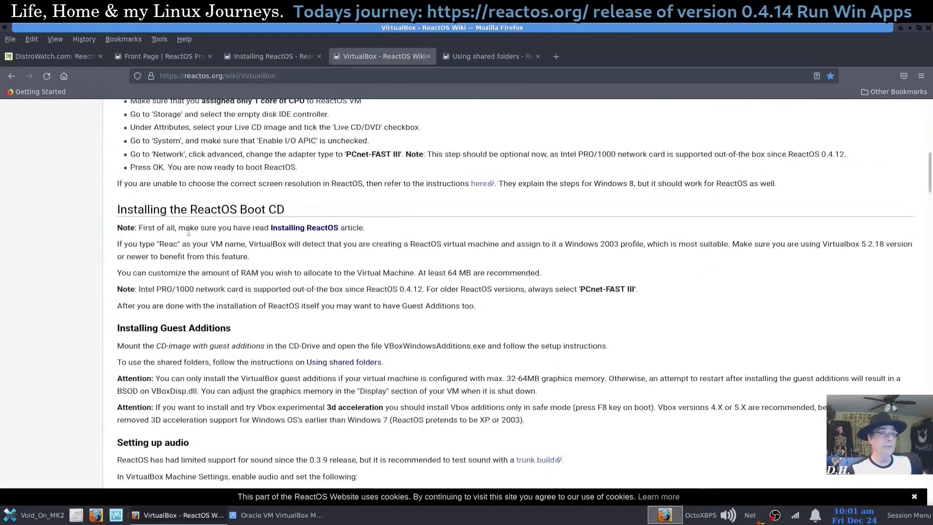
pyautogui.scroll(3)
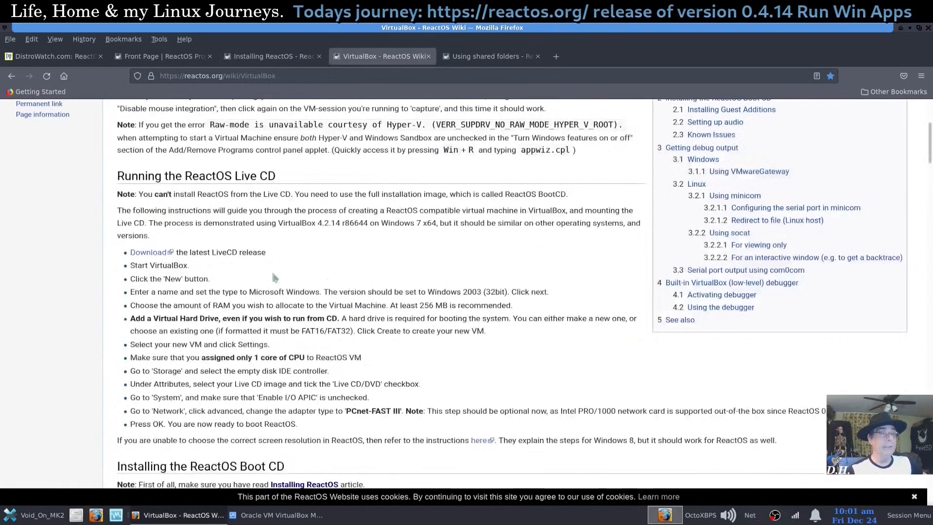
pyautogui.scroll(-3)
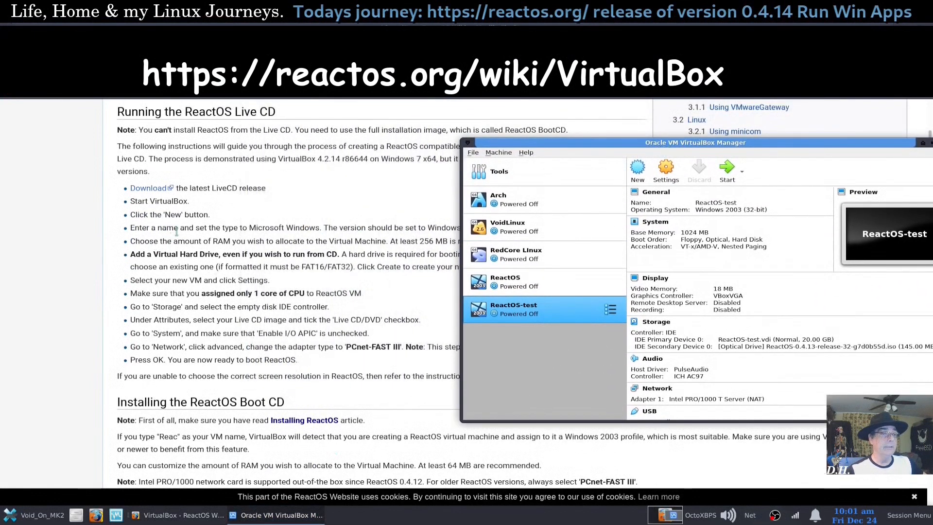
pyautogui.moveTo(393, 288)
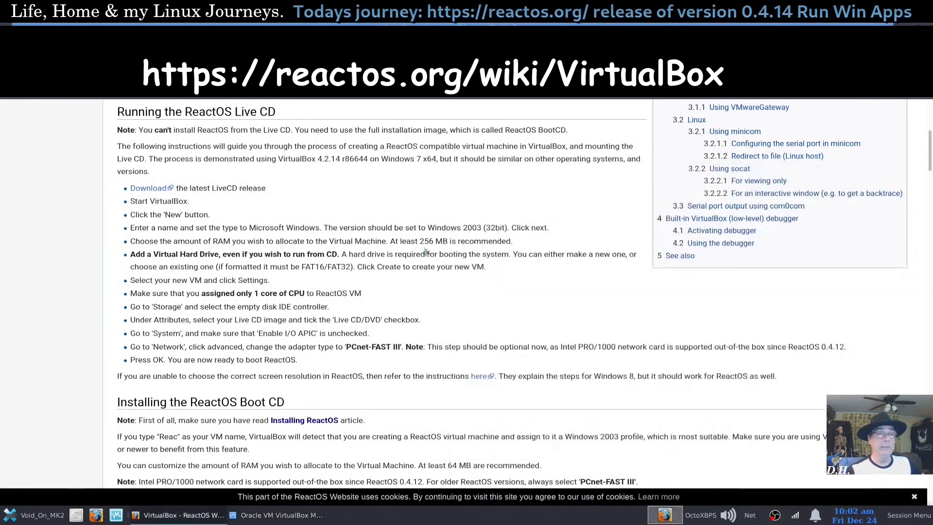
pyautogui.click(277, 515)
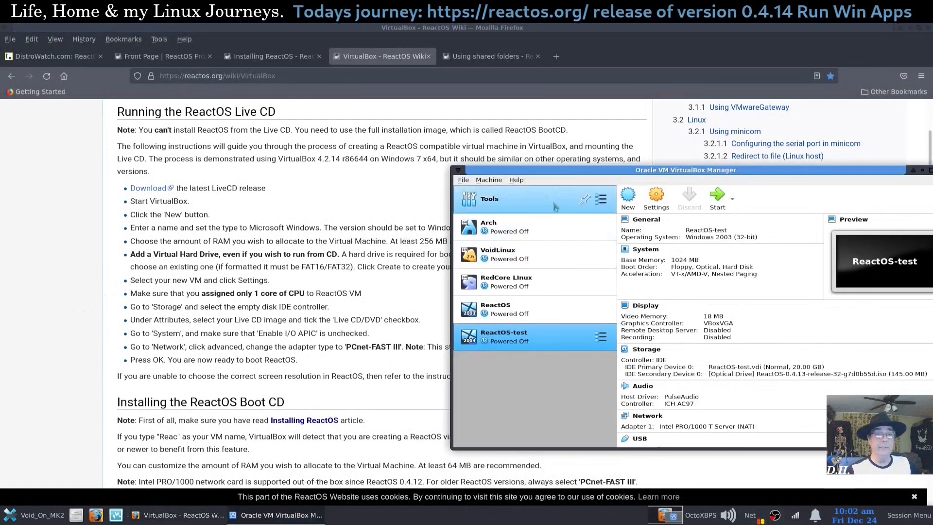
# Step: Review the ReactOS-test VM's General, System, Display and Storage settings
pyautogui.moveTo(685, 169); pyautogui.dragTo(481, 152)
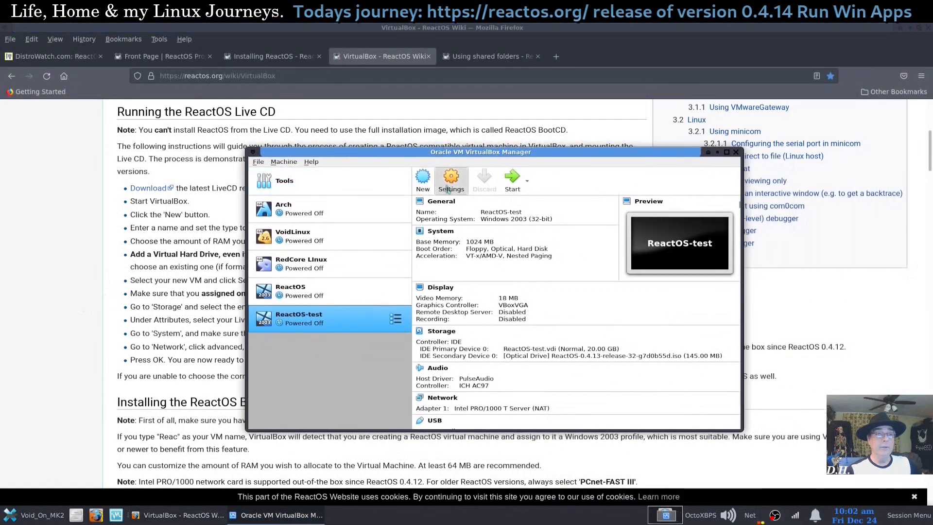
pyautogui.click(450, 181)
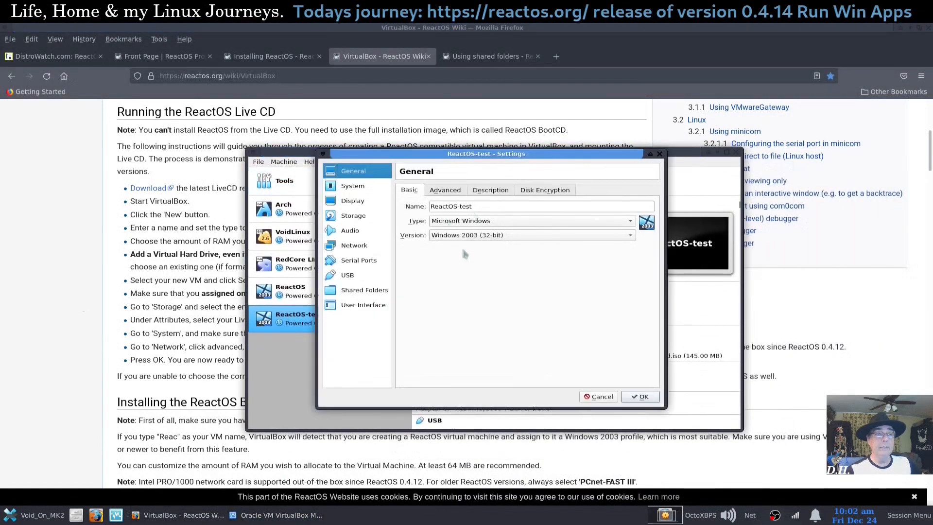
pyautogui.click(352, 184)
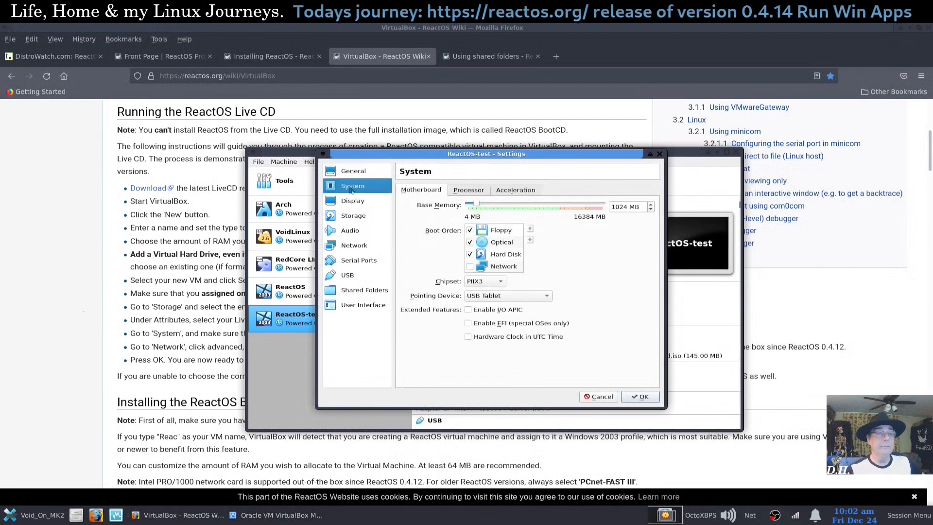
pyautogui.click(353, 171)
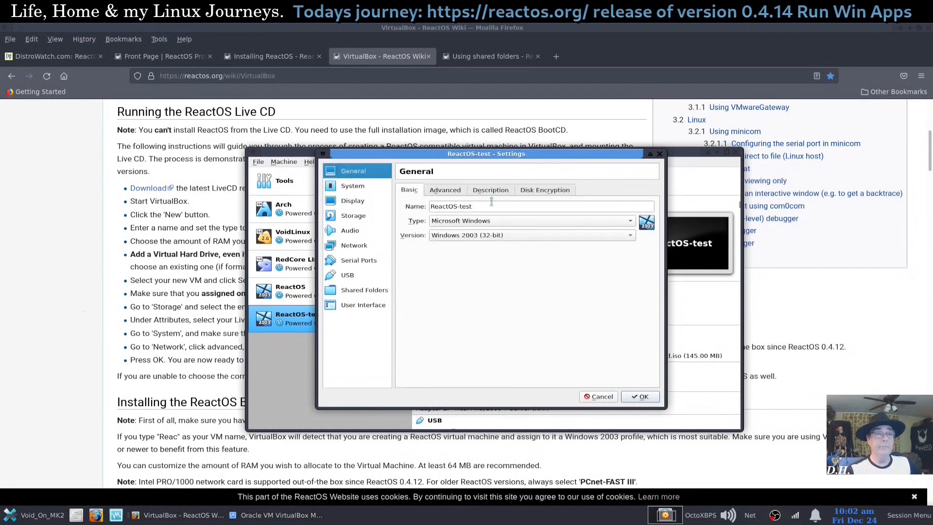
pyautogui.moveTo(483, 256)
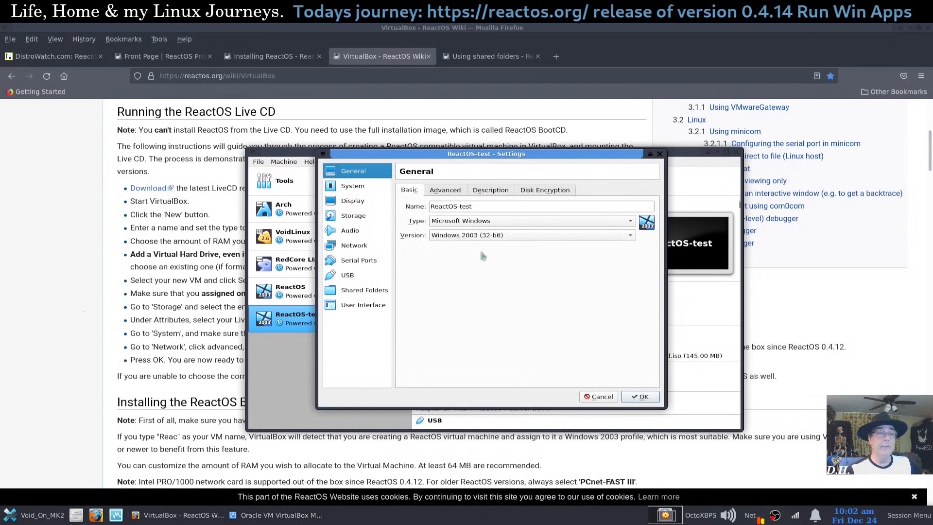
pyautogui.moveTo(472, 256)
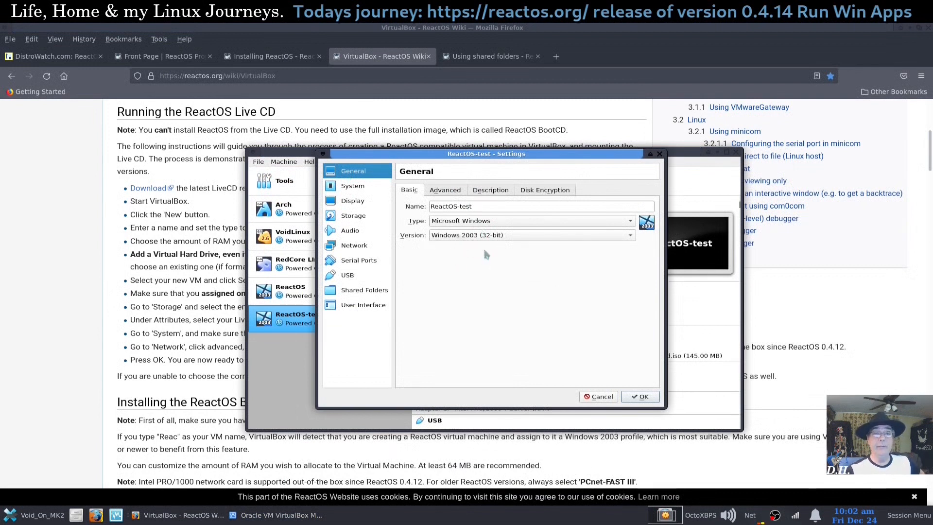
pyautogui.moveTo(352, 200)
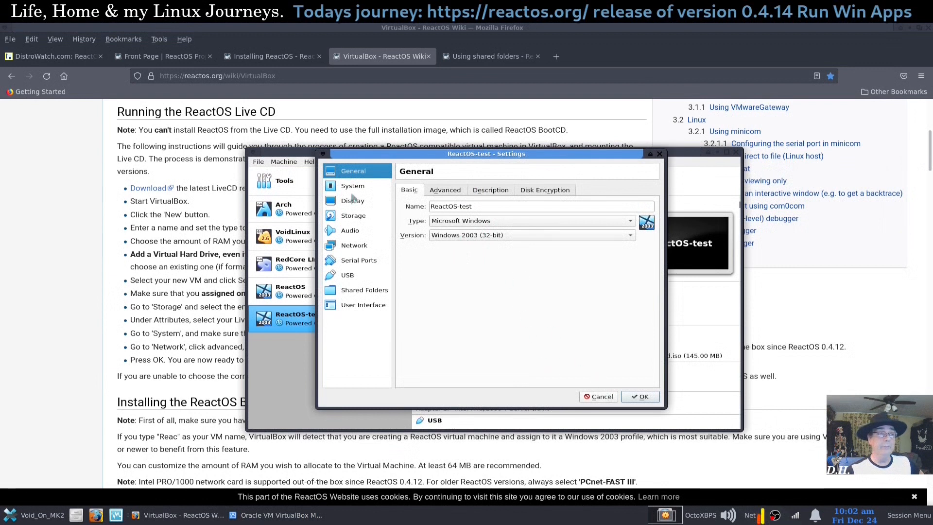
pyautogui.click(352, 186)
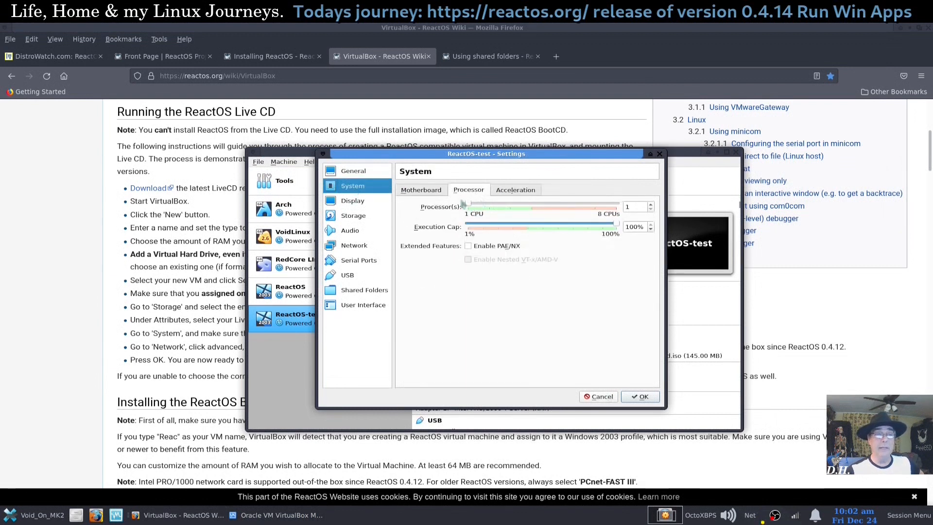
pyautogui.click(421, 190)
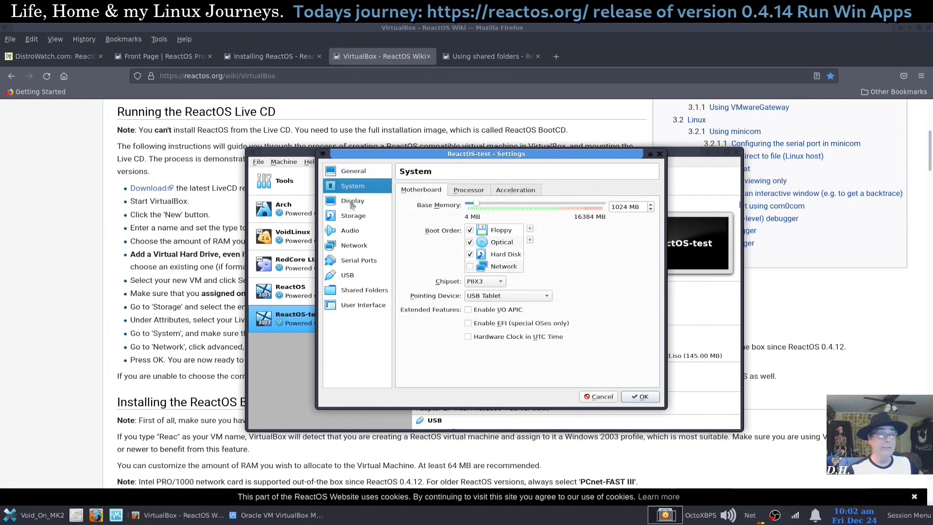
pyautogui.click(352, 200)
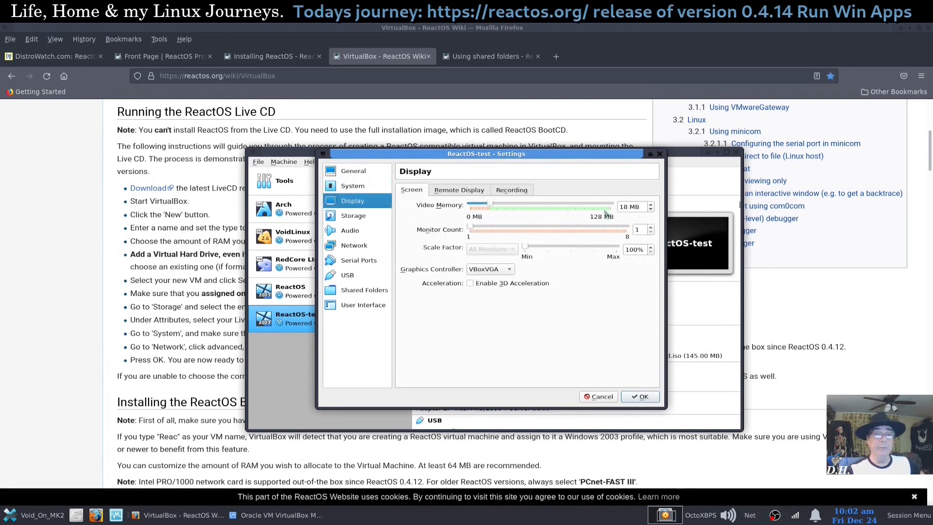
pyautogui.moveTo(450, 252)
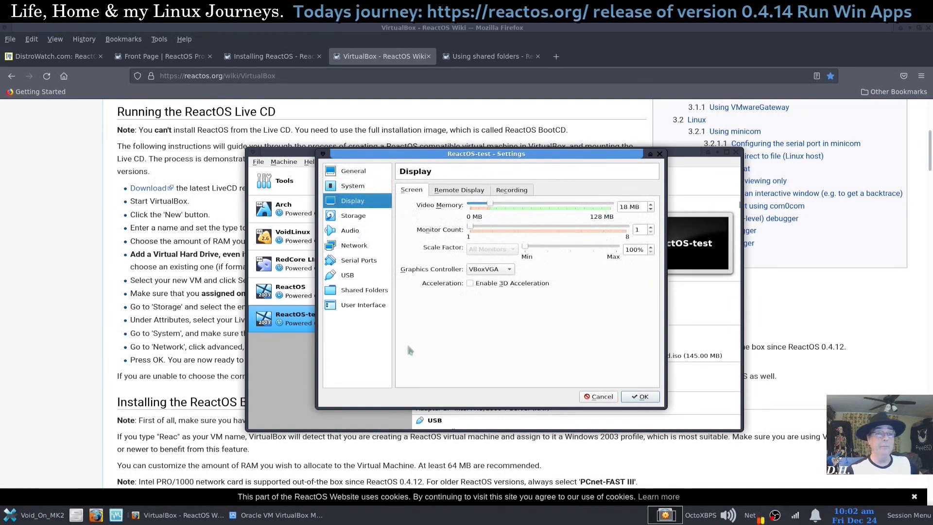
pyautogui.click(353, 215)
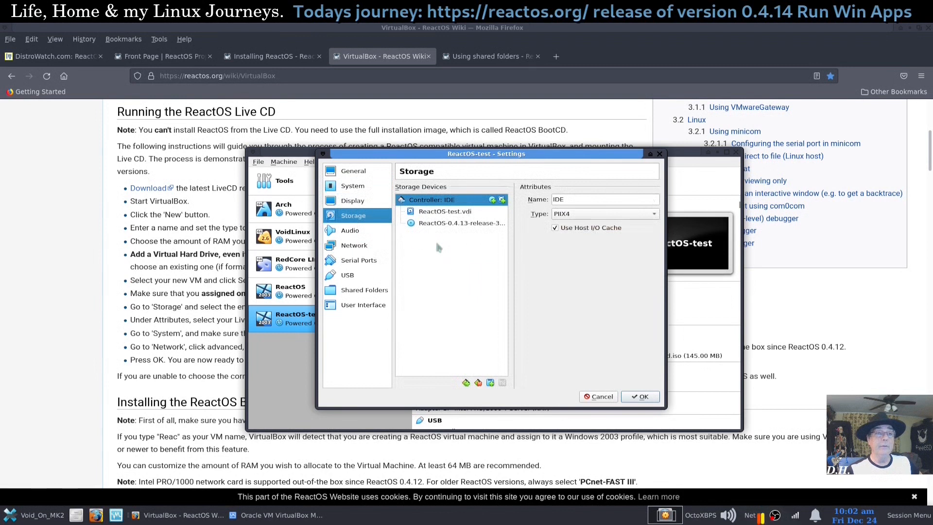
pyautogui.moveTo(659, 213)
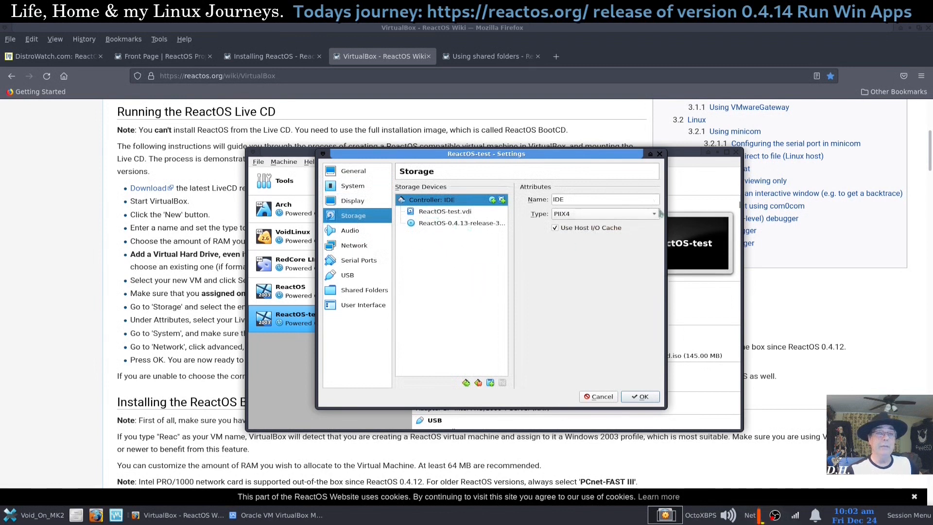
# Step: Load the ReactOS 0.4.13 release ISO into the optical drive and confirm the settings
pyautogui.click(458, 222)
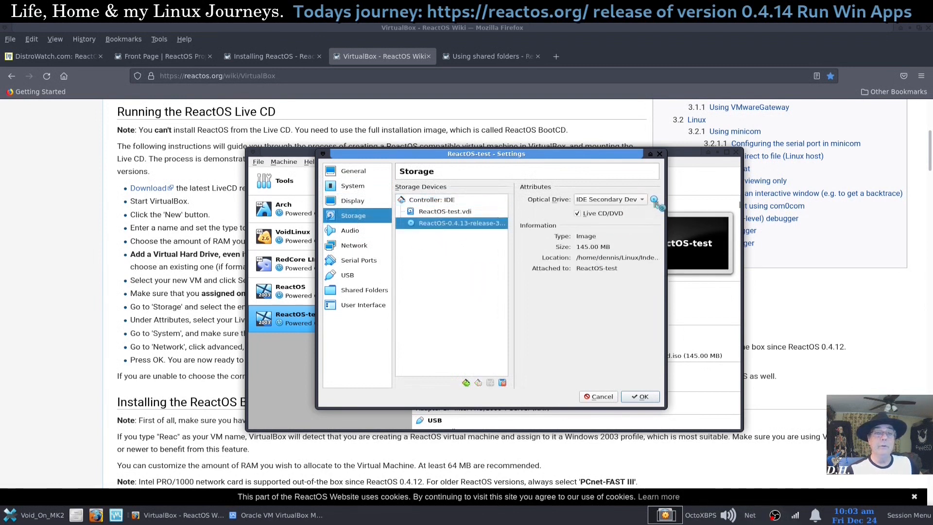
pyautogui.click(653, 198)
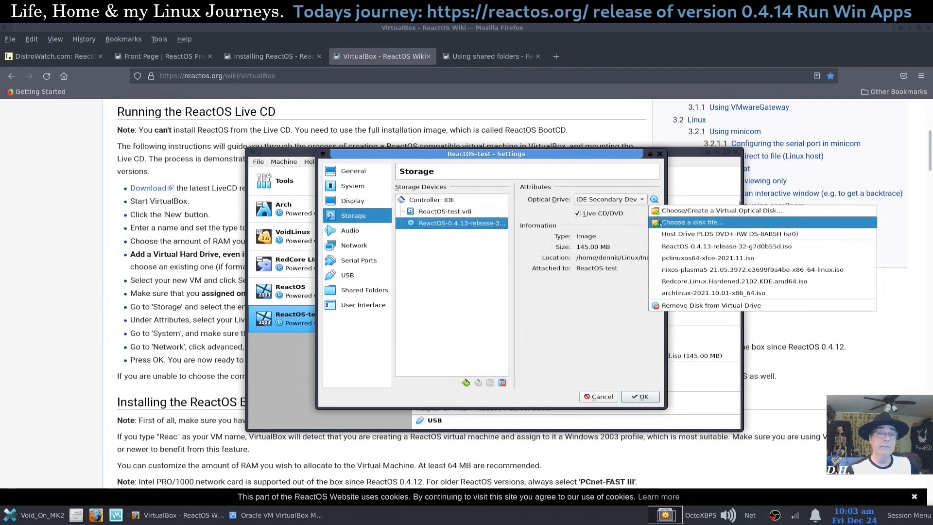
pyautogui.click(691, 221)
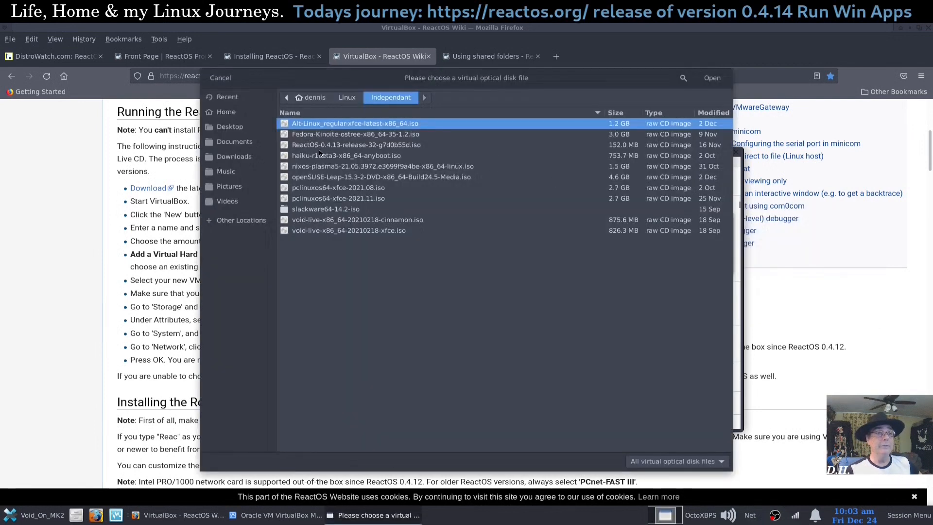
pyautogui.click(355, 145)
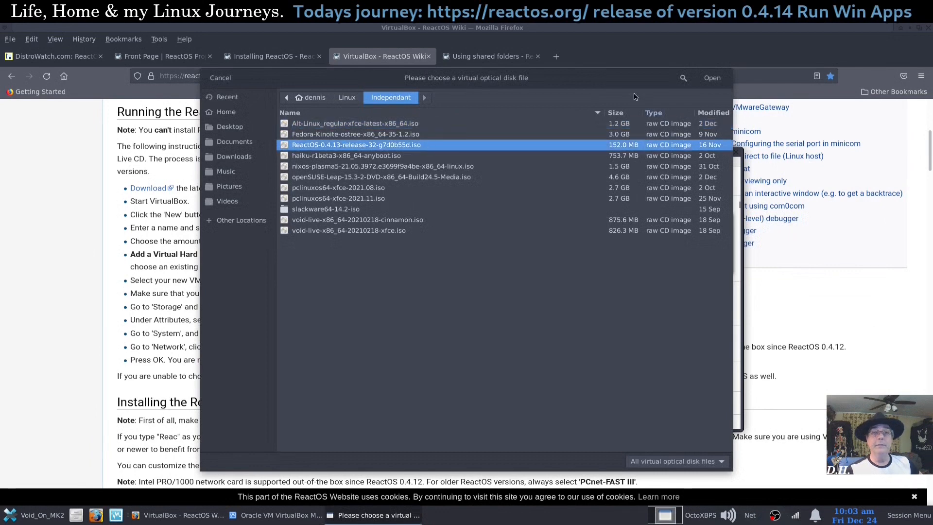
pyautogui.click(711, 78)
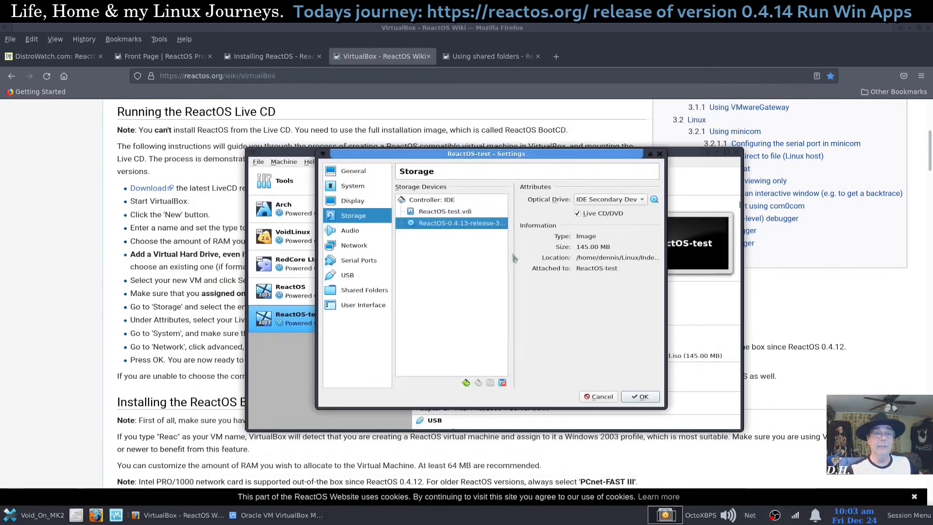
pyautogui.moveTo(619, 261)
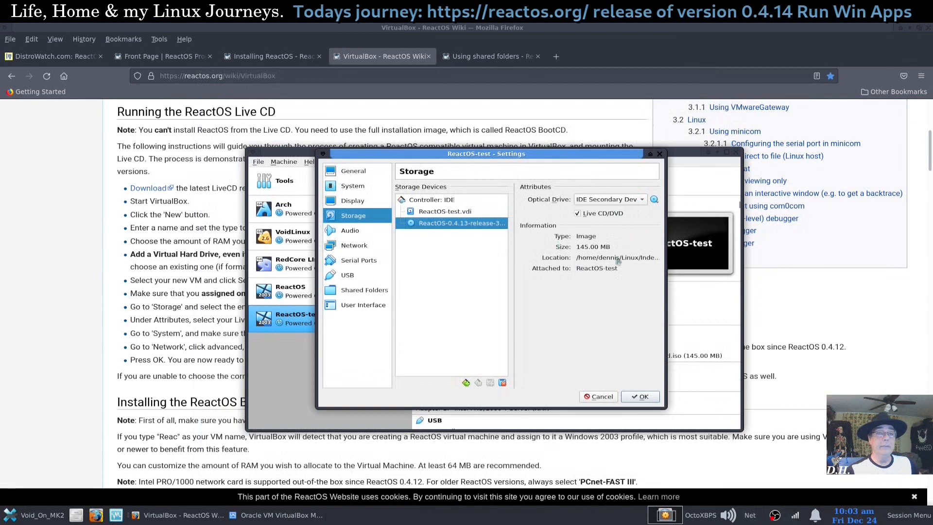
pyautogui.moveTo(579, 222)
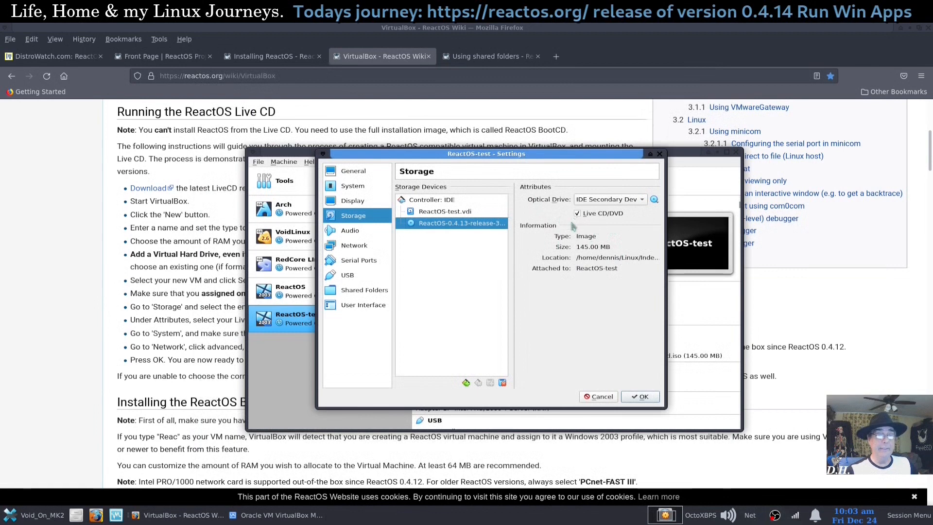
pyautogui.click(639, 397)
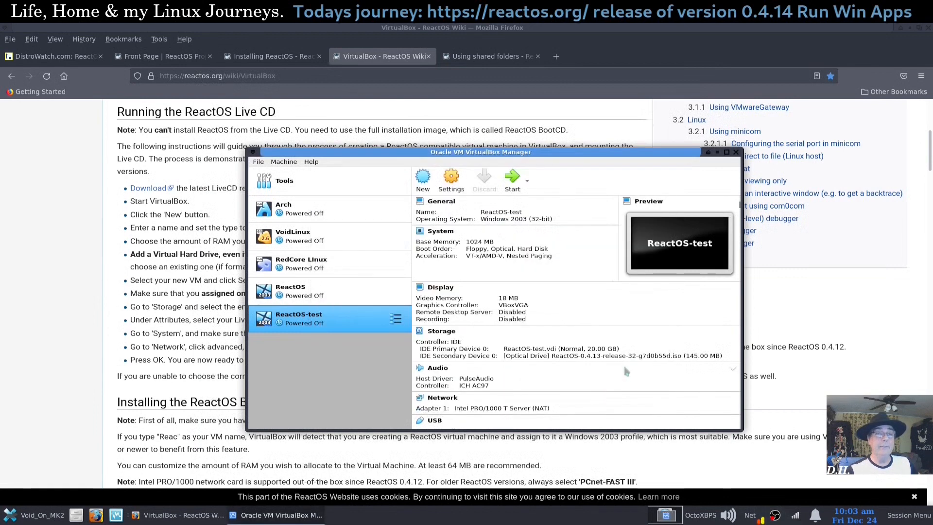
# Step: View the older ReactOS VM's details, then reselect ReactOS-test with only the manager showing
pyautogui.click(298, 290)
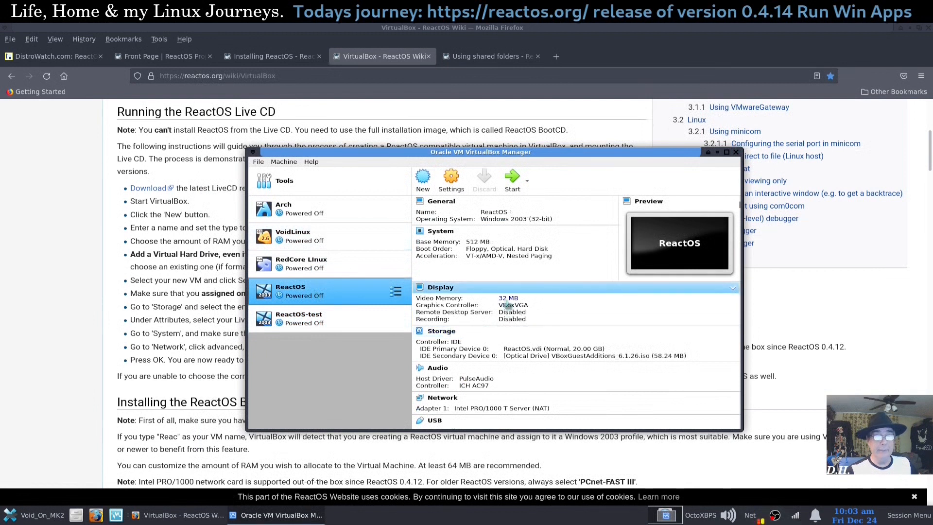
pyautogui.click(440, 330)
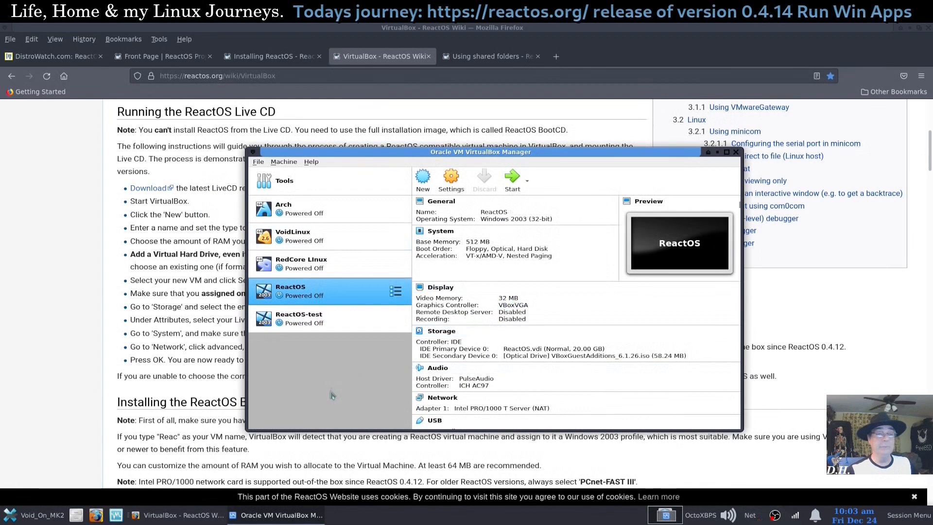
pyautogui.moveTo(333, 388)
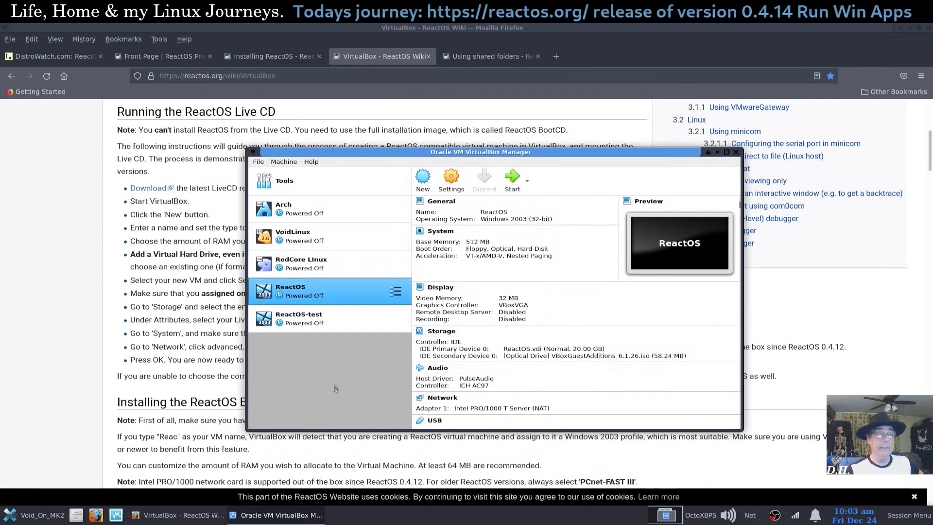
pyautogui.click(298, 318)
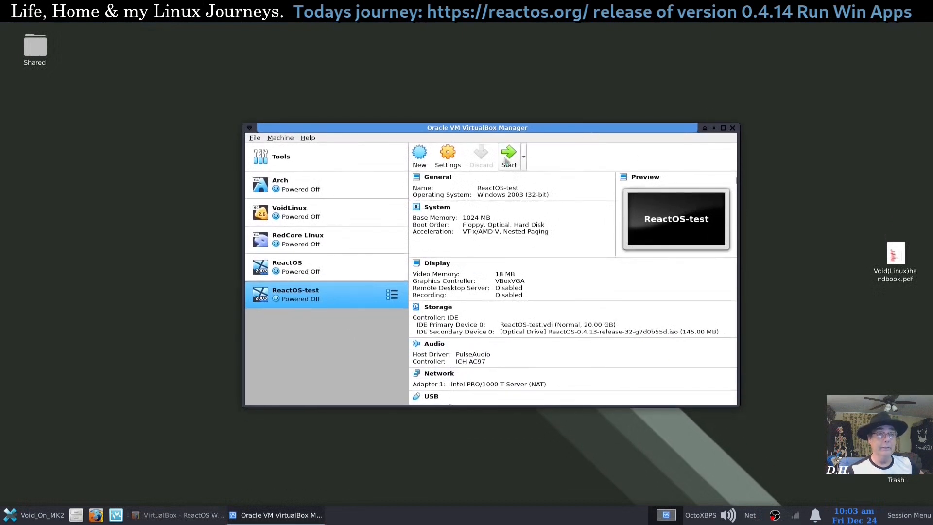
# Step: Boot the ReactOS-test VM and enlarge its window at the setup language screen
pyautogui.click(509, 156)
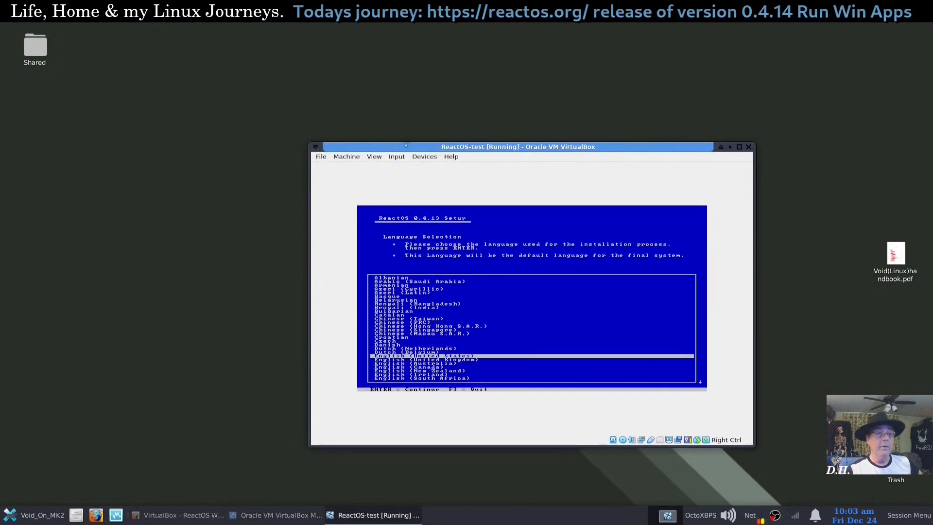
pyautogui.click(373, 155)
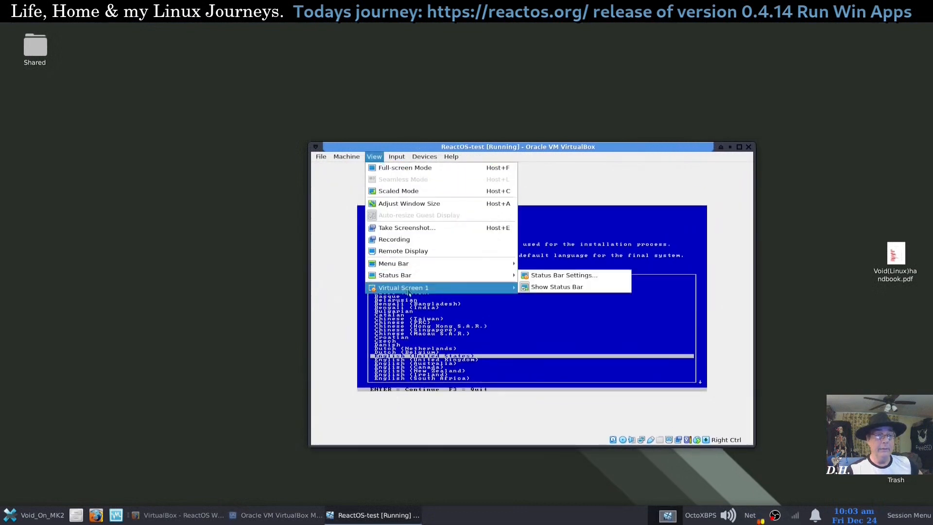
pyautogui.click(560, 298)
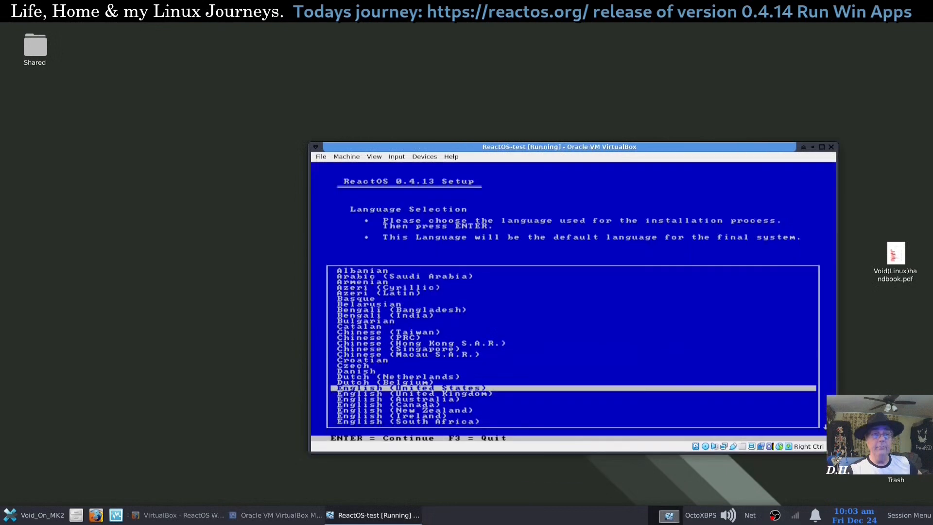
pyautogui.moveTo(557, 146); pyautogui.dragTo(473, 64)
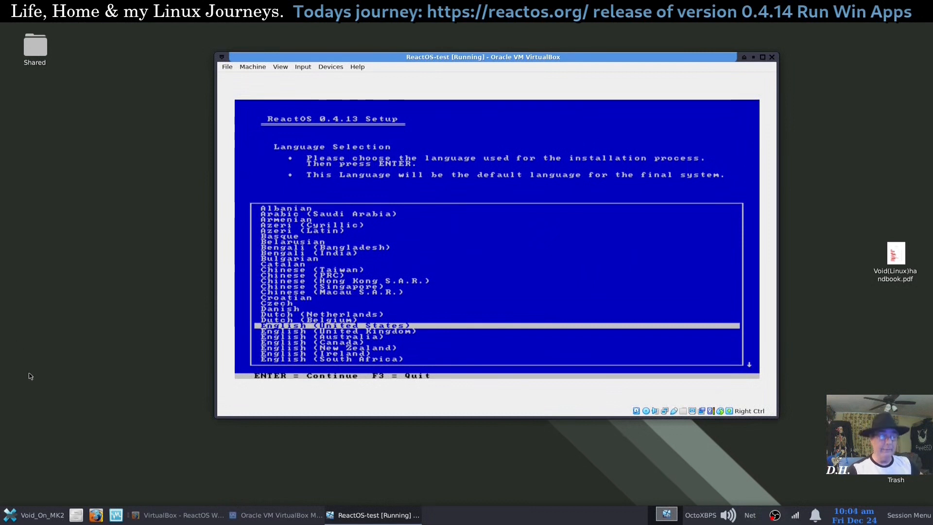
# Step: Accept English (United States), format the partition, and let setup copy files
pyautogui.press('enter')
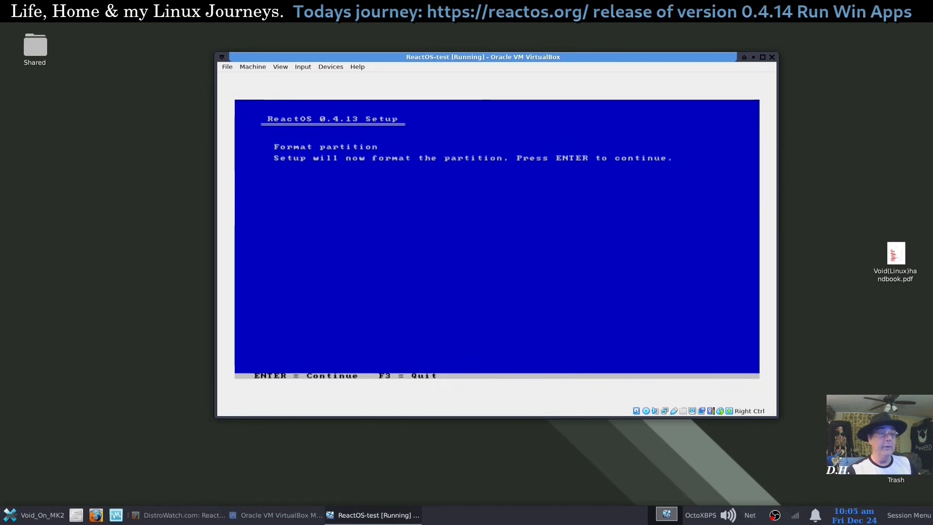
pyautogui.press('enter')
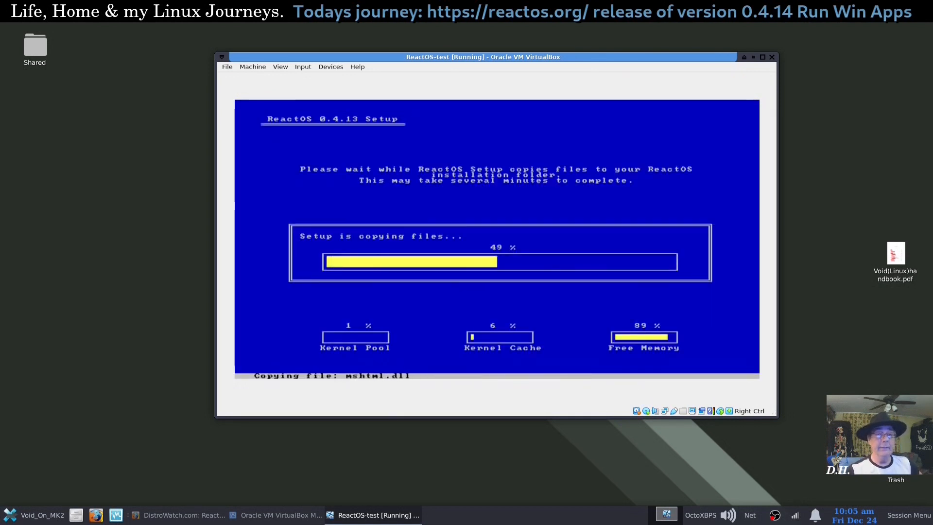
pyautogui.moveTo(351, 456)
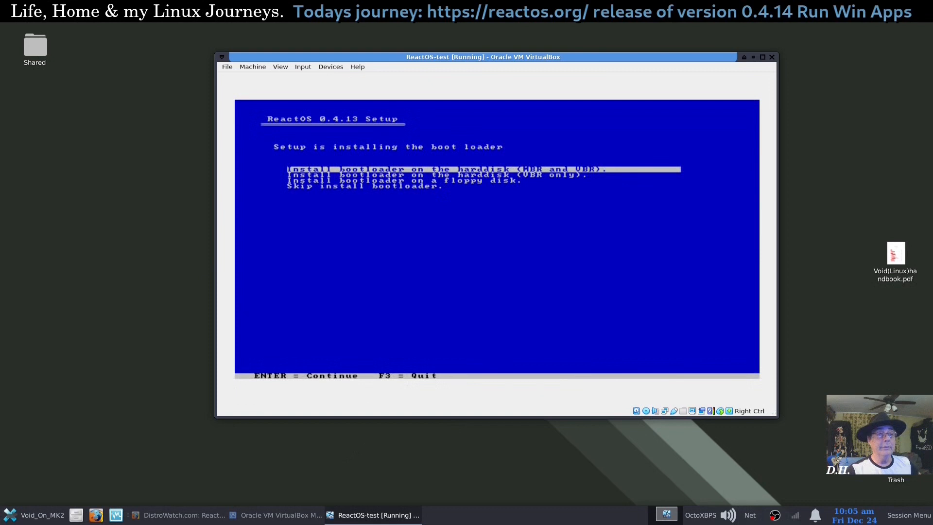
# Step: Install the bootloader on the hard disk (VBR only) and let the VM restart
pyautogui.press('Down')
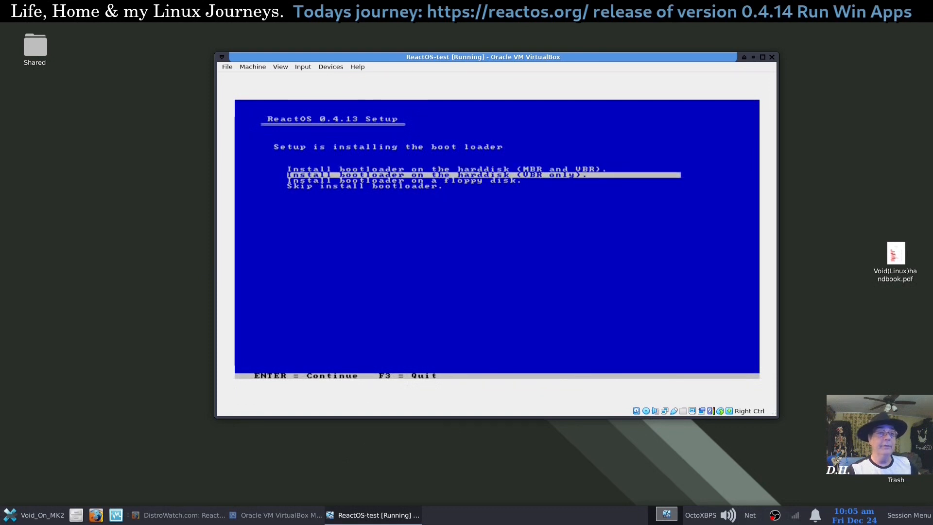
pyautogui.press('Down')
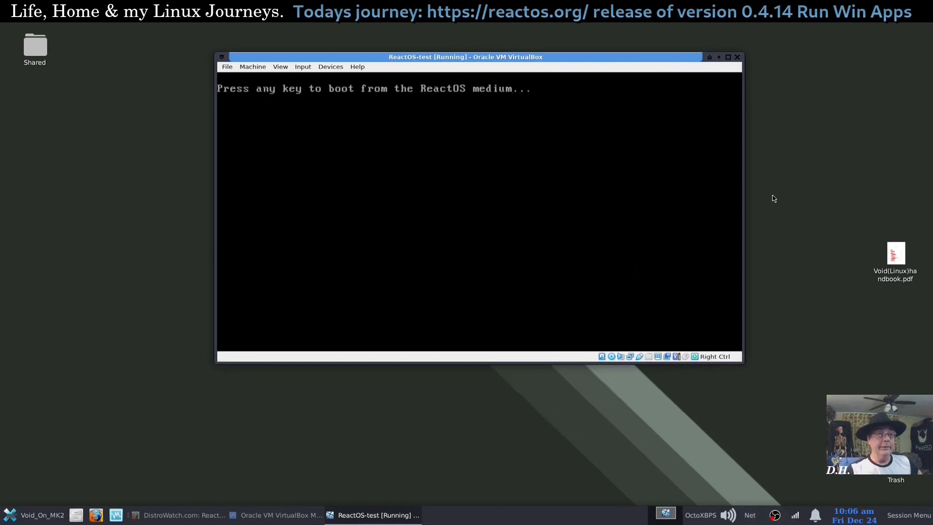
# Step: Boot the ReactOS-test VM from its hard disk into the graphical Setup Wizard welcome page
pyautogui.press('enter')
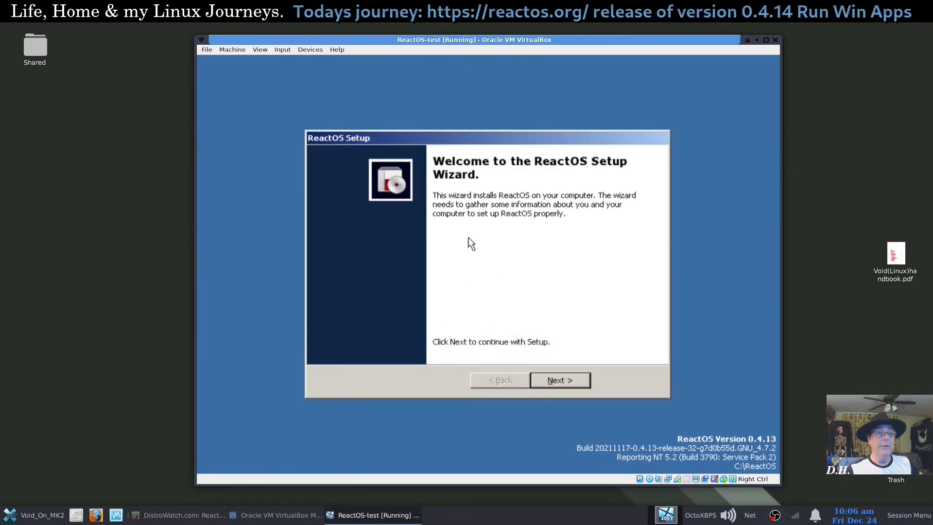
pyautogui.moveTo(471, 213)
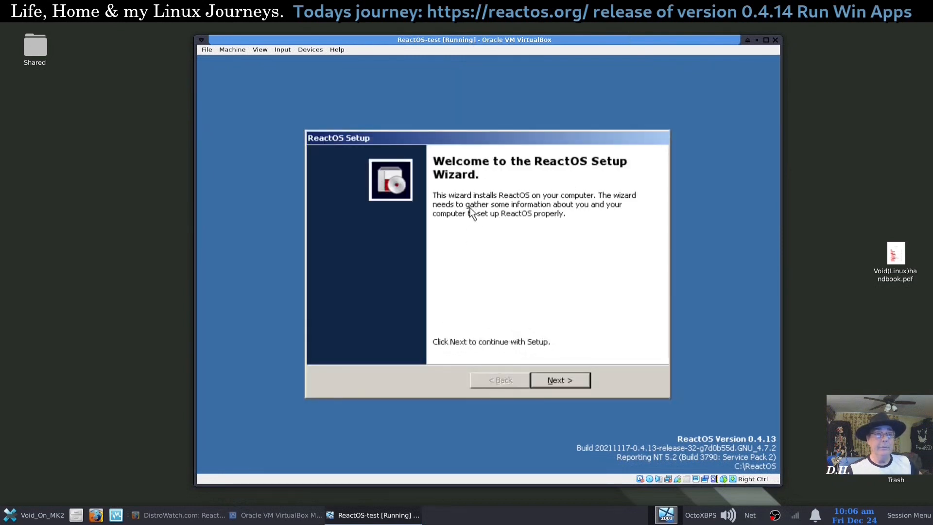
pyautogui.moveTo(592, 220)
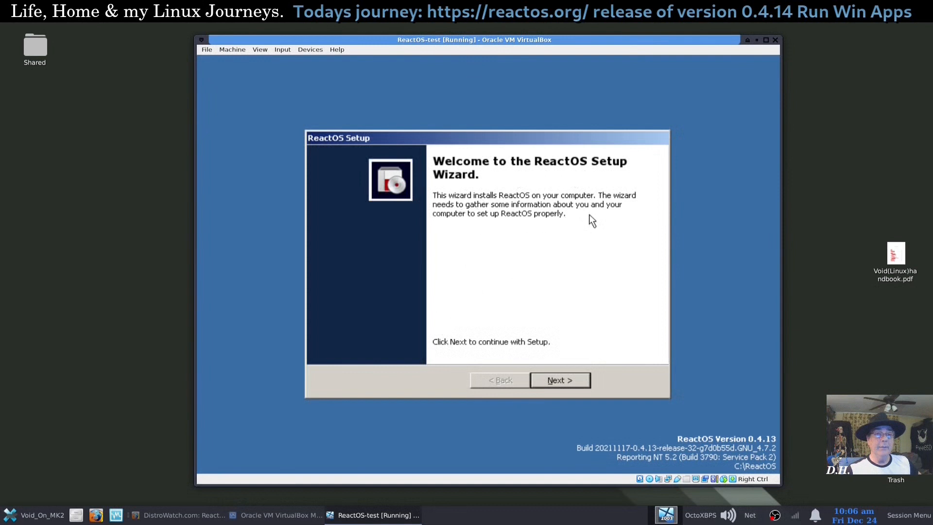
pyautogui.moveTo(518, 226)
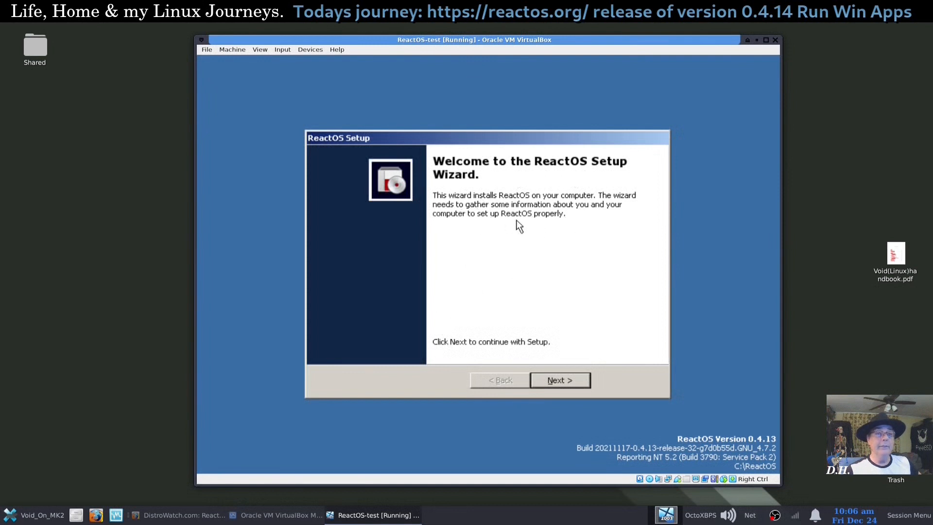
pyautogui.moveTo(510, 239)
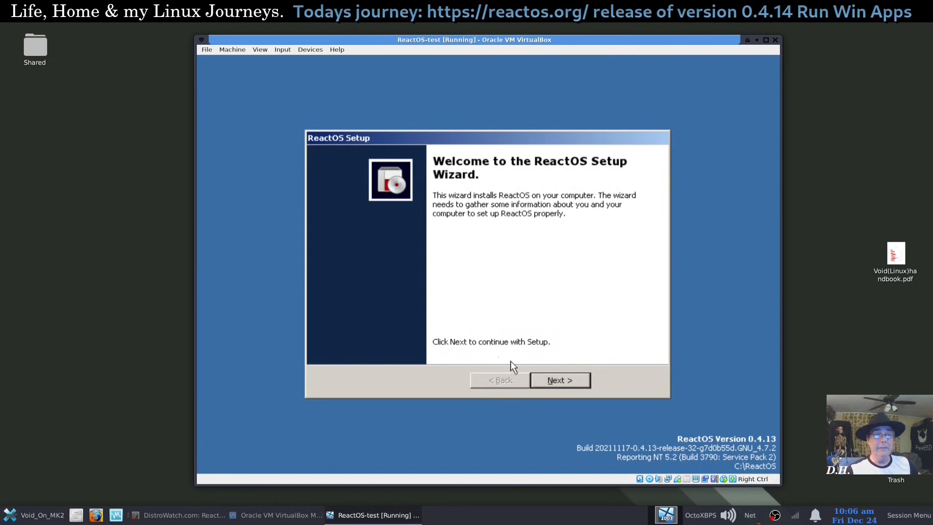
# Step: Advance the Setup Wizard past the Welcome and Acknowledgements pages to Regional settings
pyautogui.click(559, 380)
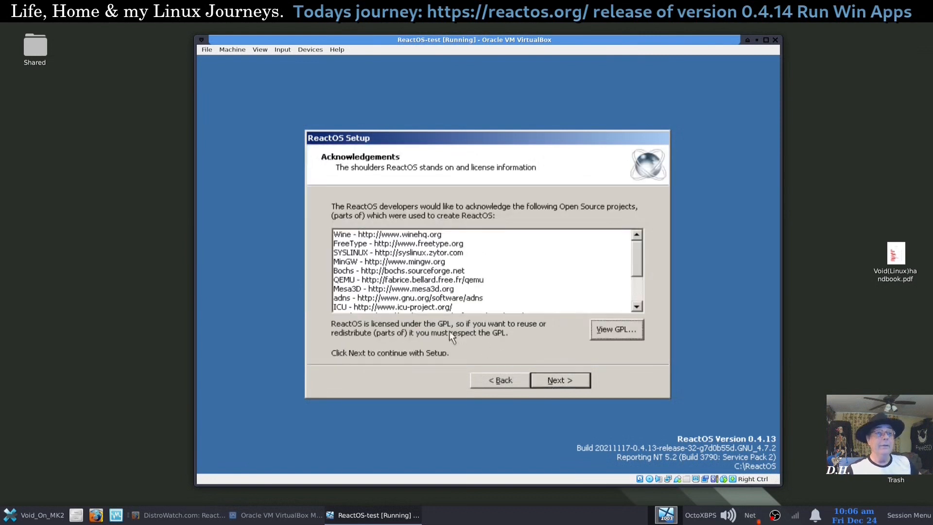
pyautogui.scroll(-3)
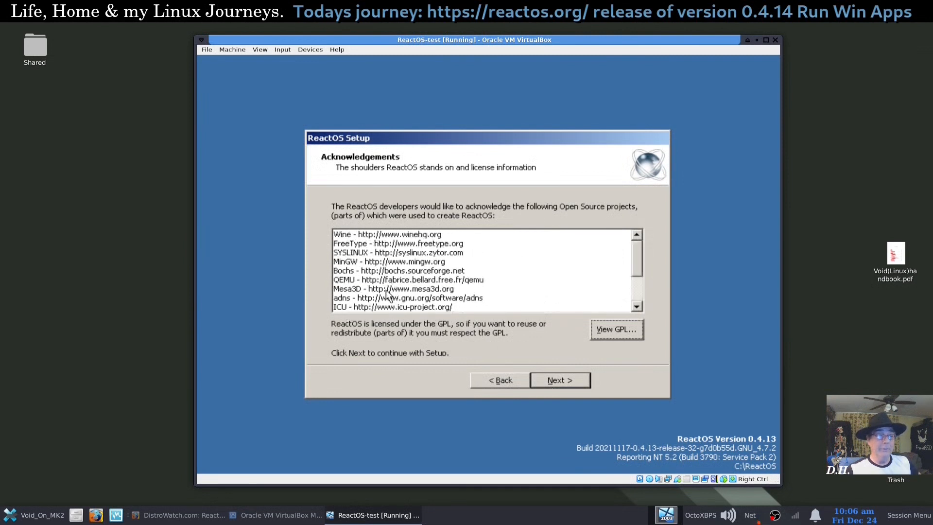
pyautogui.moveTo(420, 291)
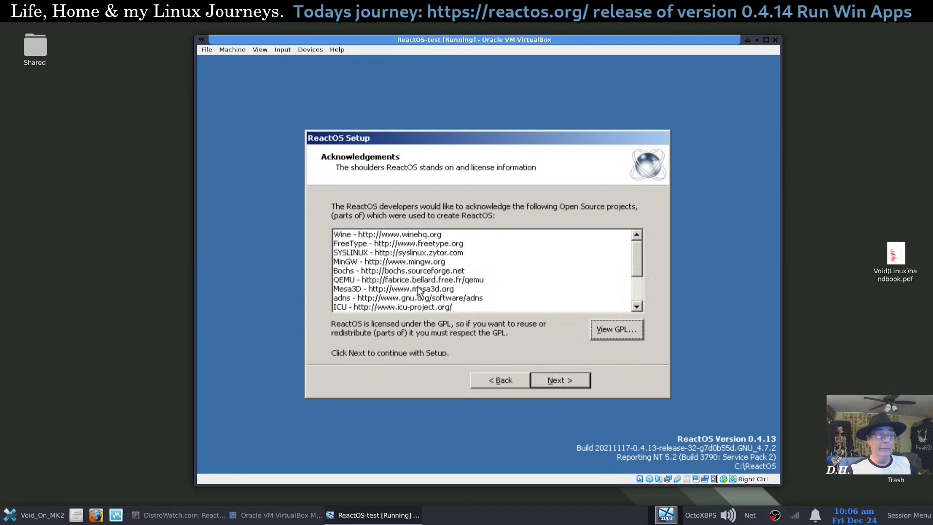
pyautogui.moveTo(469, 366)
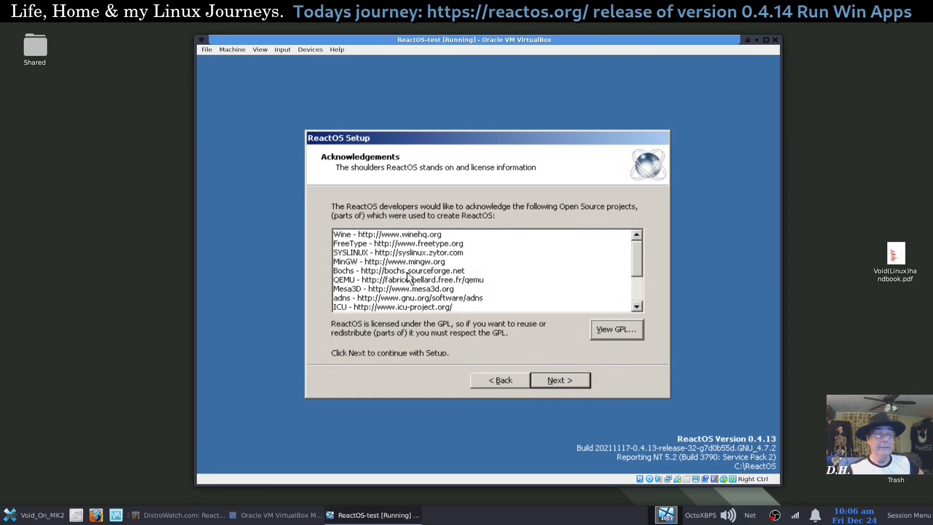
pyautogui.moveTo(558, 384)
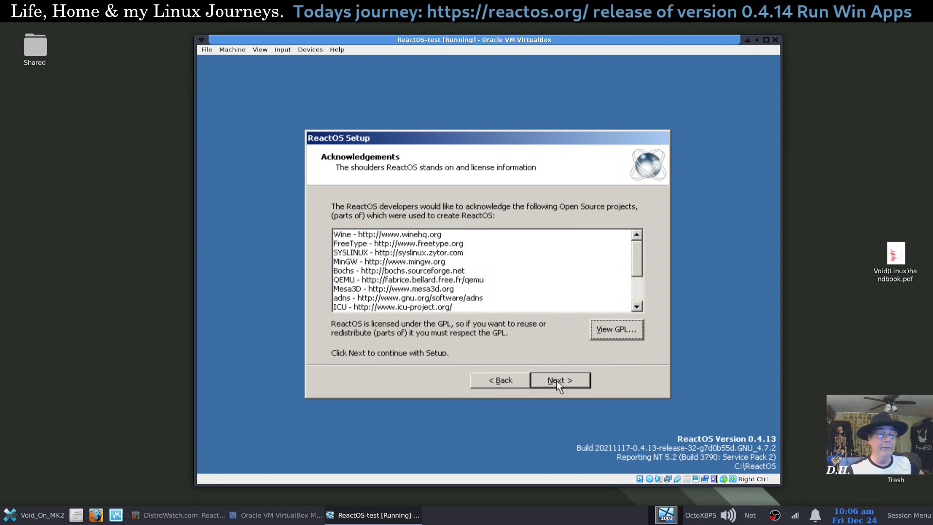
pyautogui.click(560, 380)
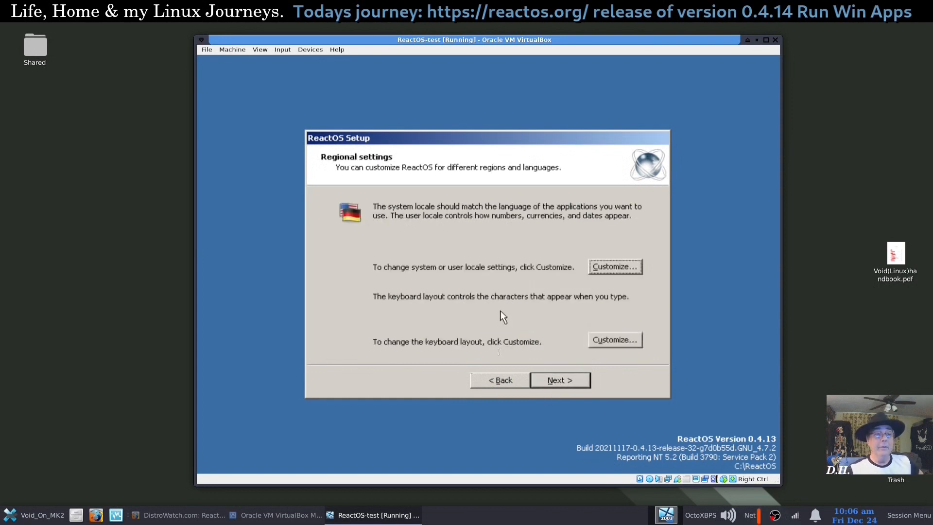
pyautogui.moveTo(487, 286)
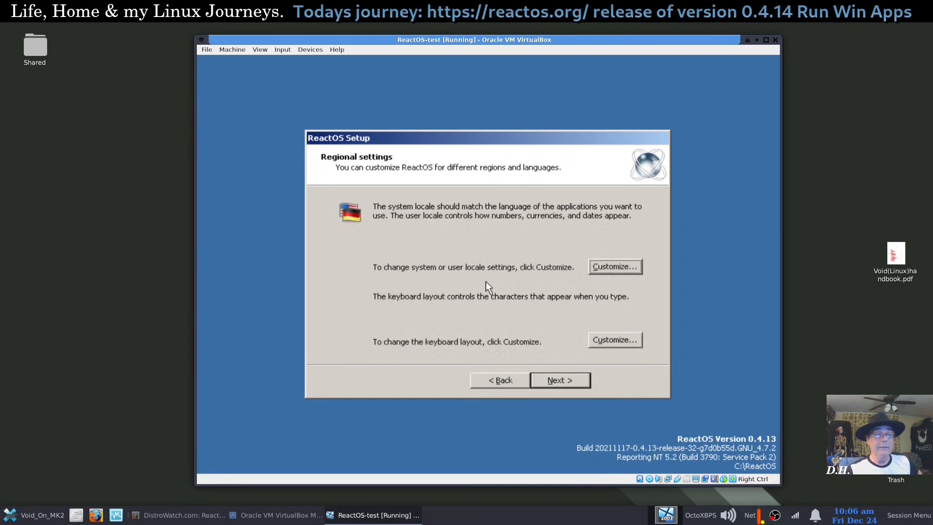
pyautogui.moveTo(496, 348)
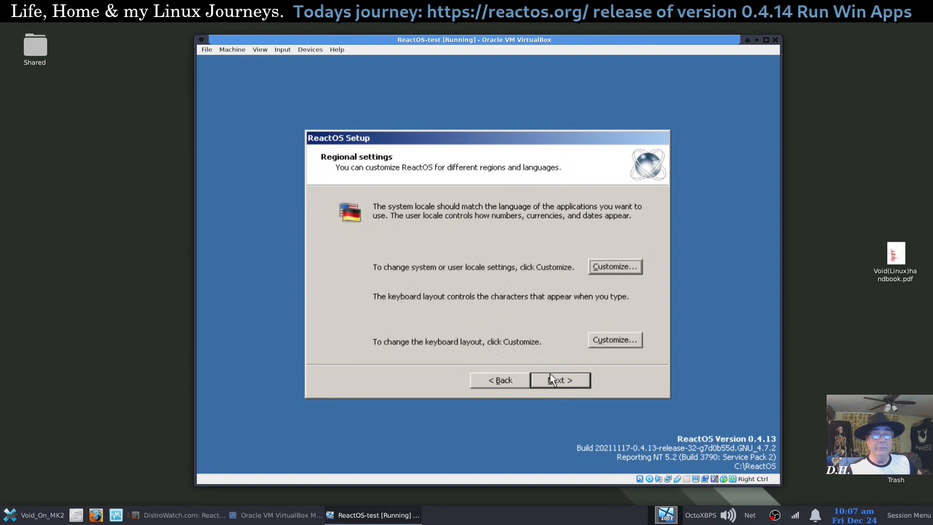
# Step: Keep default regional settings and enter owner name 'MyPC', reaching the computer name page
pyautogui.click(558, 380)
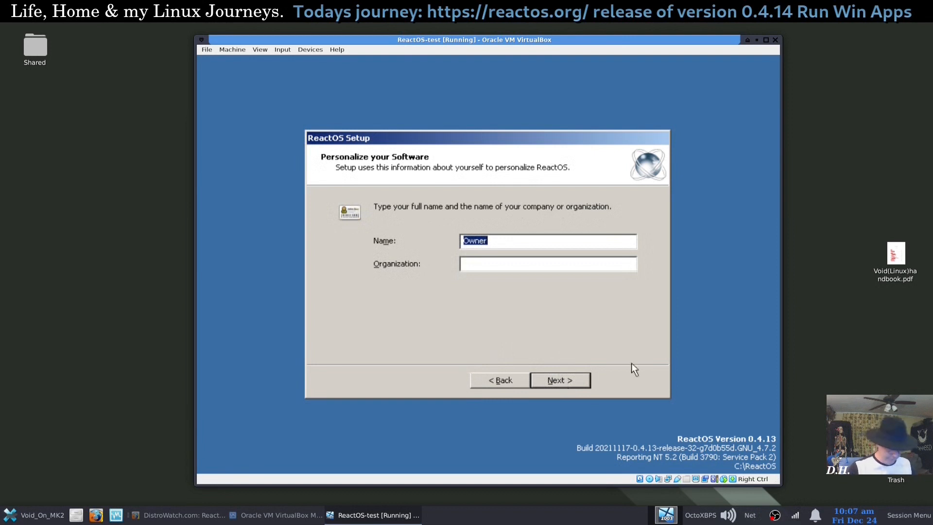
pyautogui.write('My')
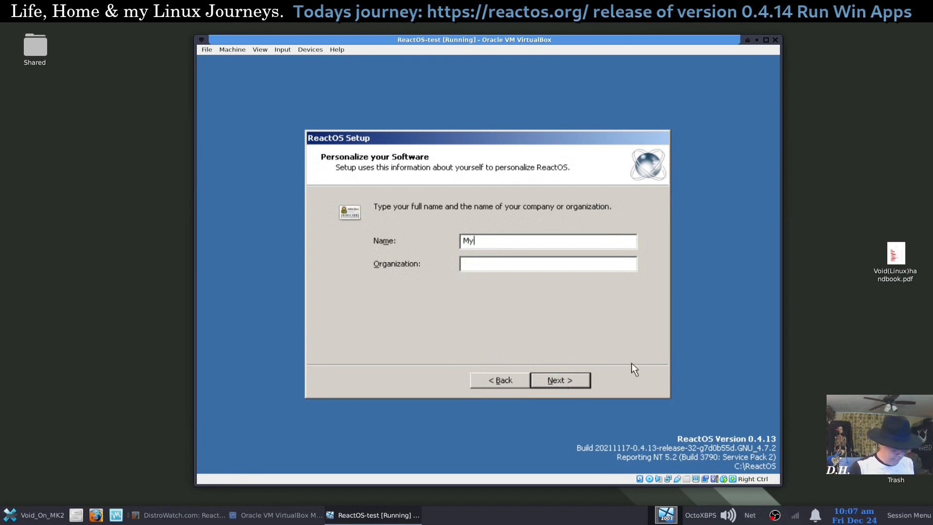
pyautogui.write('PC')
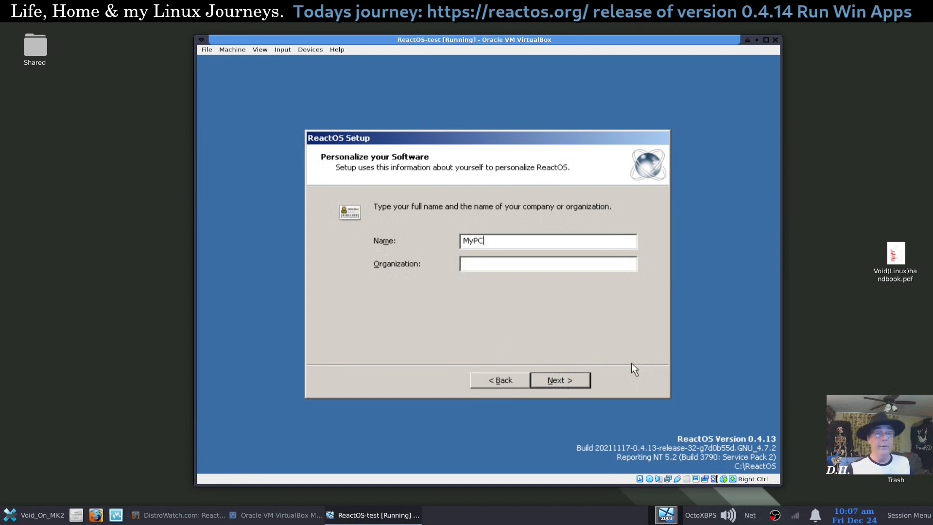
pyautogui.moveTo(563, 306)
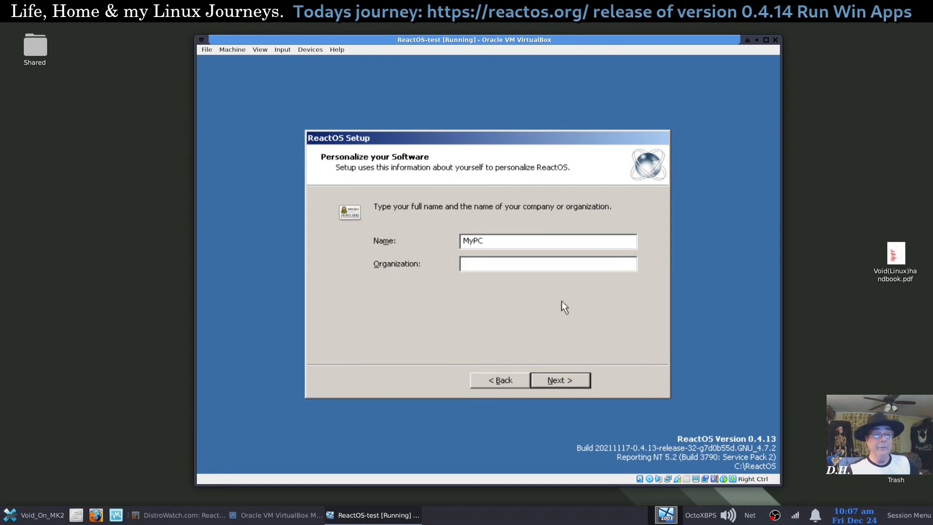
pyautogui.click(559, 380)
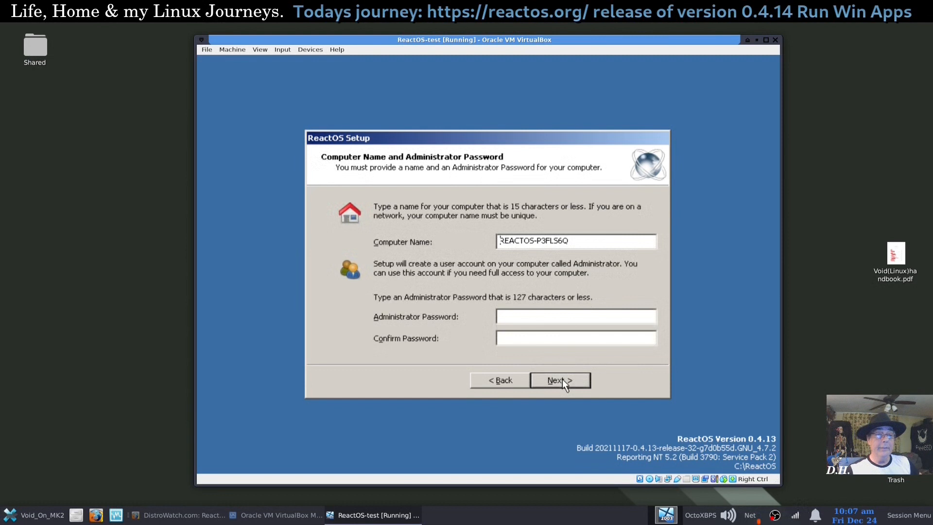
pyautogui.moveTo(496, 250)
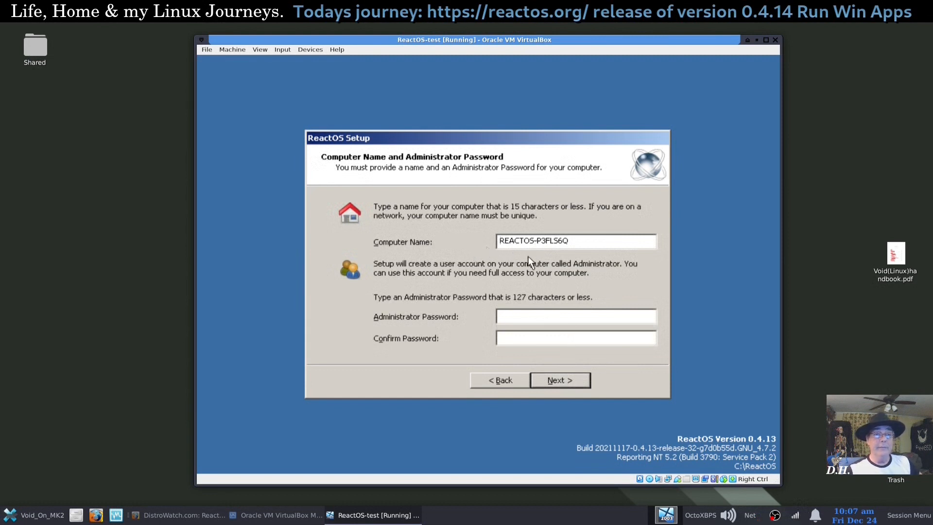
pyautogui.moveTo(565, 253)
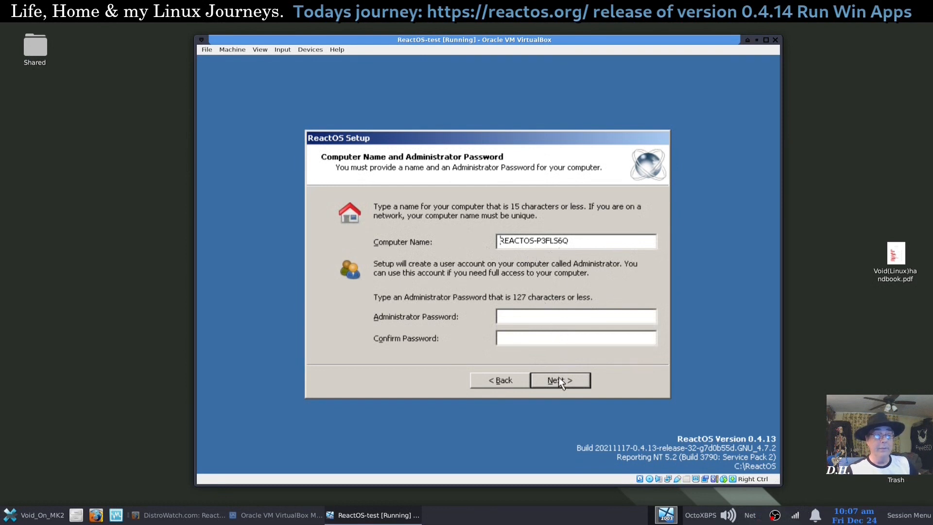
# Step: Set timezone to Central Time (US & Canada) with daylight-saving adjustment off and continue
pyautogui.click(560, 380)
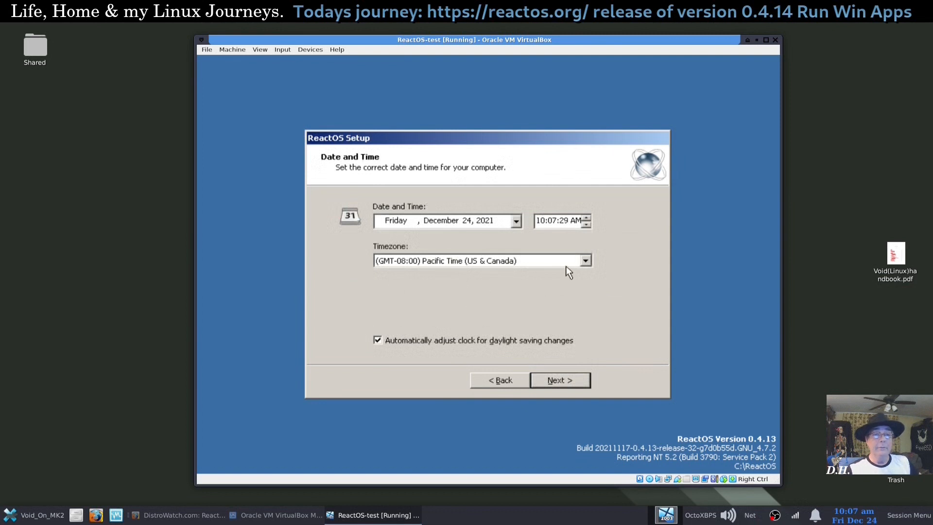
pyautogui.click(585, 260)
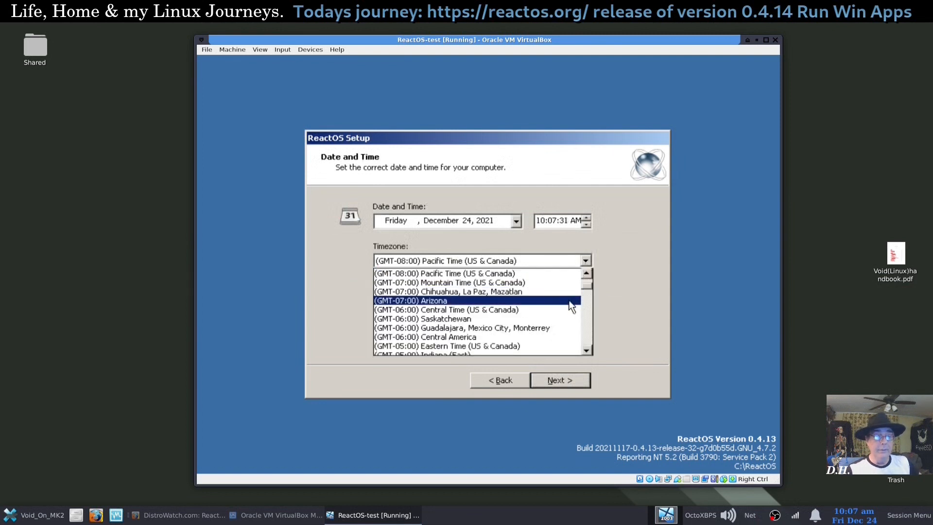
pyautogui.click(447, 309)
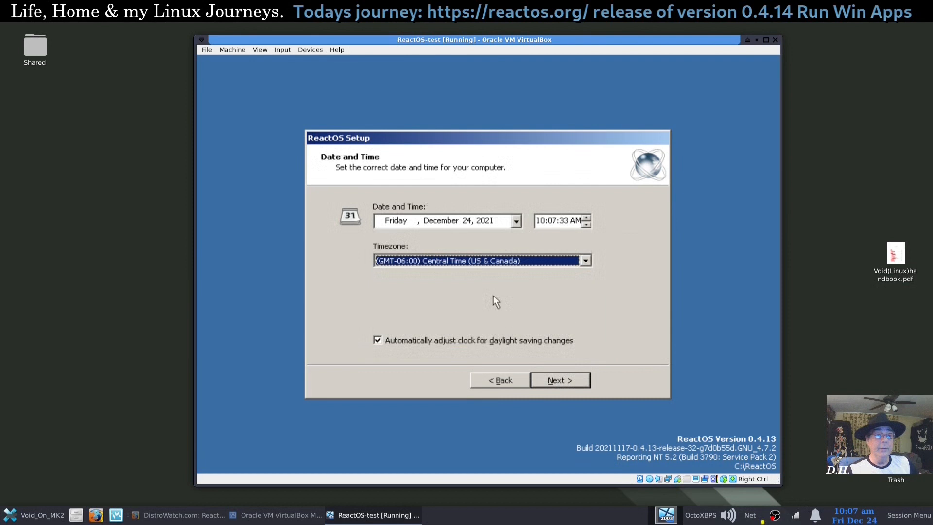
pyautogui.click(377, 340)
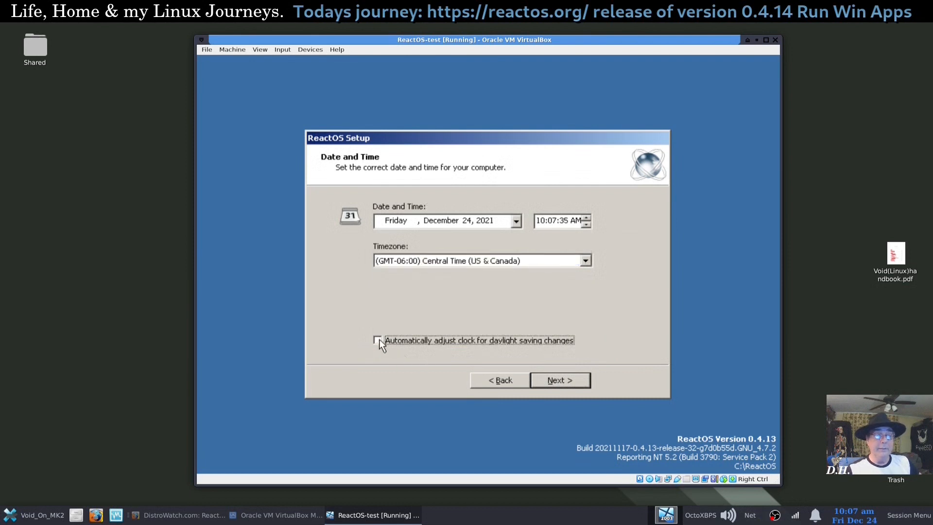
pyautogui.moveTo(598, 366)
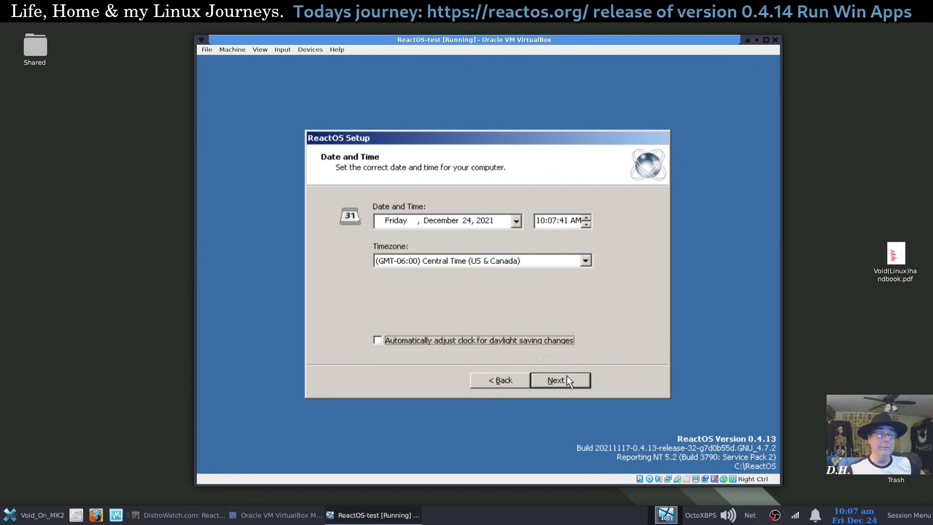
pyautogui.click(556, 380)
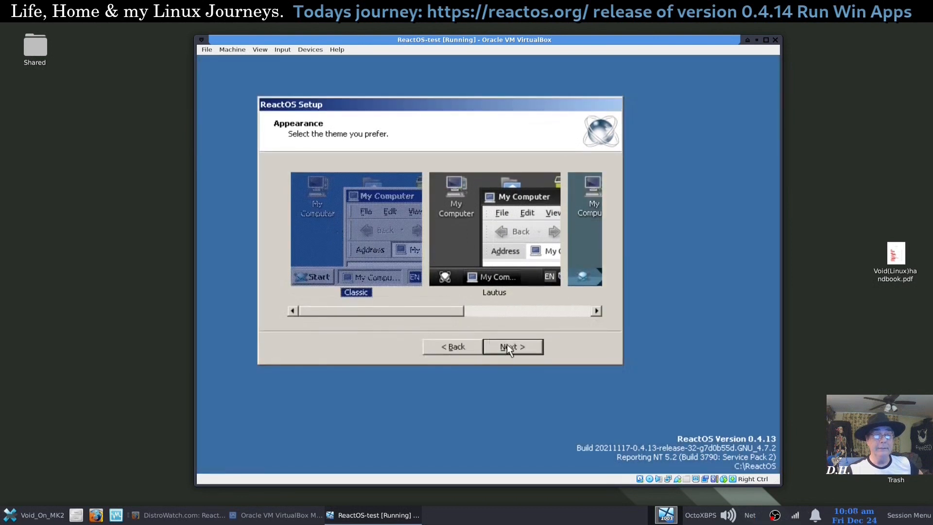
# Step: Keep Classic theme, typical network settings and workgroup, then finish setup so the VM restarts
pyautogui.click(512, 346)
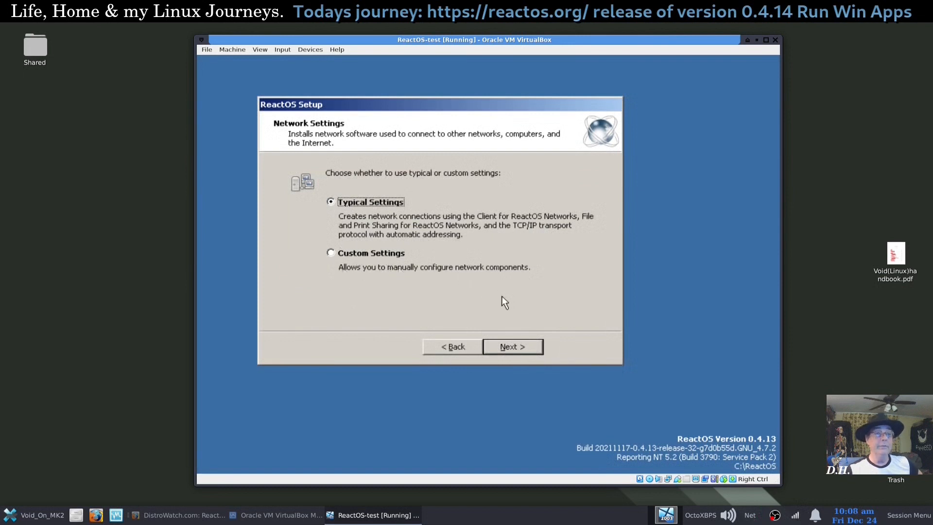
pyautogui.moveTo(501, 330)
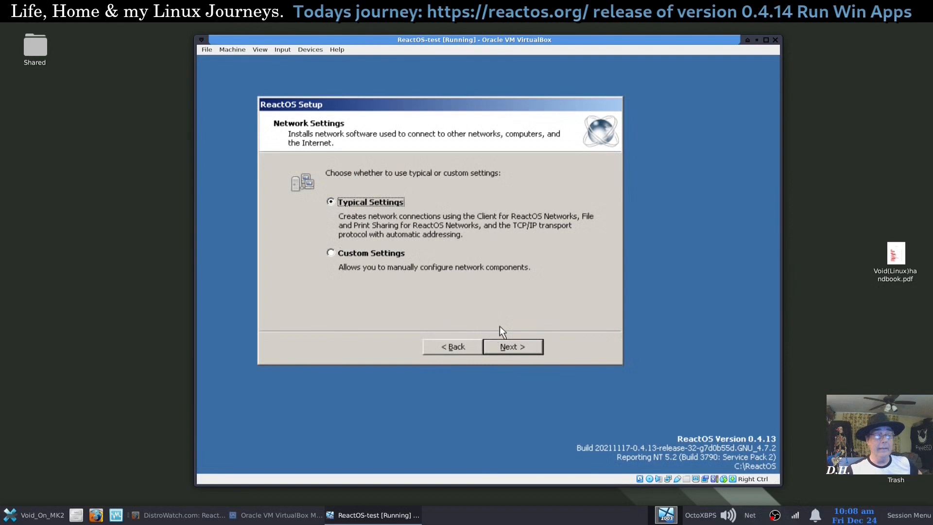
pyautogui.moveTo(390, 280)
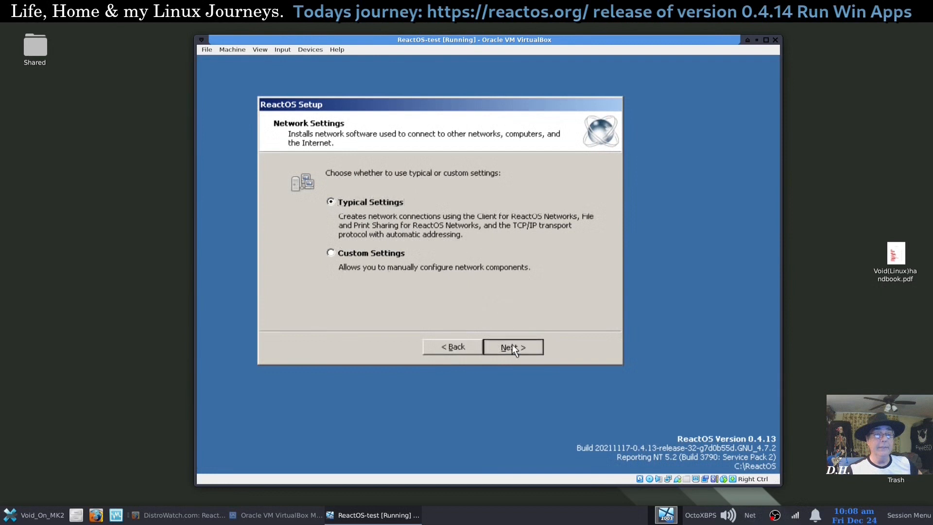
pyautogui.click(512, 346)
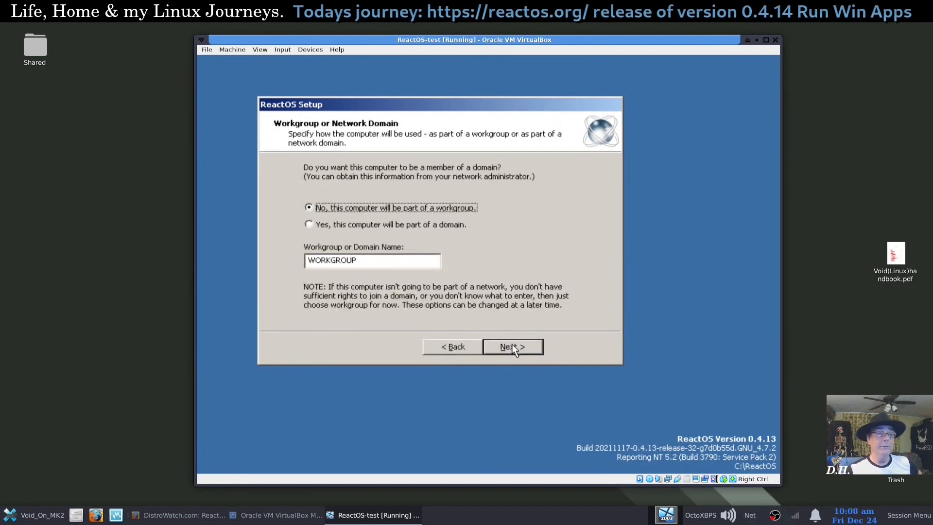
pyautogui.click(513, 347)
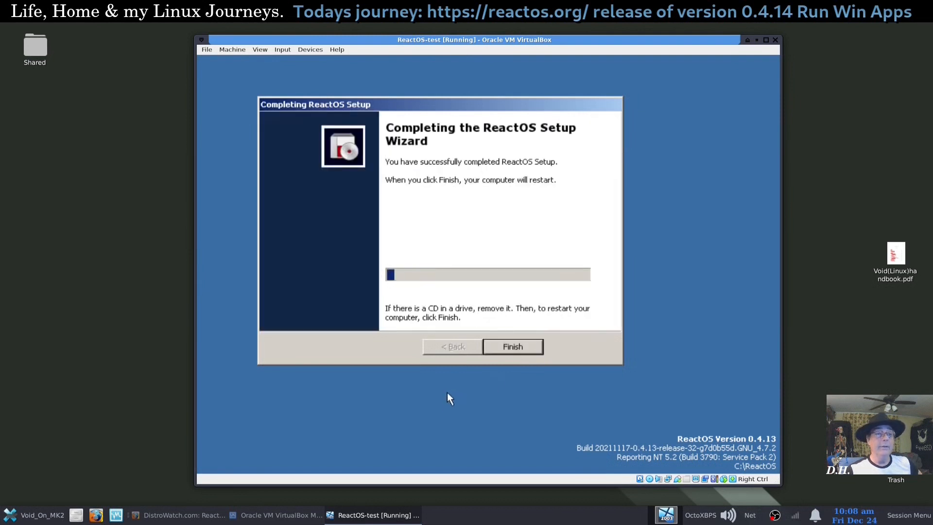
pyautogui.click(512, 346)
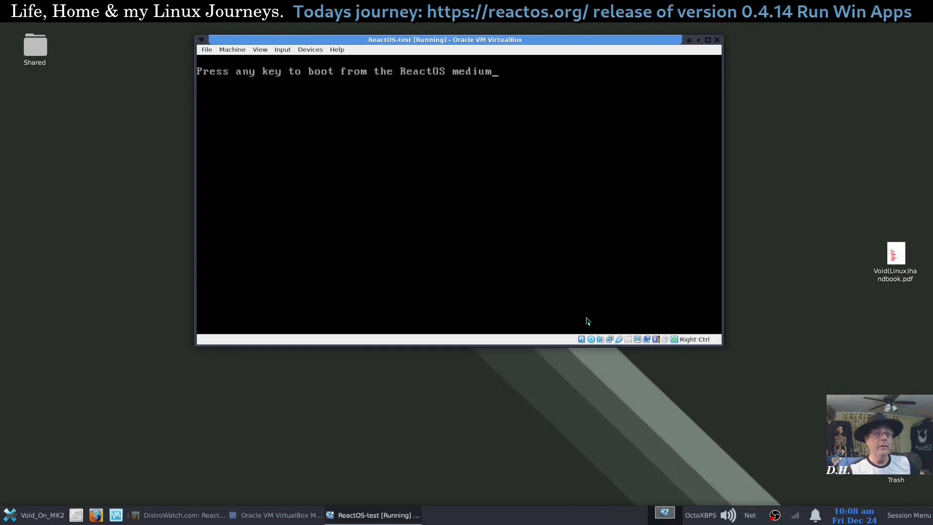
pyautogui.moveTo(585, 314)
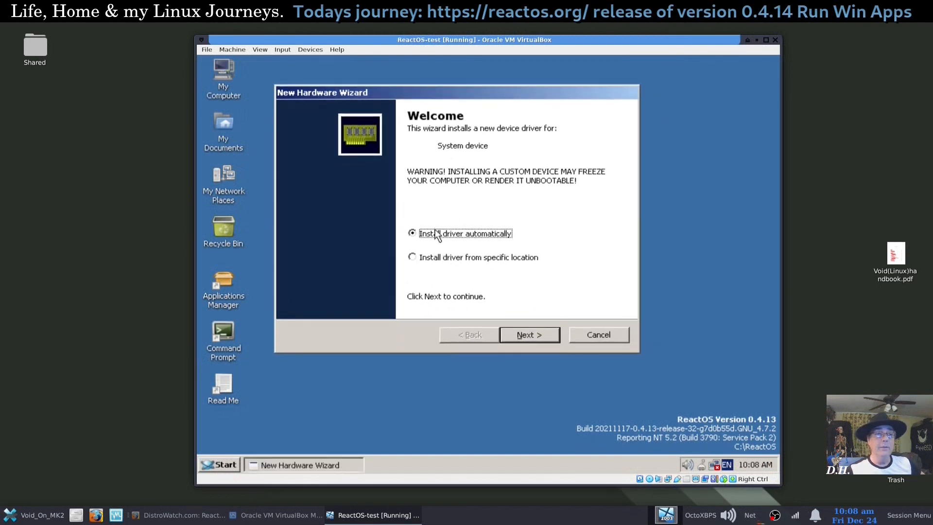
pyautogui.moveTo(435, 256)
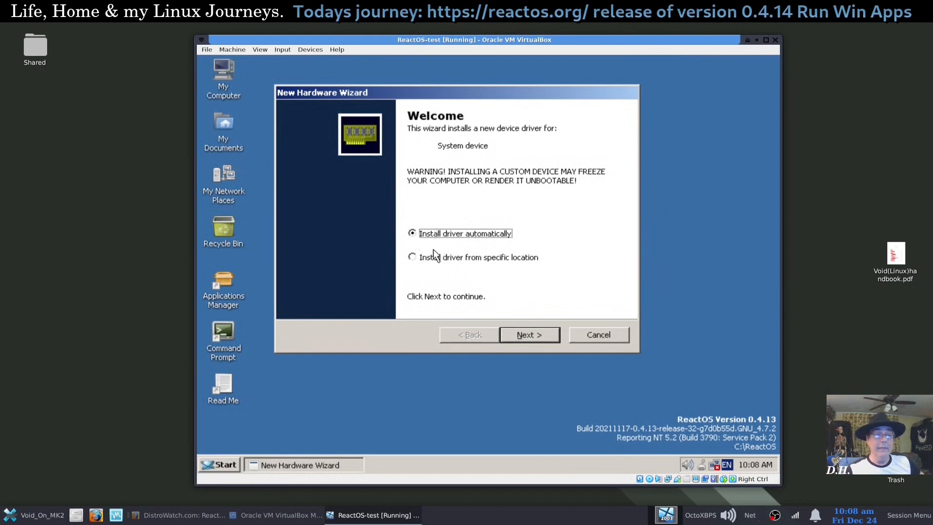
pyautogui.moveTo(458, 266)
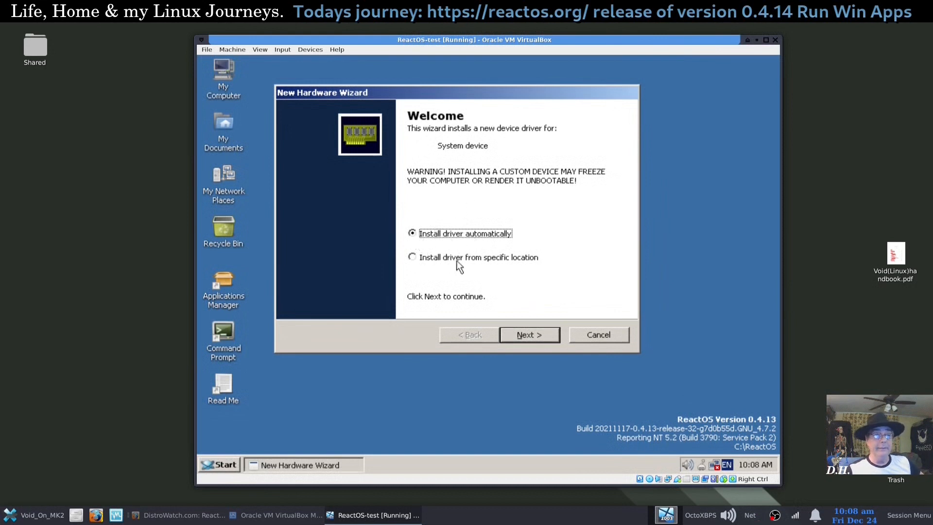
# Step: Try automatic drivers for the system and audio devices and dismiss both failed installations
pyautogui.click(528, 334)
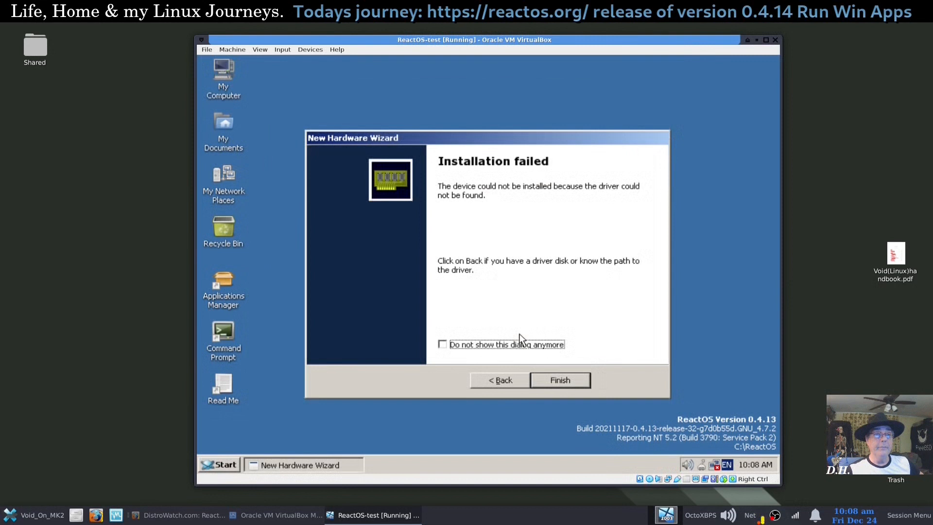
pyautogui.click(558, 380)
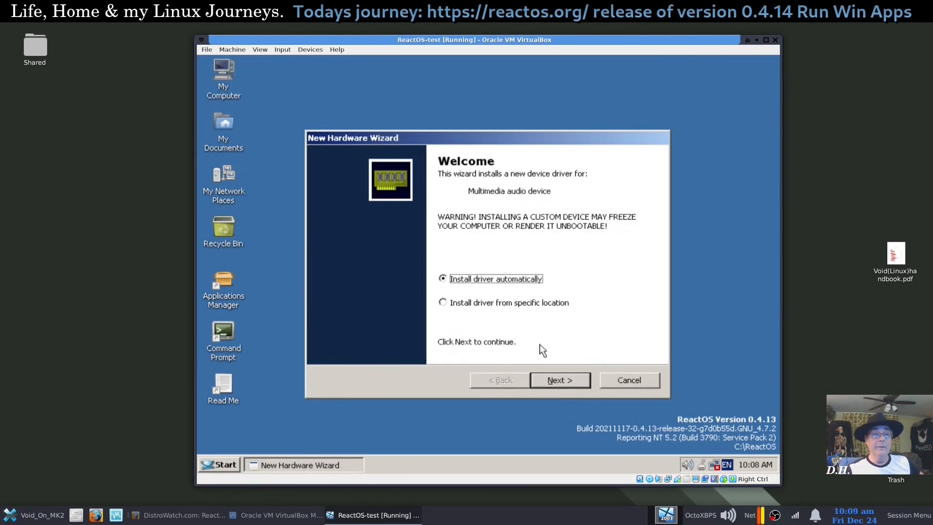
pyautogui.click(559, 380)
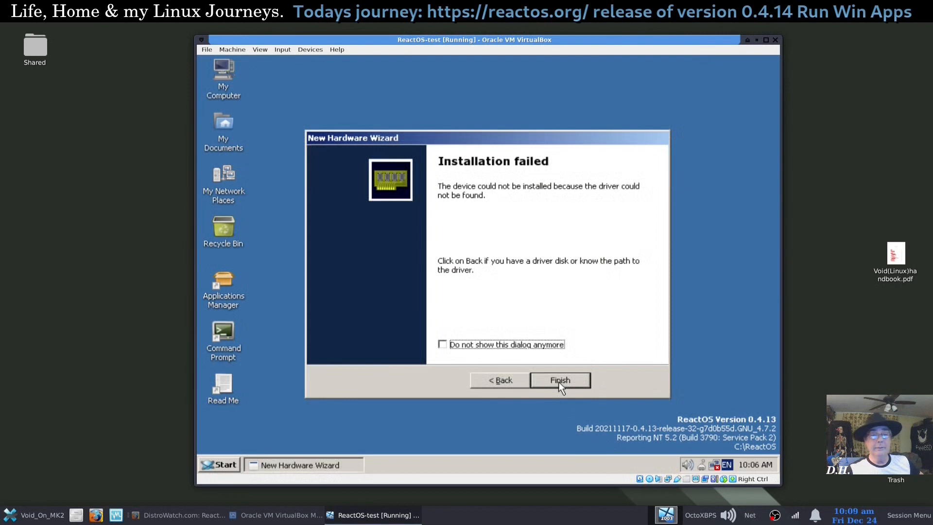
pyautogui.click(559, 380)
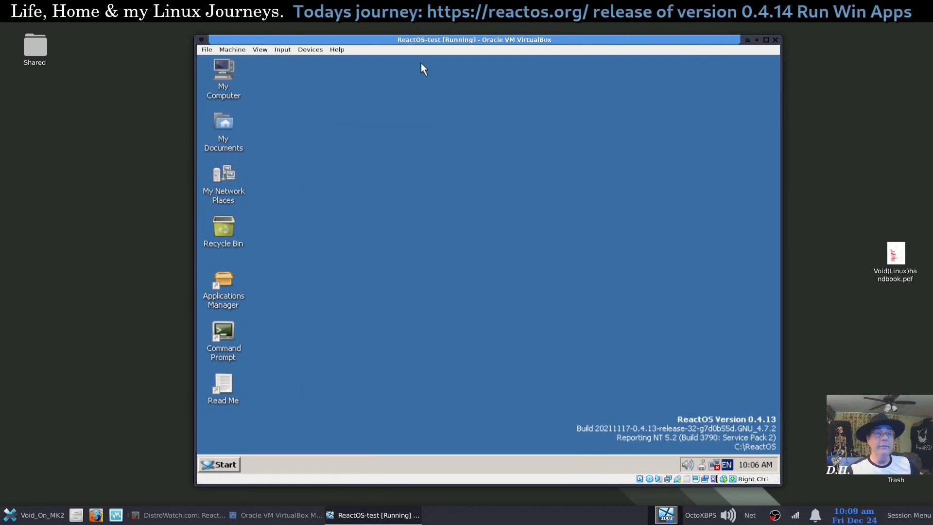
pyautogui.moveTo(473, 39); pyautogui.dragTo(598, 57)
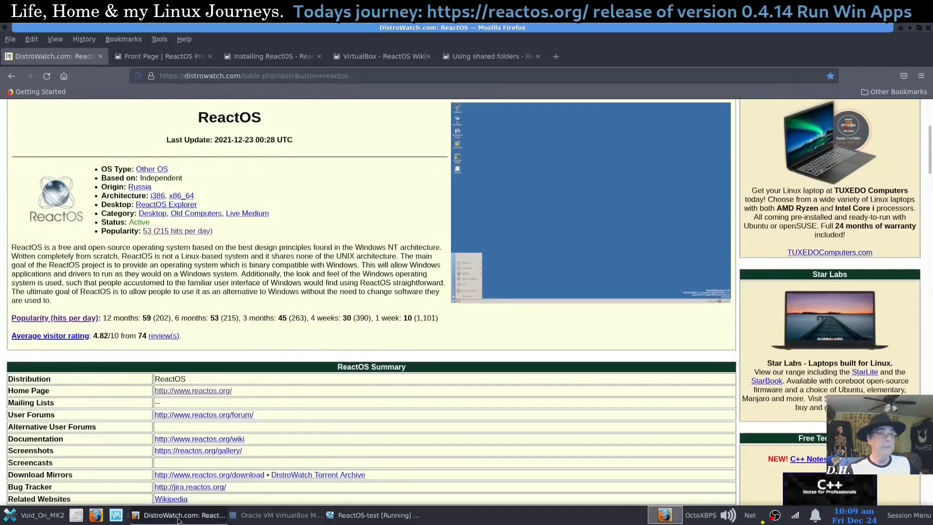
# Step: Skim the ReactOS front page and Installing ReactOS, then reach the wiki's VirtualBox audio setup section
pyautogui.click(160, 56)
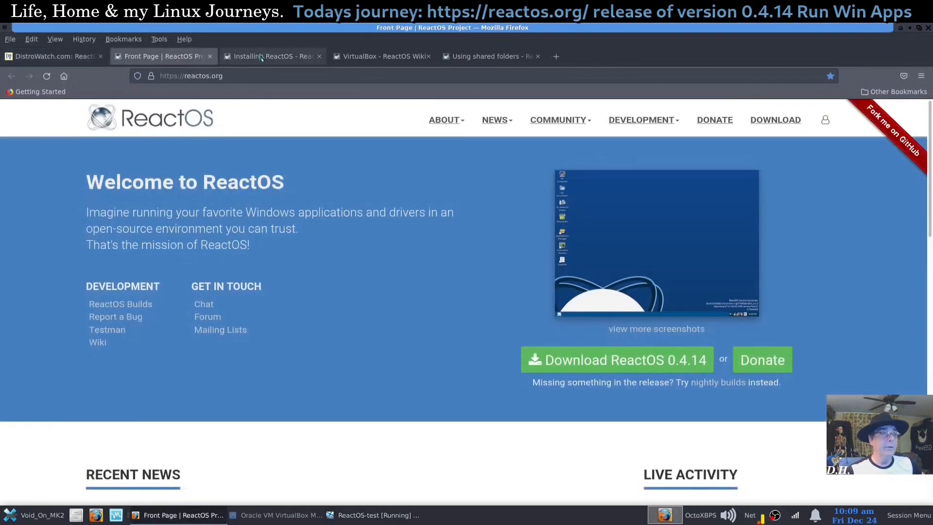
pyautogui.click(272, 57)
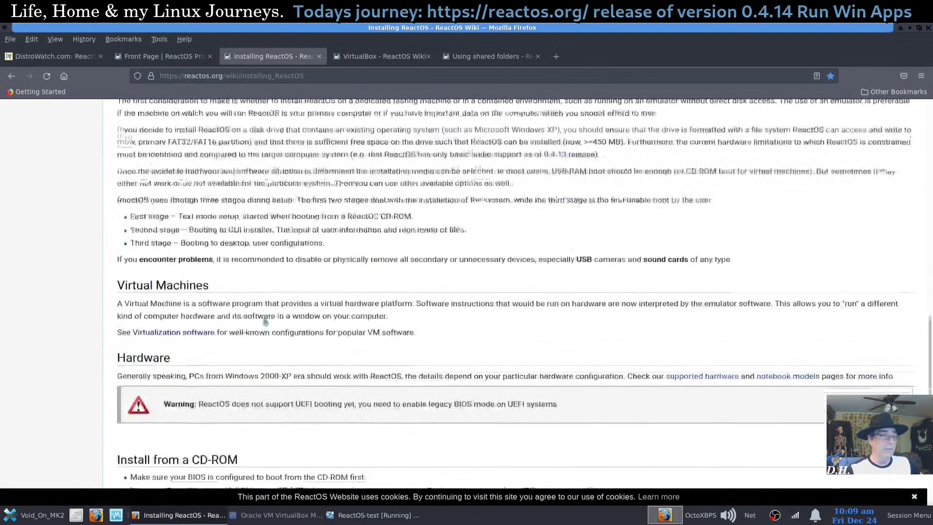
pyautogui.scroll(-3)
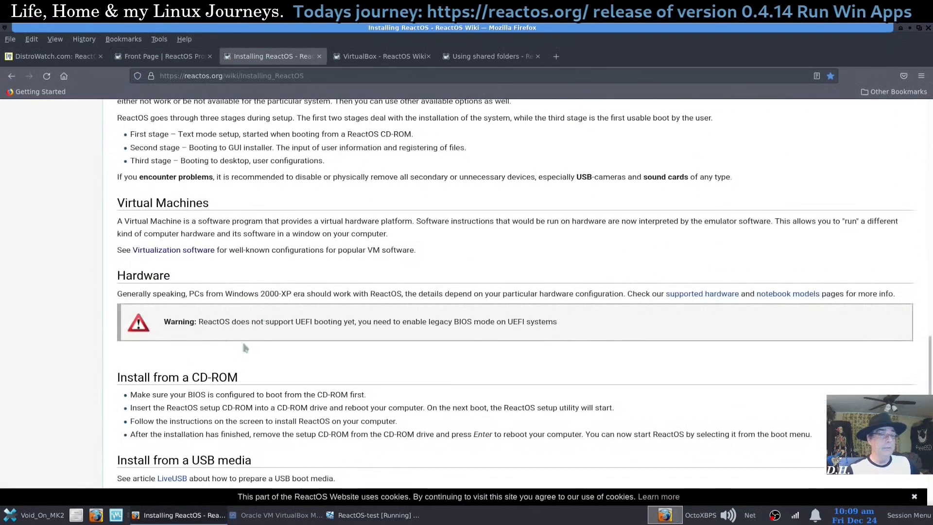
pyautogui.click(381, 56)
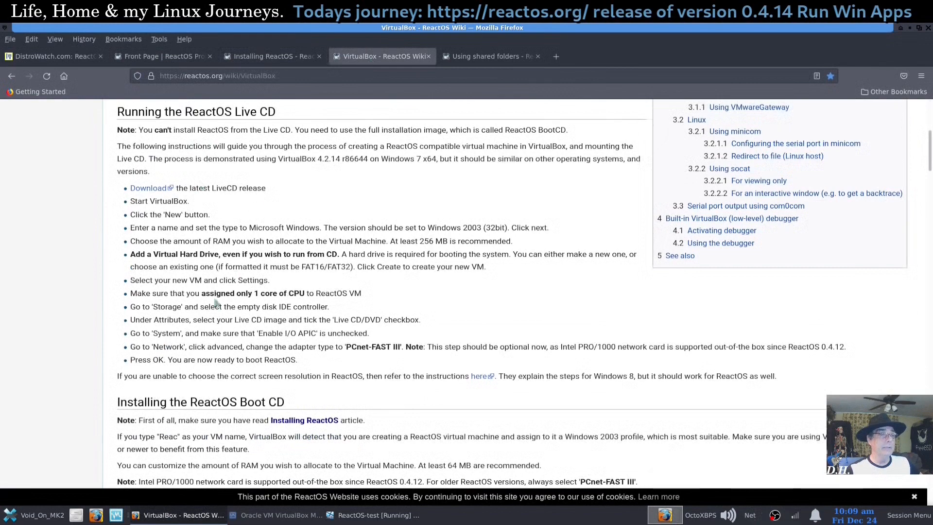
pyautogui.scroll(-3)
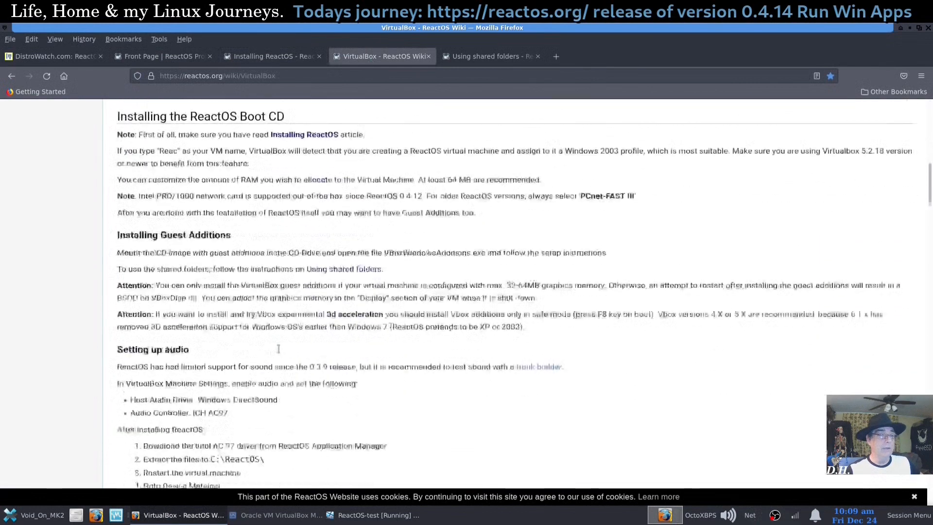
pyautogui.scroll(-3)
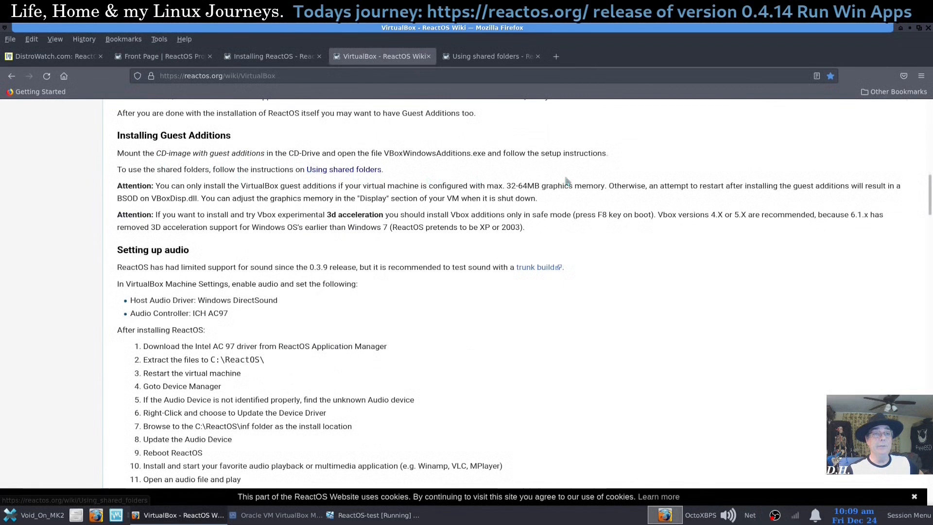
pyautogui.moveTo(356, 183)
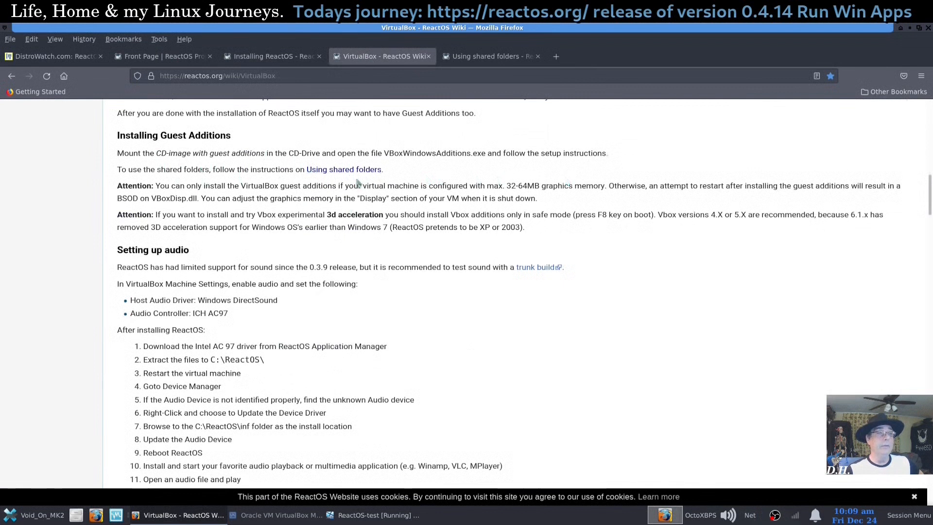
pyautogui.moveTo(344, 169)
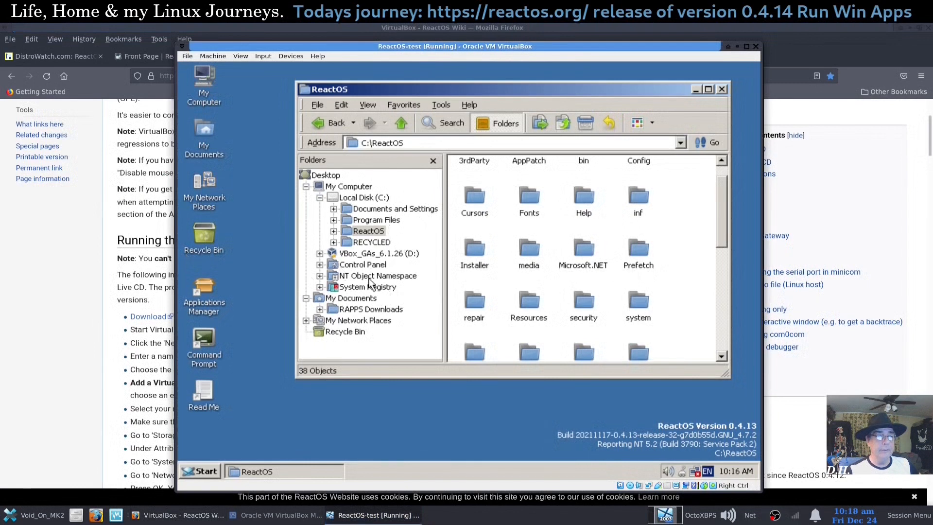
pyautogui.moveTo(356, 299)
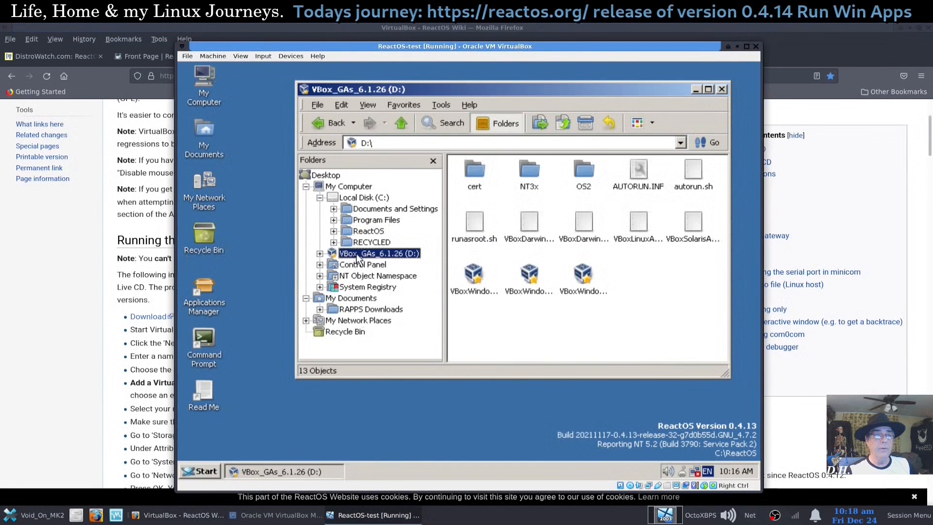
pyautogui.moveTo(597, 96)
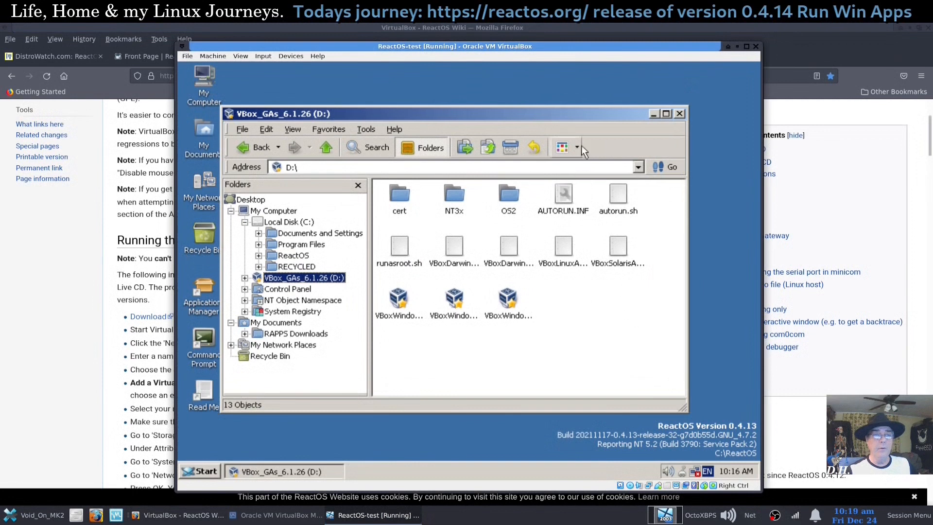
# Step: Show the Guest Additions CD in details view and advance the 6.1.26 installer with the default folder
pyautogui.click(561, 146)
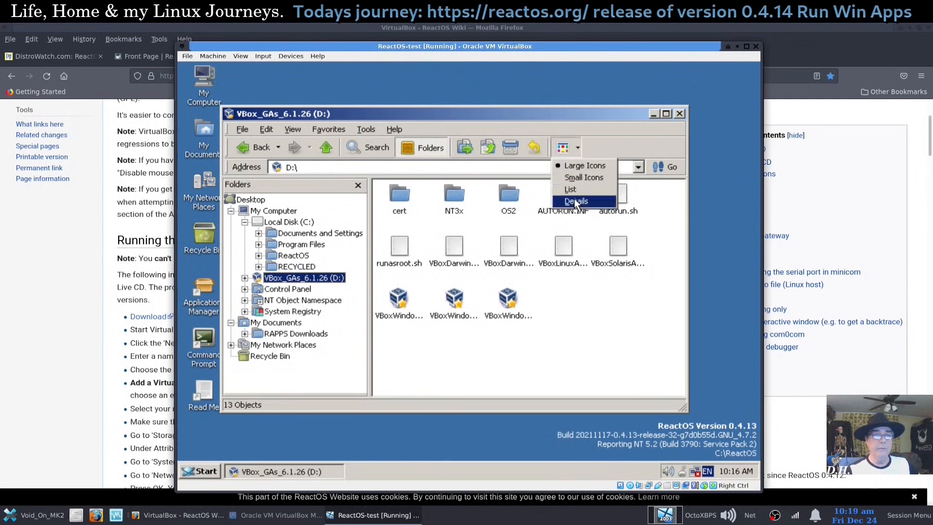
pyautogui.click(574, 200)
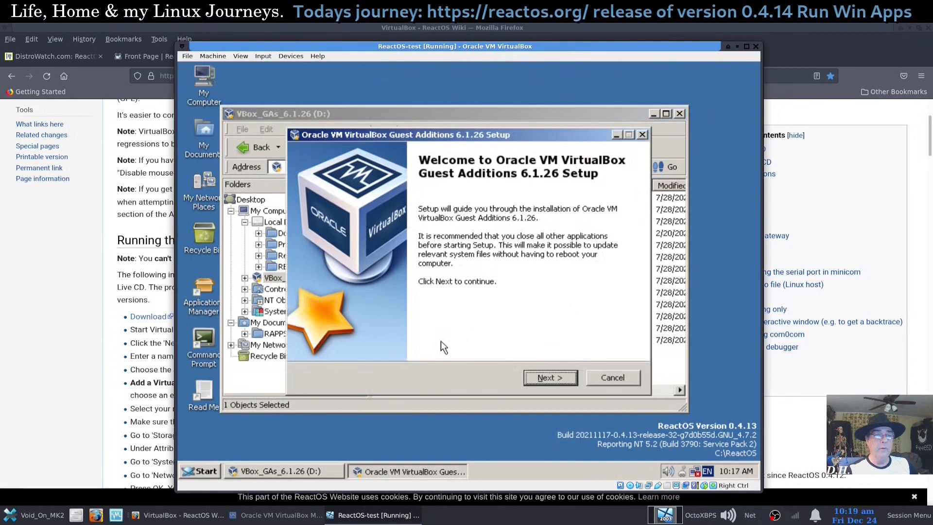
pyautogui.moveTo(510, 379)
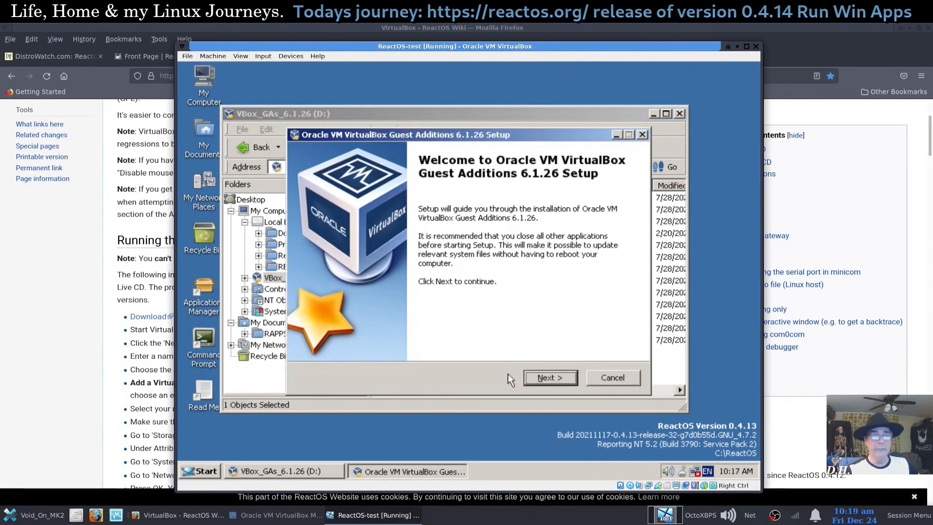
pyautogui.click(549, 377)
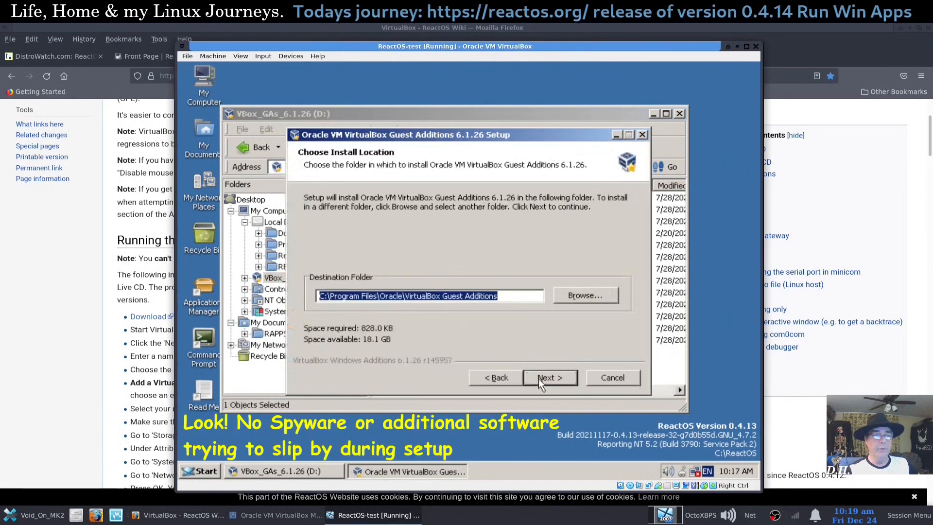
pyautogui.click(548, 378)
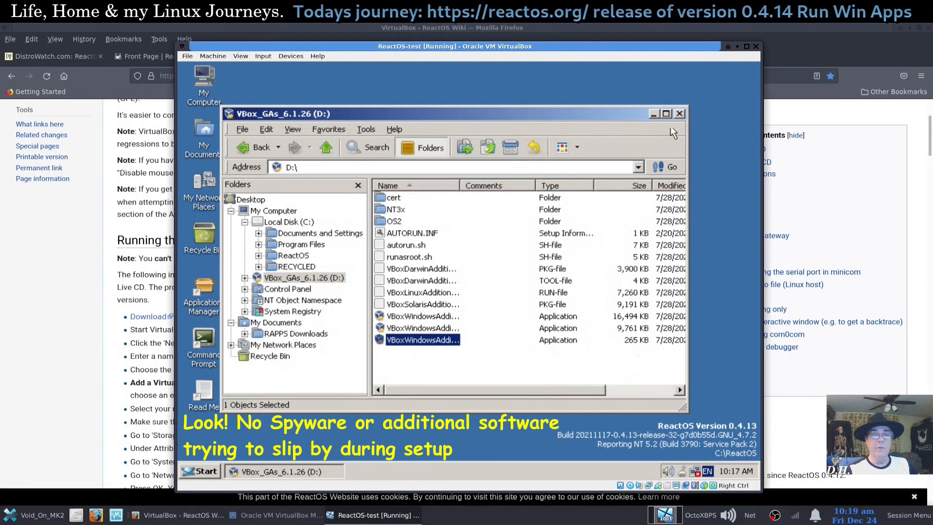
# Step: Close the D: drive window and choose Restart from the ReactOS Shut Down dialog
pyautogui.click(653, 114)
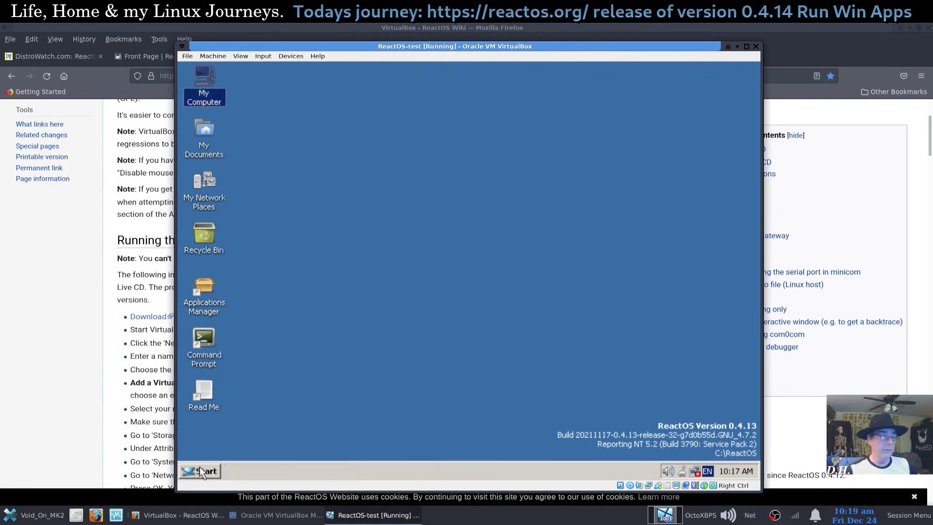
pyautogui.click(200, 470)
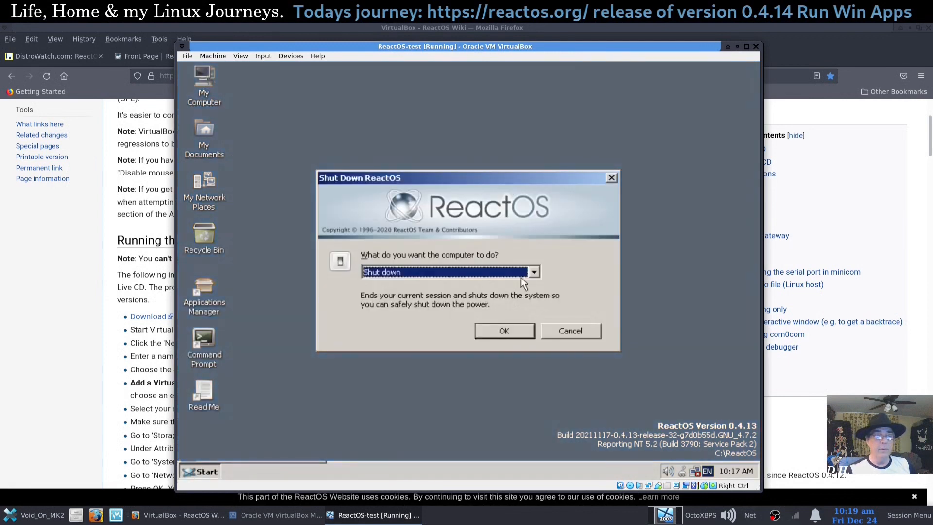
pyautogui.click(533, 272)
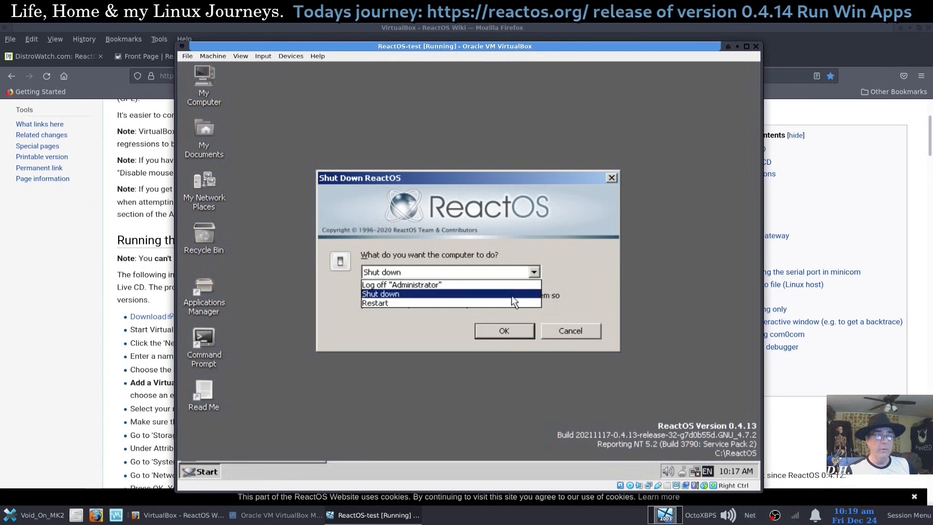
pyautogui.click(503, 330)
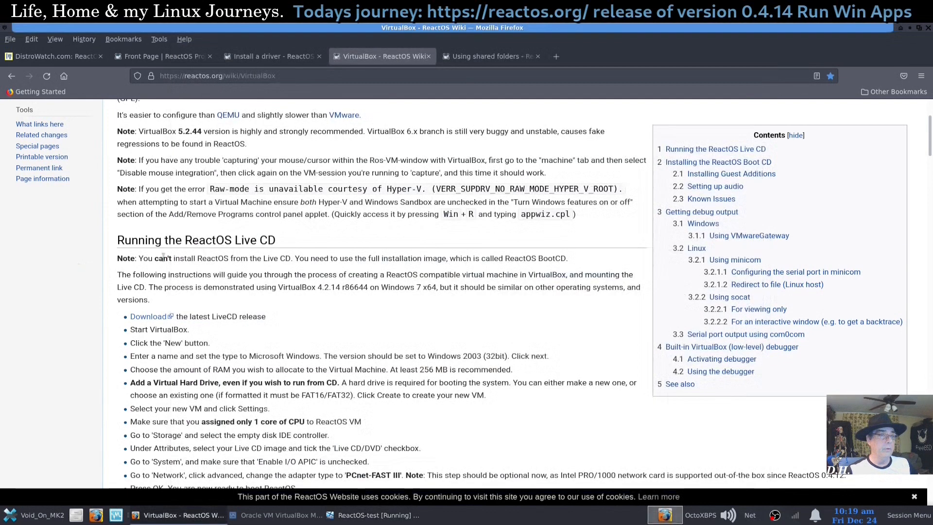
# Step: Scroll the wiki article down to Installing Guest Additions and Setting up audio
pyautogui.scroll(-3)
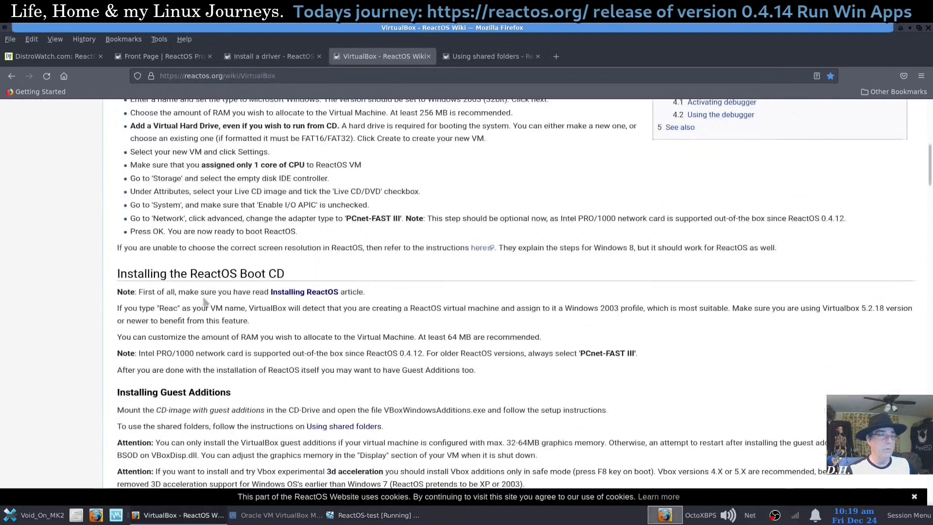
pyautogui.scroll(-3)
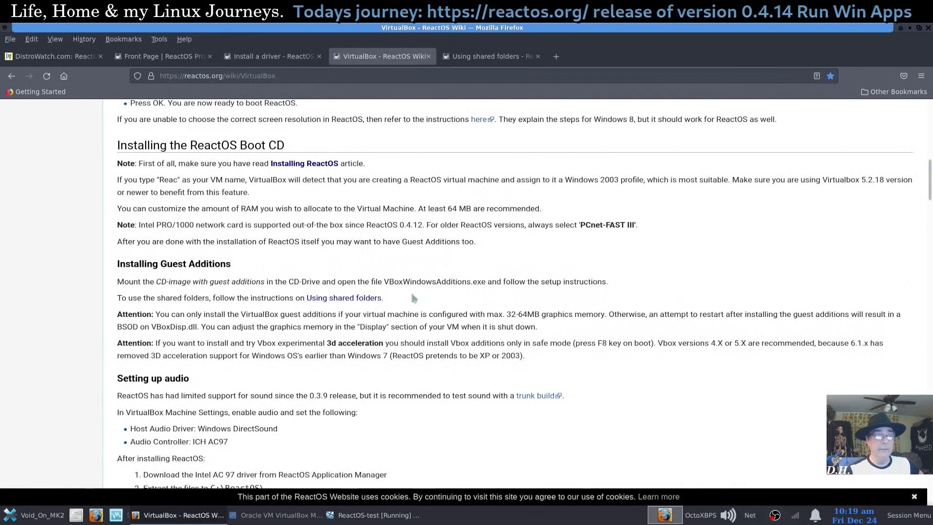
pyautogui.moveTo(450, 307)
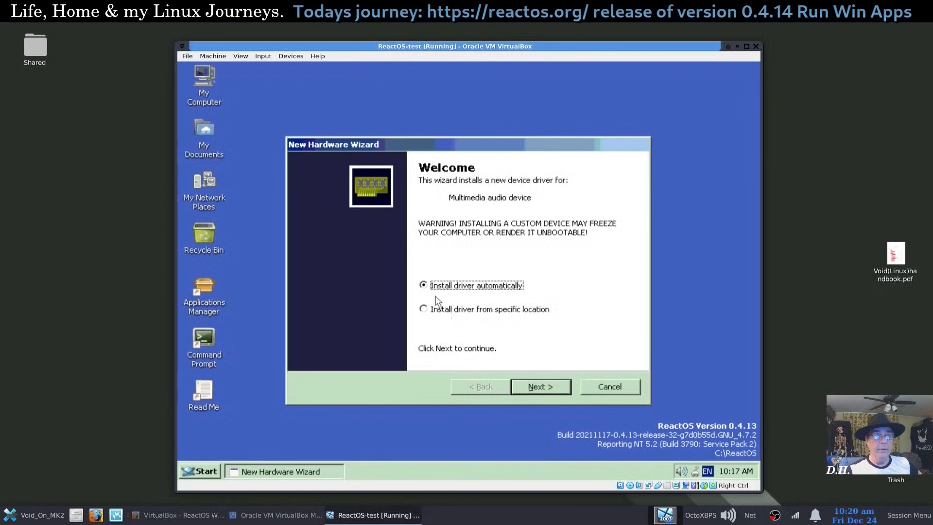
# Step: Dismiss the hardware wizard and reach the Multimedia audio device in Device Manager via My Computer properties
pyautogui.click(539, 385)
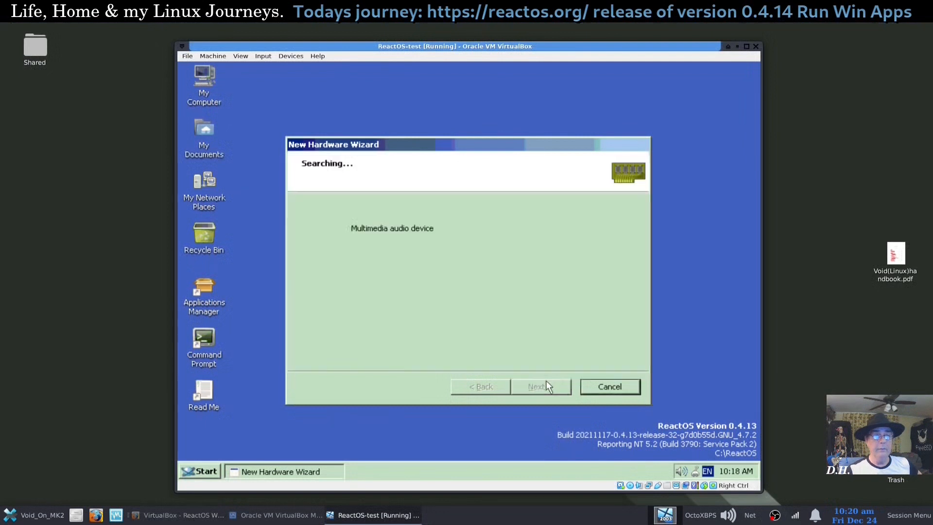
pyautogui.click(609, 386)
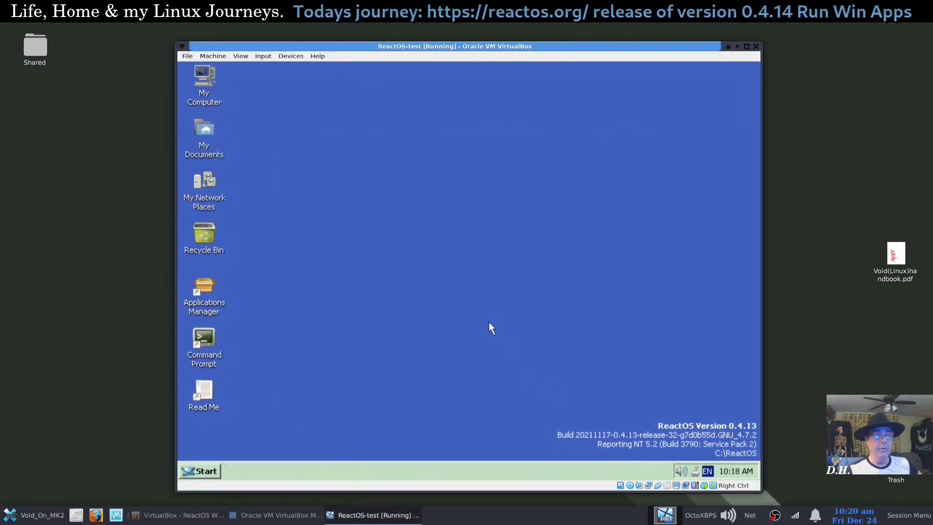
pyautogui.rightClick(203, 81)
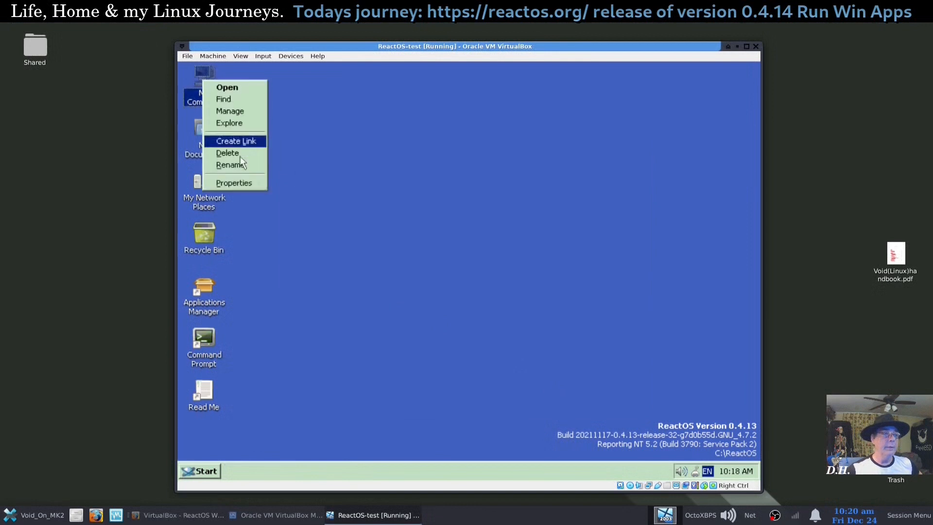
pyautogui.click(234, 182)
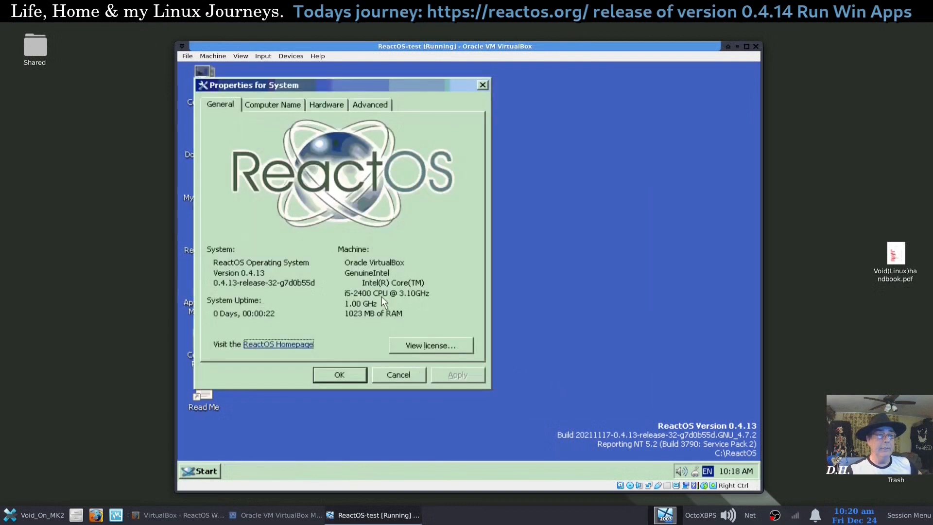
pyautogui.click(326, 104)
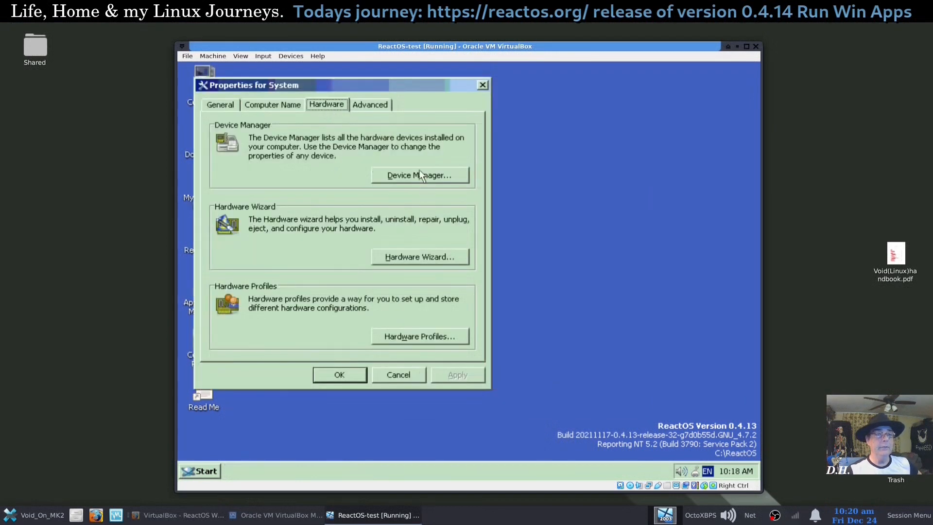
pyautogui.click(420, 175)
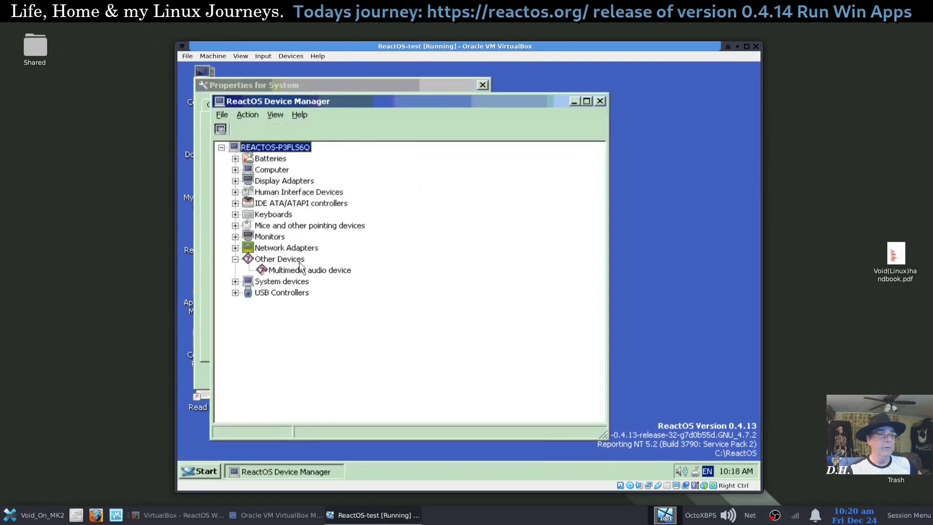
pyautogui.click(309, 269)
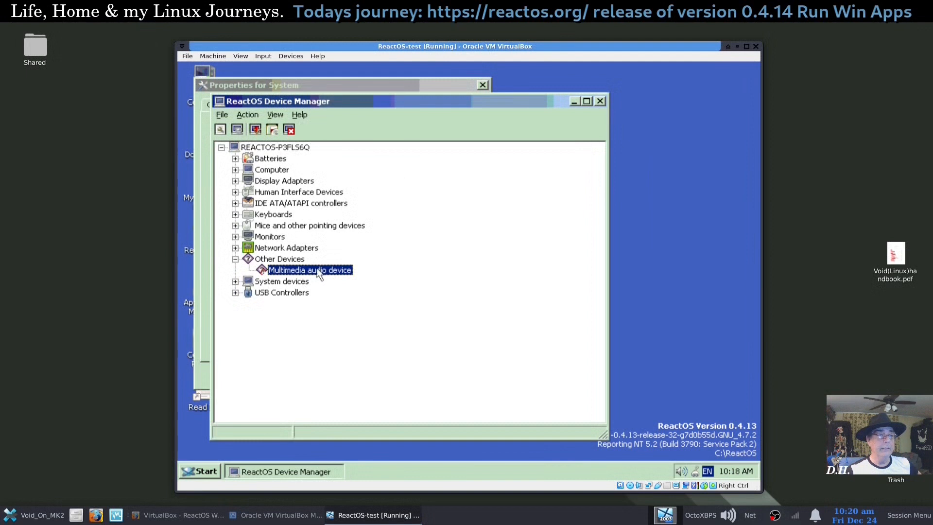
# Step: Attempt reinstalling the audio driver from a chosen folder, then cancel and close the property dialogs
pyautogui.click(431, 355)
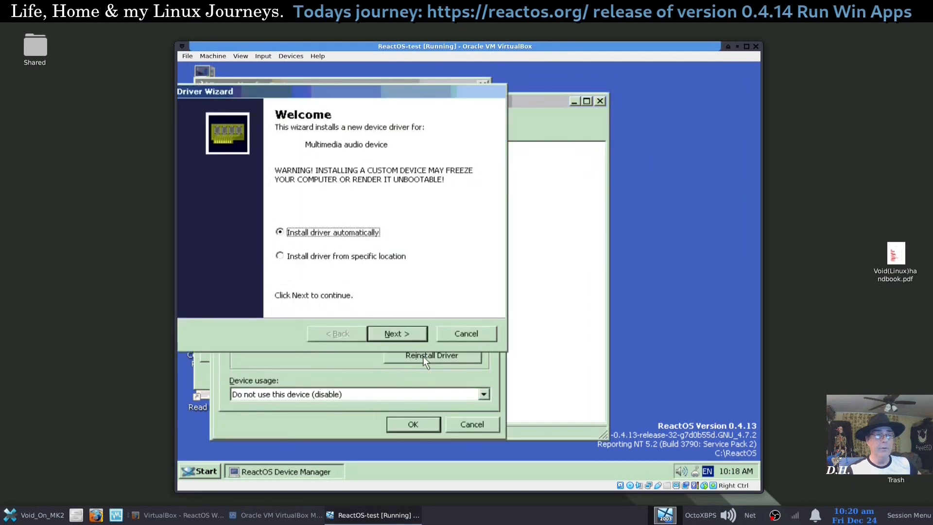
pyautogui.moveTo(288, 260)
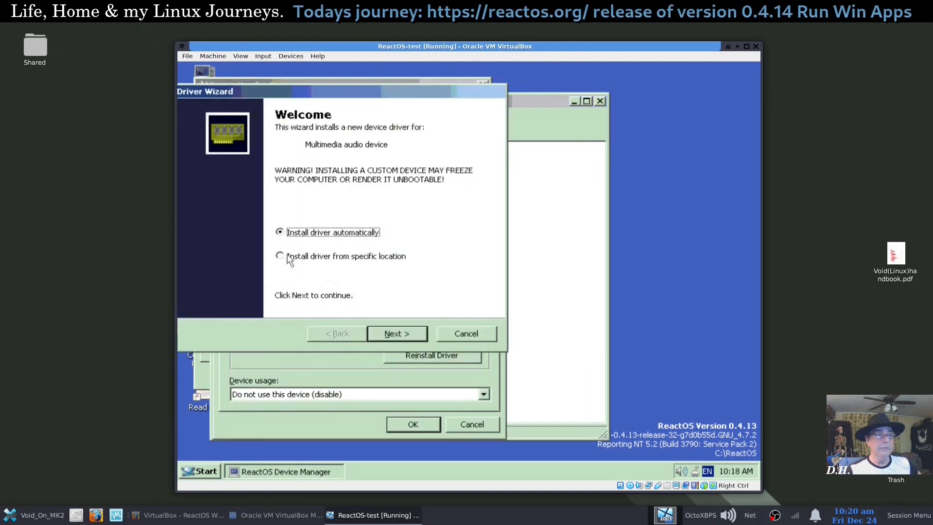
pyautogui.click(397, 333)
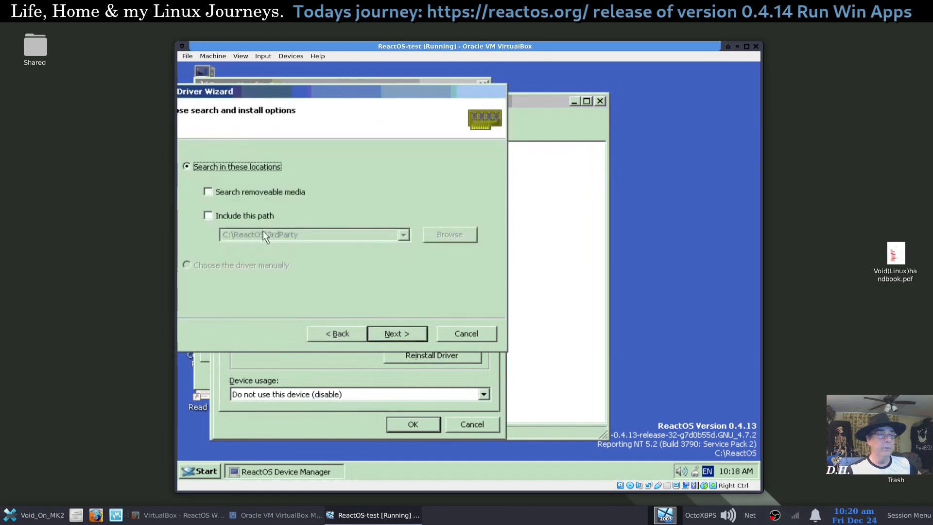
pyautogui.click(449, 235)
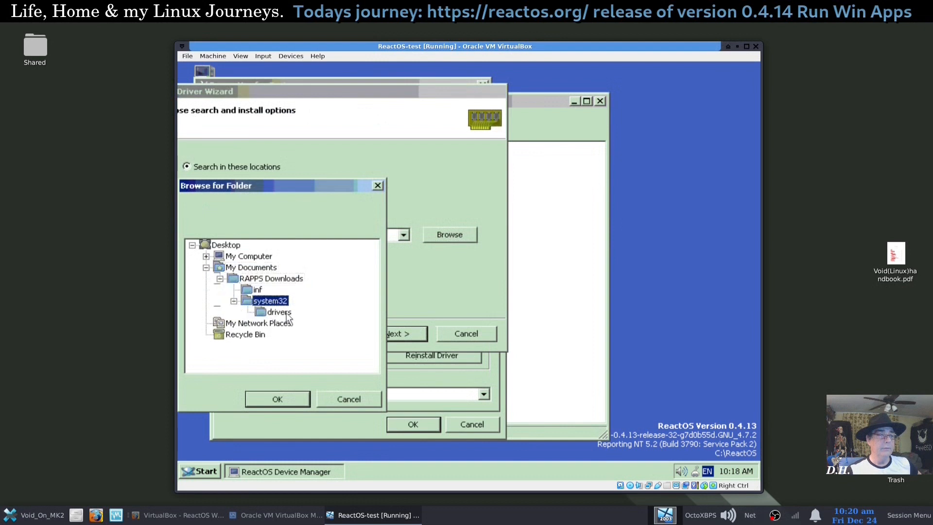
pyautogui.click(277, 399)
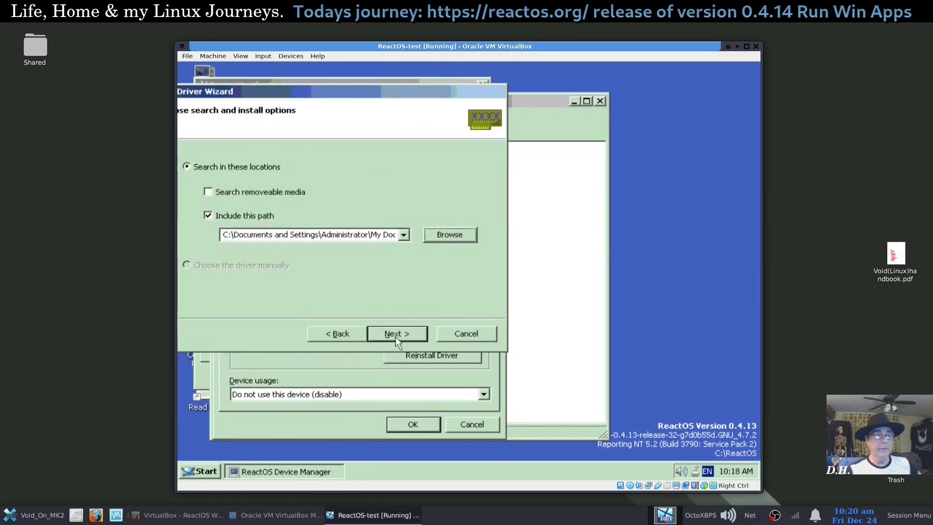
pyautogui.click(396, 334)
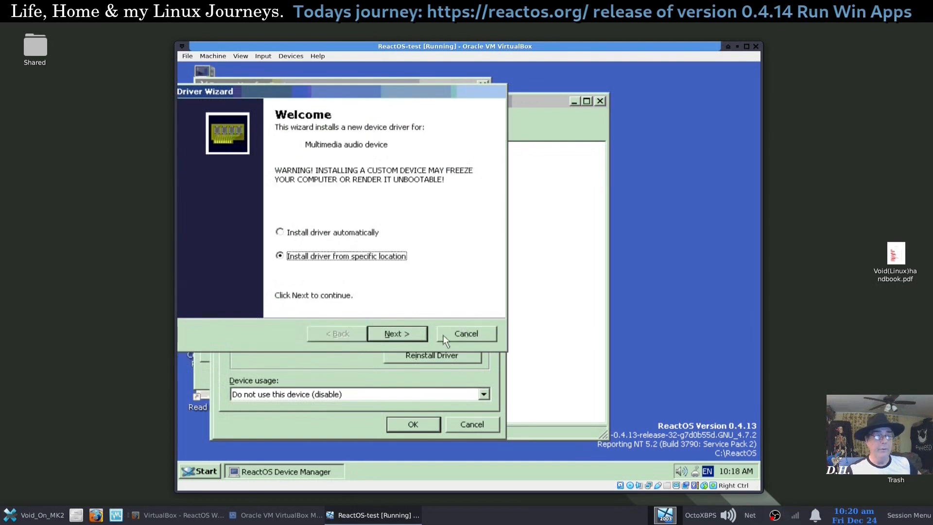
pyautogui.click(466, 333)
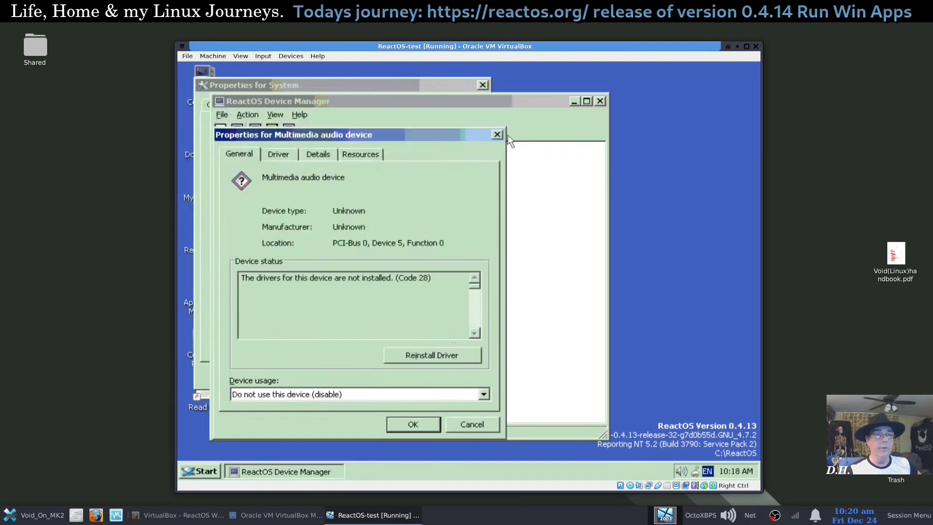
pyautogui.click(498, 134)
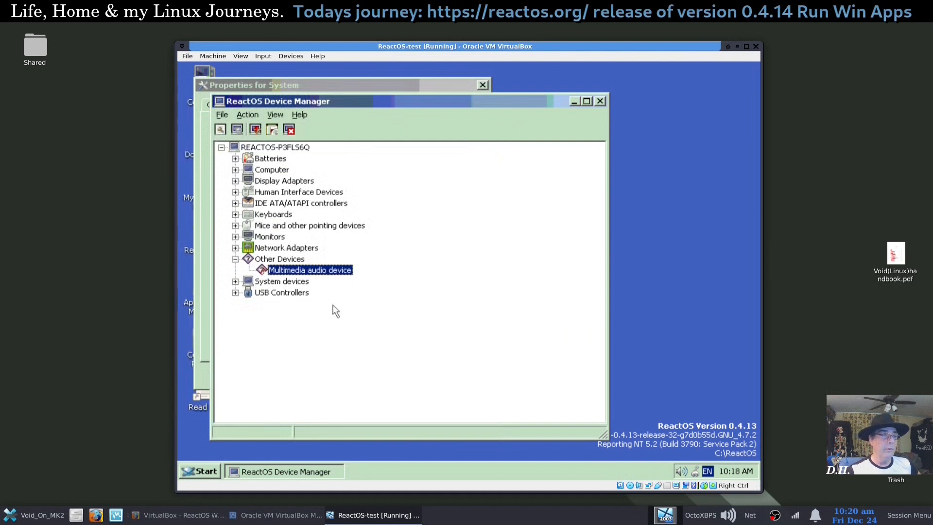
pyautogui.moveTo(396, 89)
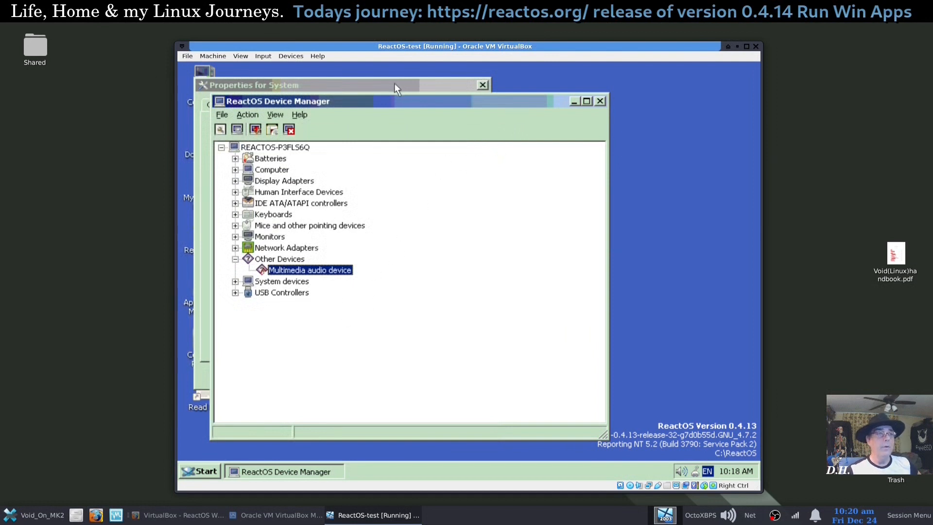
pyautogui.click(482, 85)
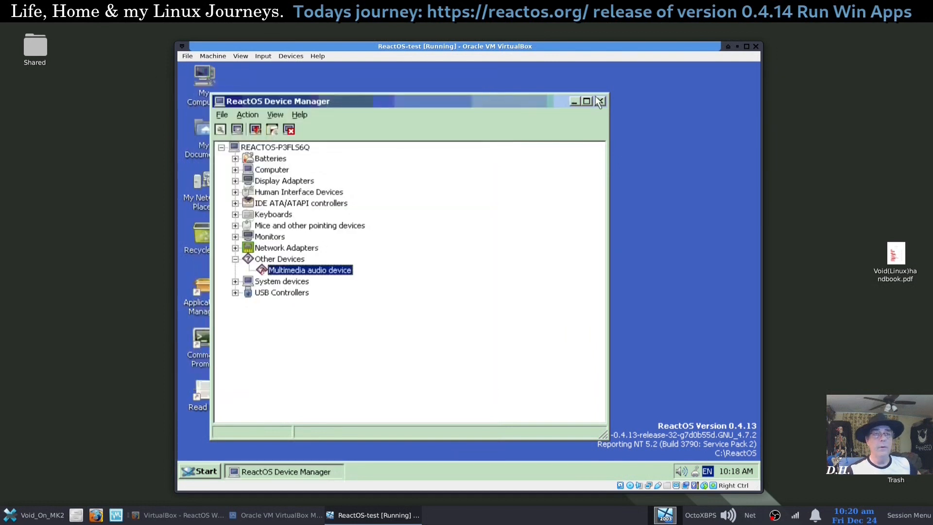
# Step: Close Device Manager, browse the Programs submenus, and dismiss the menus back to the desktop
pyautogui.click(600, 100)
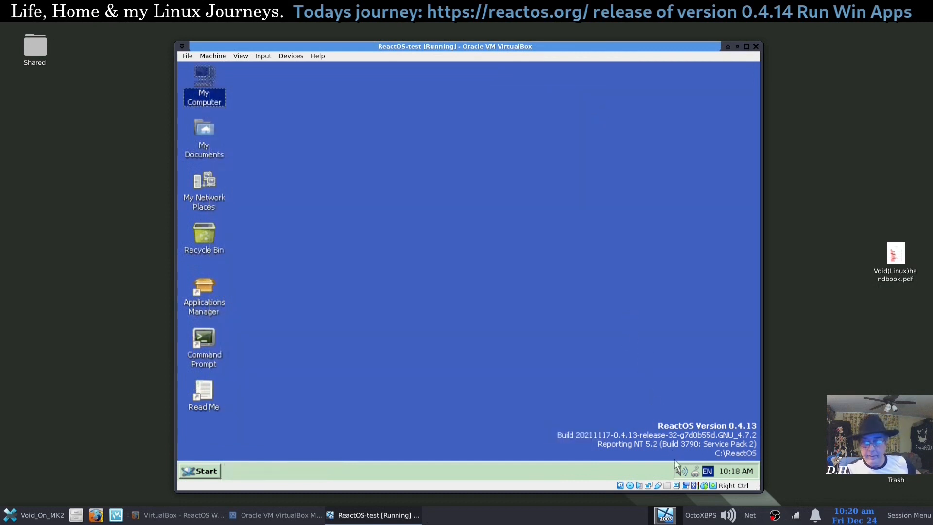
pyautogui.click(683, 470)
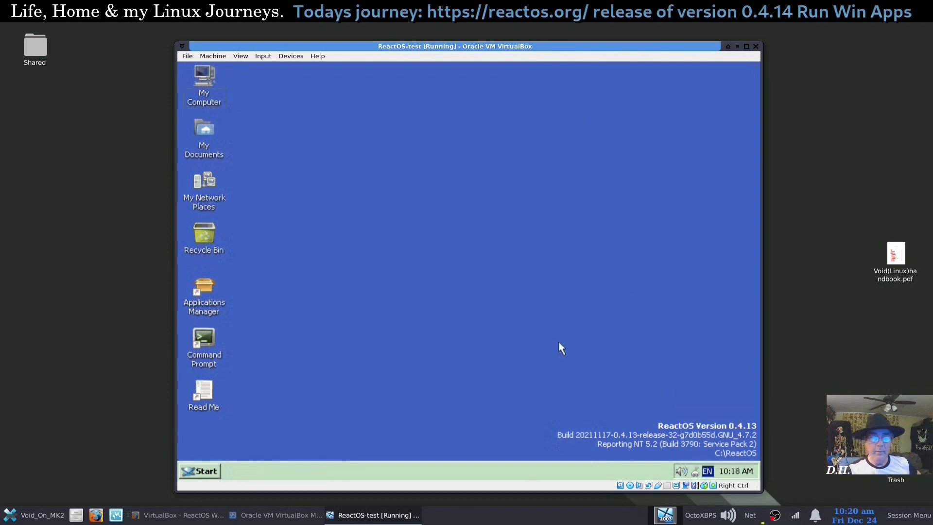
pyautogui.moveTo(281, 250)
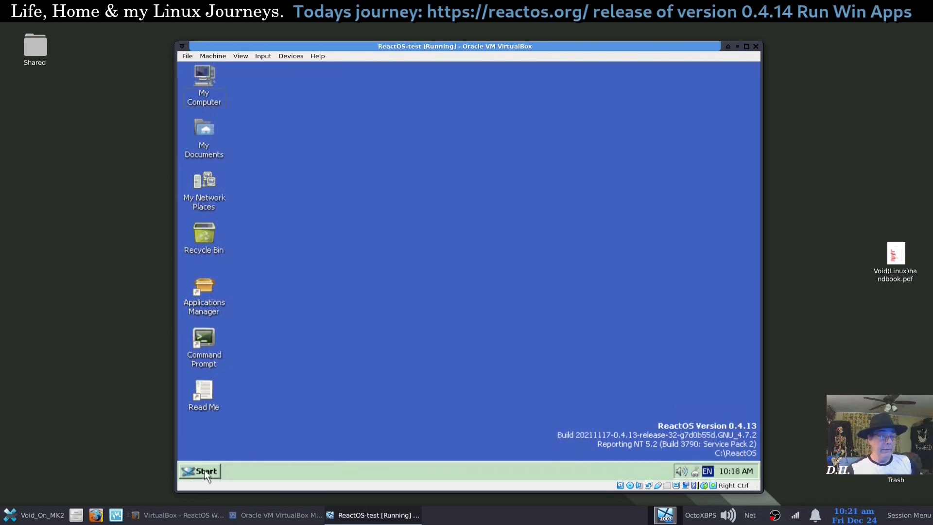
pyautogui.click(200, 470)
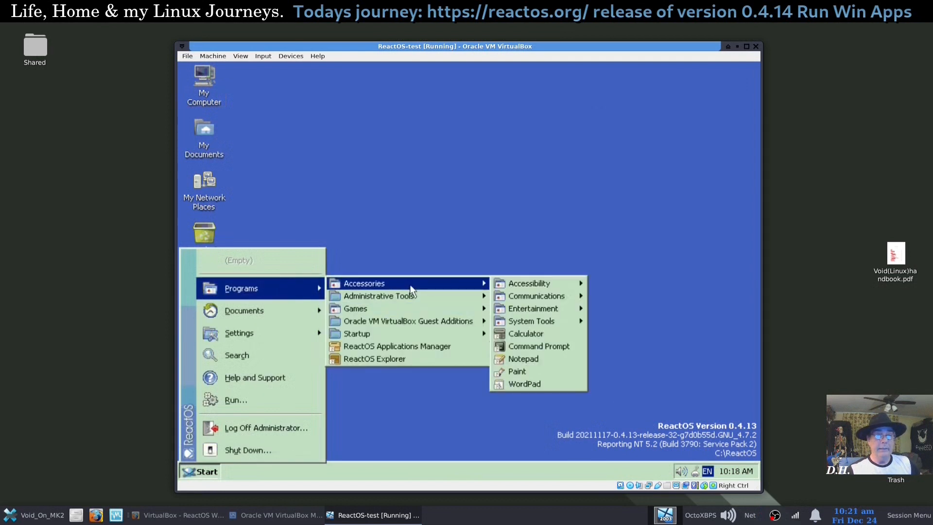
pyautogui.moveTo(528, 283)
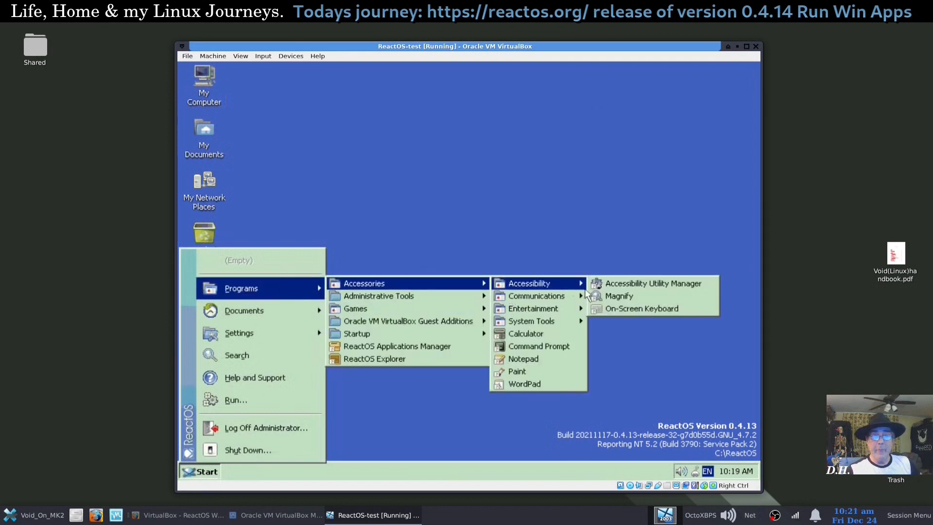
pyautogui.moveTo(532, 308)
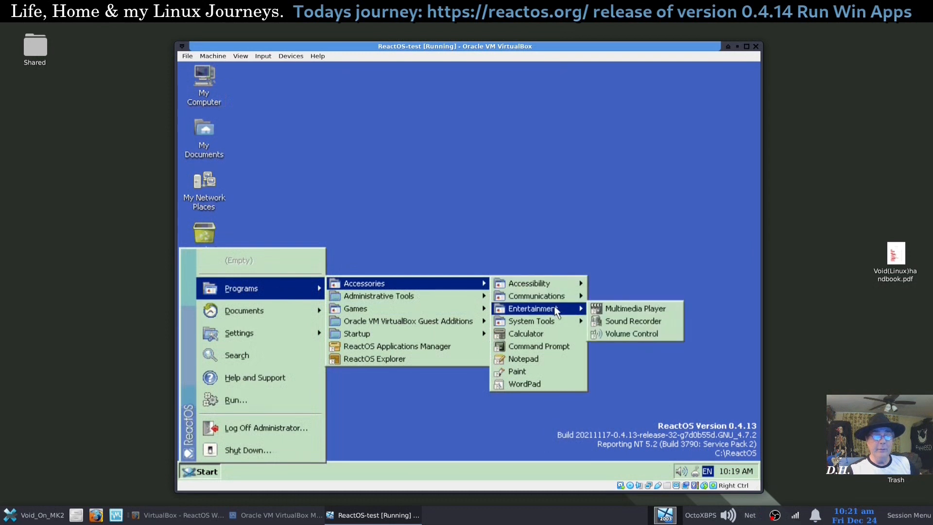
pyautogui.moveTo(529, 321)
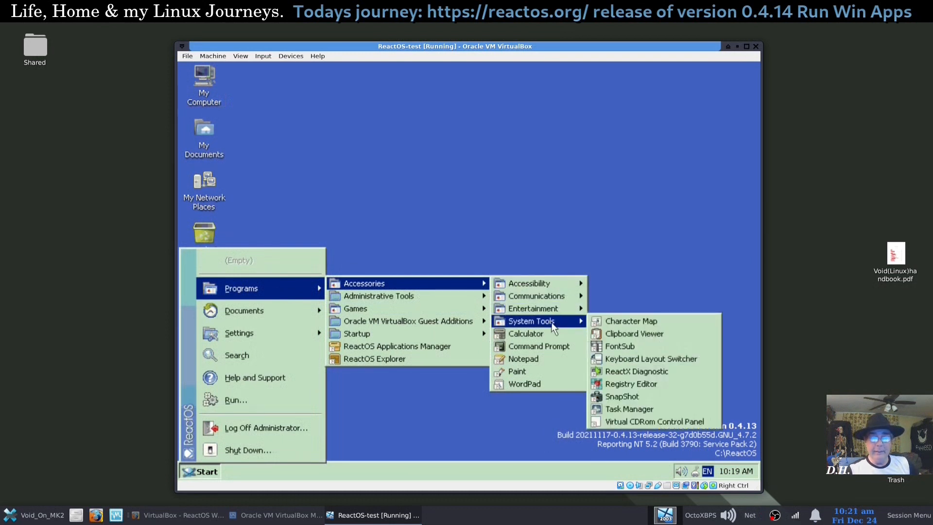
pyautogui.moveTo(651, 358)
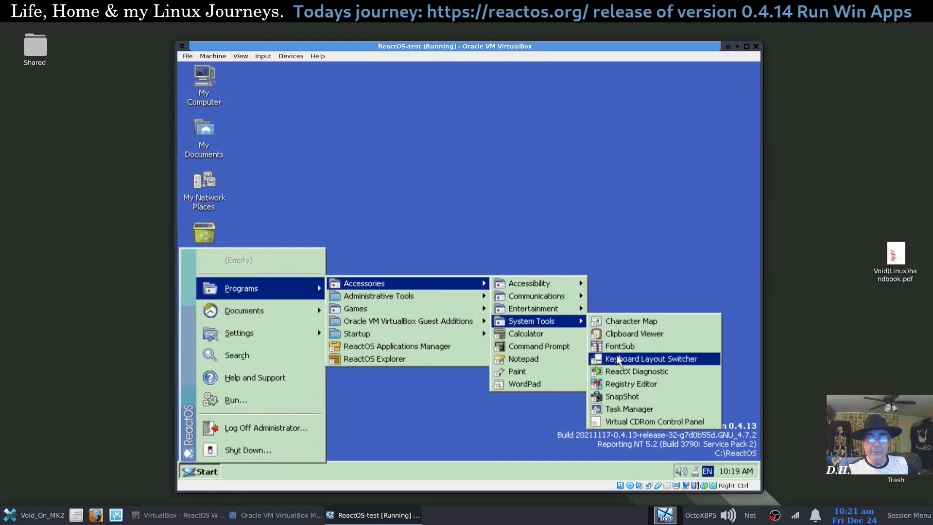
pyautogui.moveTo(525, 334)
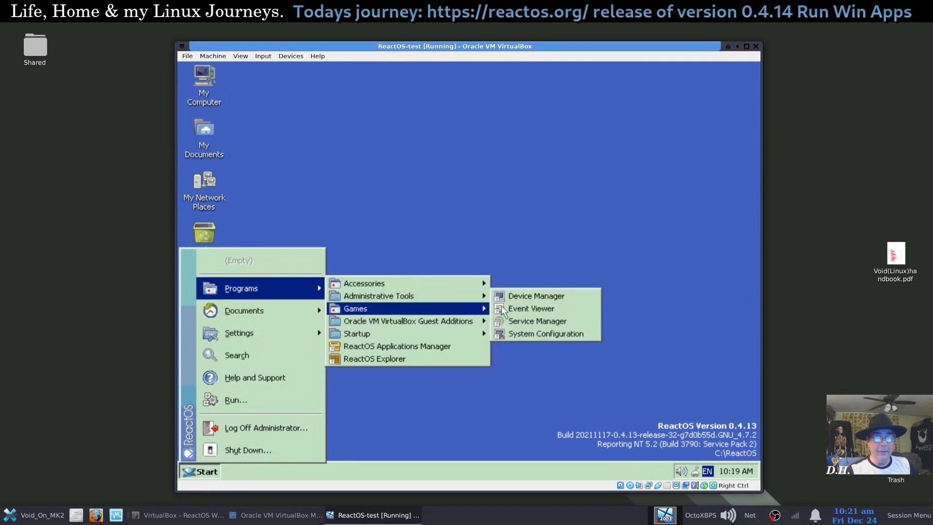
pyautogui.click(545, 333)
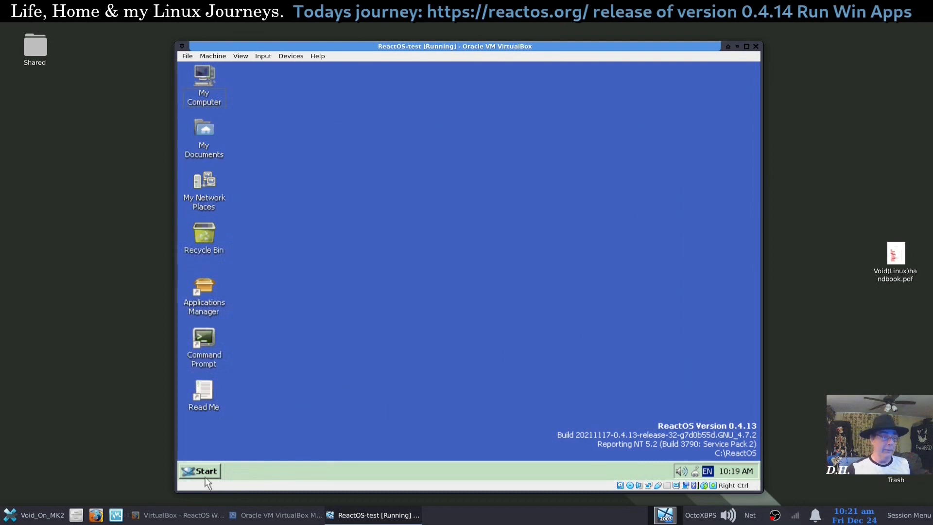
# Step: Choose 'Shut down' in the Shut Down dialog and confirm with OK
pyautogui.click(199, 471)
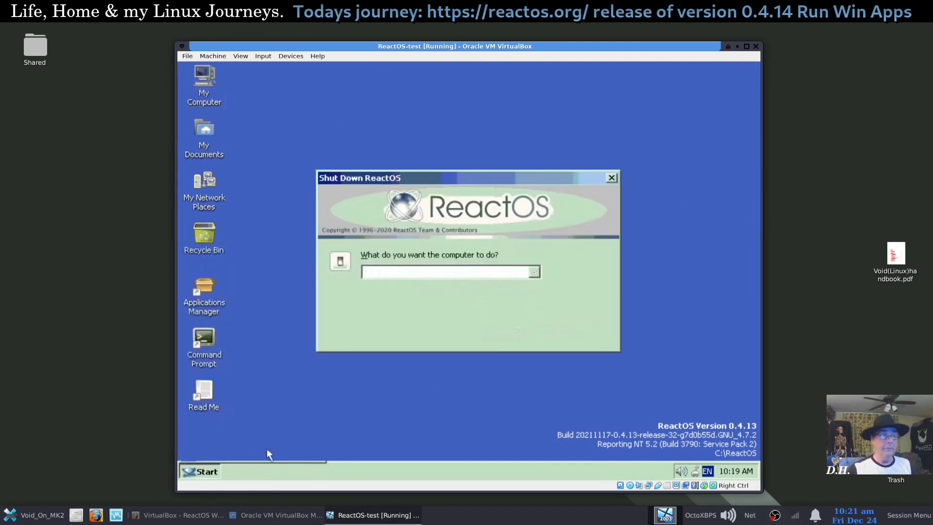
pyautogui.click(534, 272)
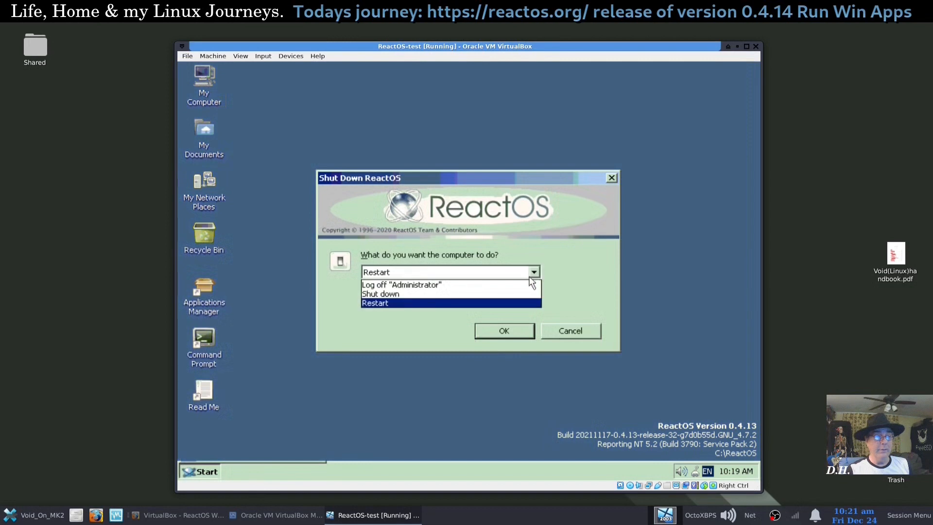
pyautogui.click(380, 294)
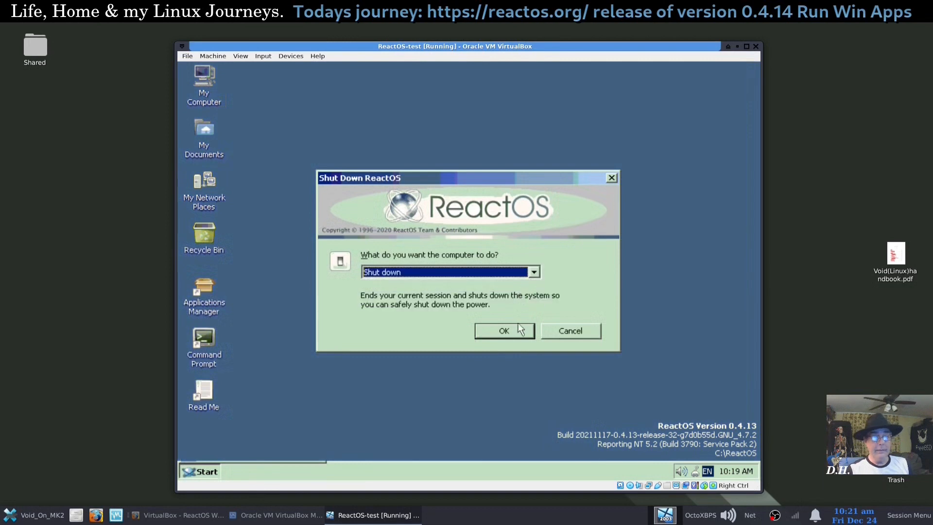
pyautogui.click(503, 330)
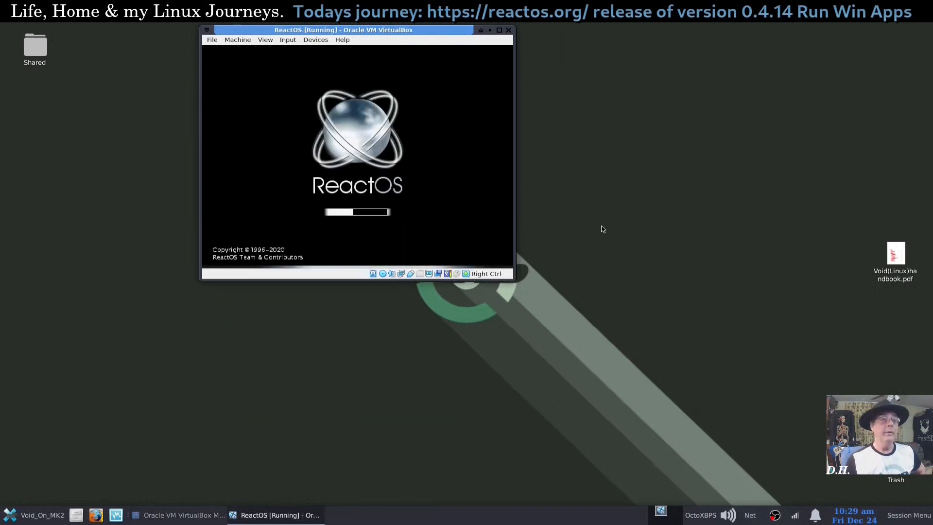
pyautogui.moveTo(611, 288)
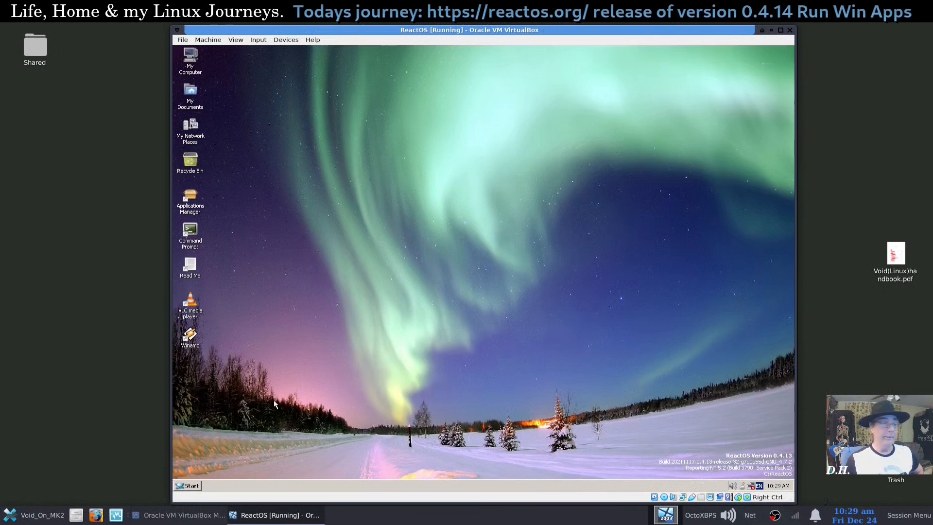
pyautogui.moveTo(223, 386)
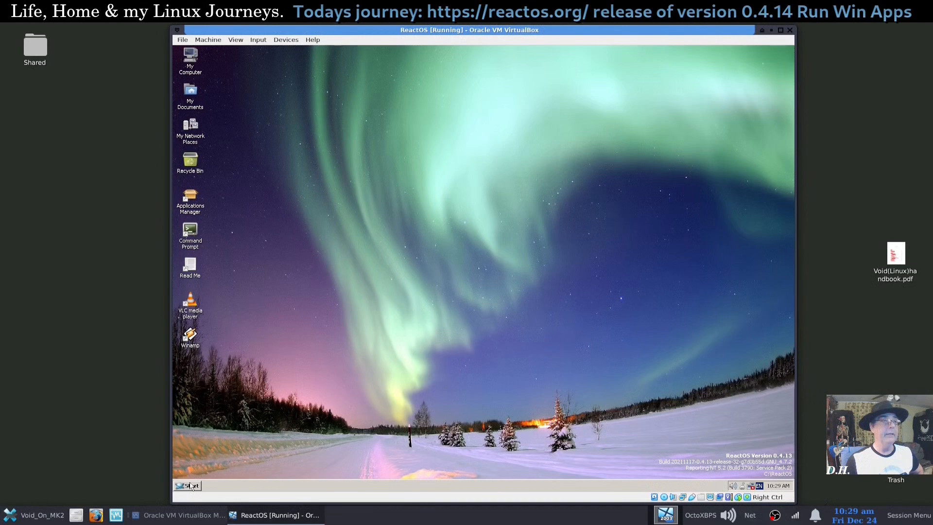
# Step: Bring up the Start menu on the aurora desktop to reach Settings
pyautogui.click(188, 486)
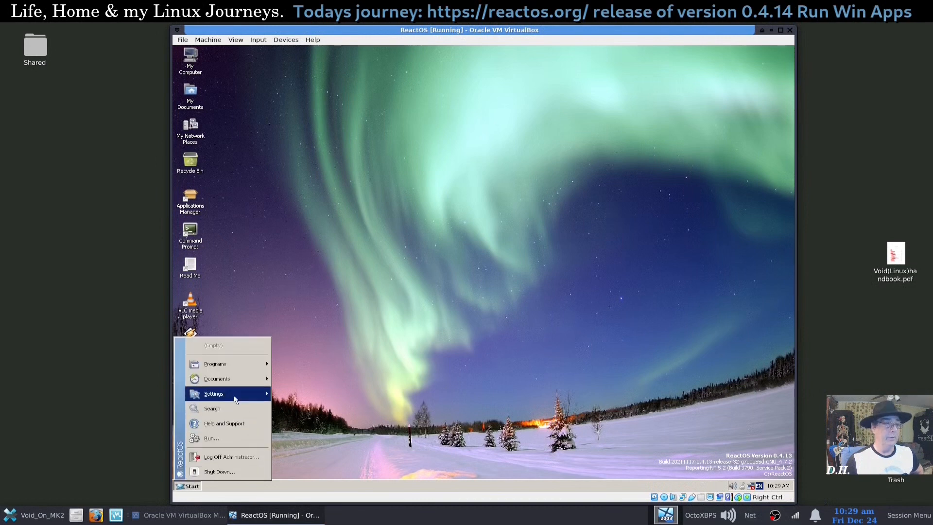
pyautogui.moveTo(213, 393)
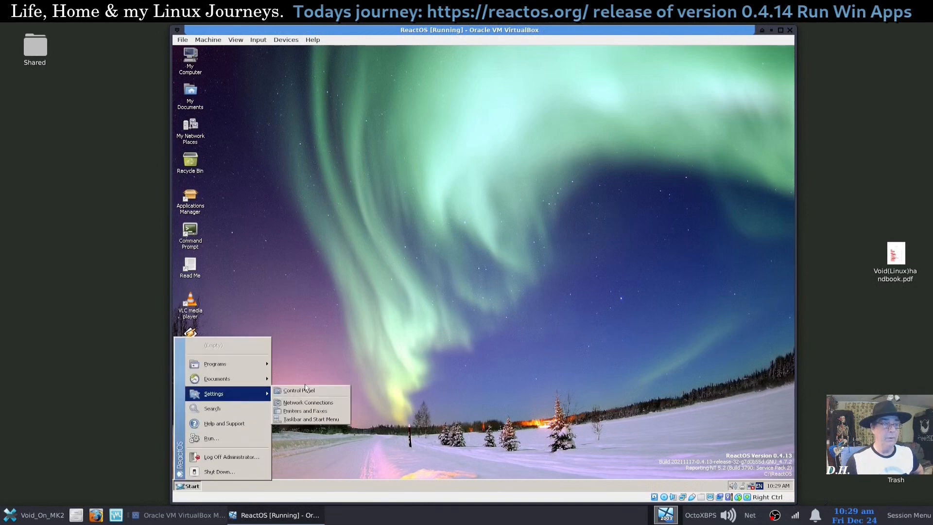
pyautogui.moveTo(303, 391)
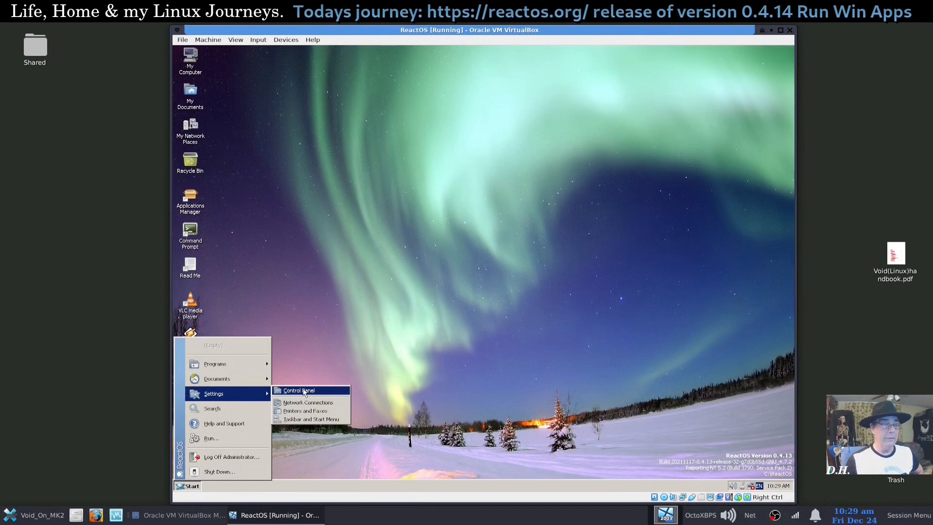
# Step: Launch Sound and Audio Devices from Control Panel and close the Control Panel window behind it
pyautogui.click(300, 391)
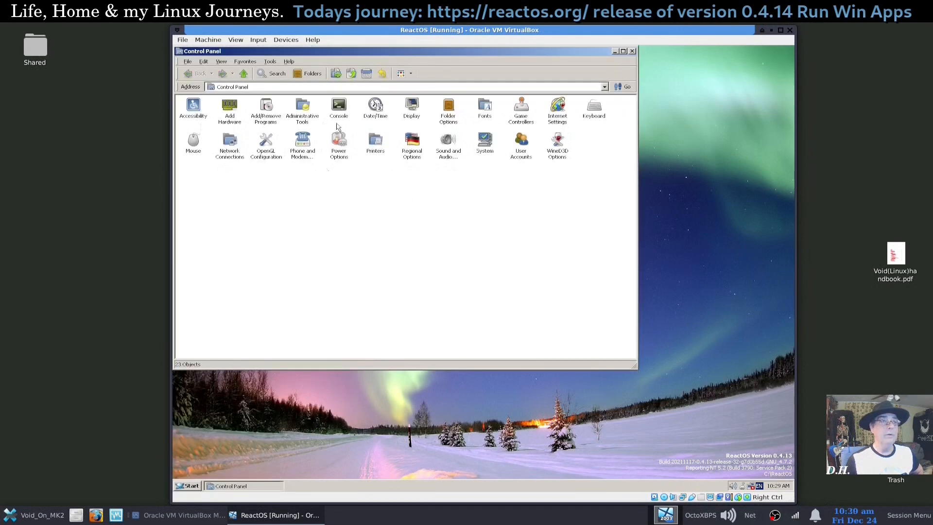
pyautogui.moveTo(504, 129)
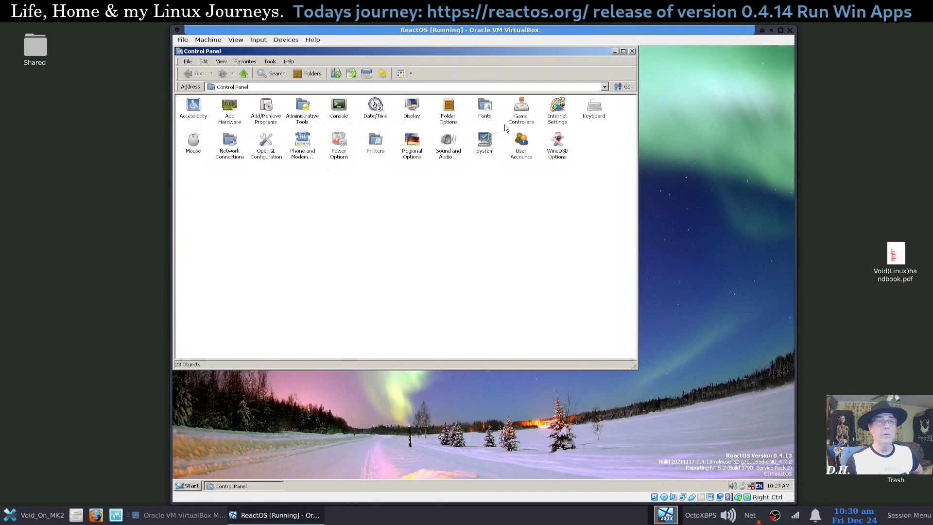
pyautogui.moveTo(527, 165)
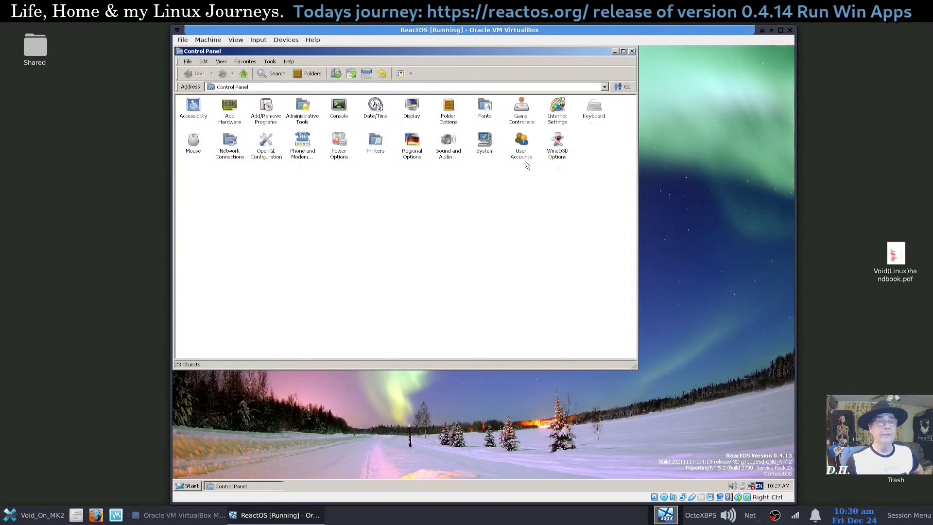
pyautogui.doubleClick(448, 143)
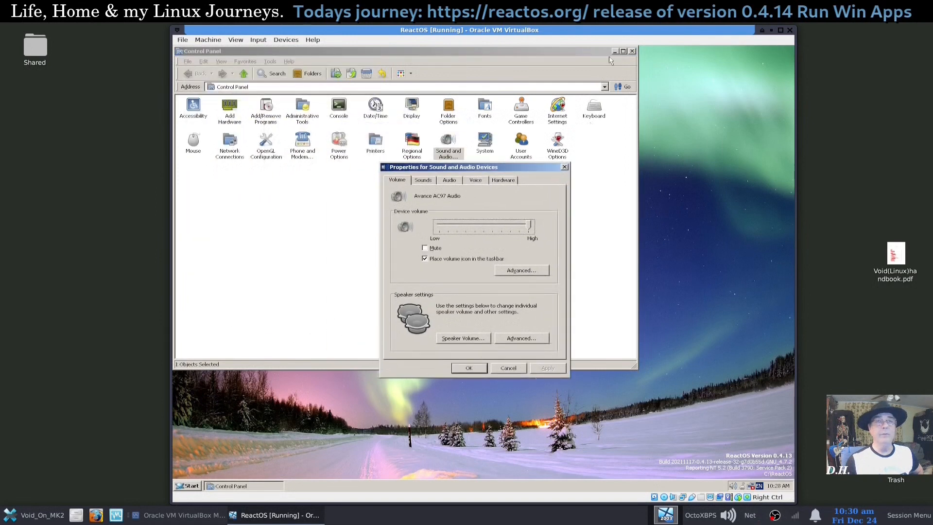
pyautogui.click(614, 50)
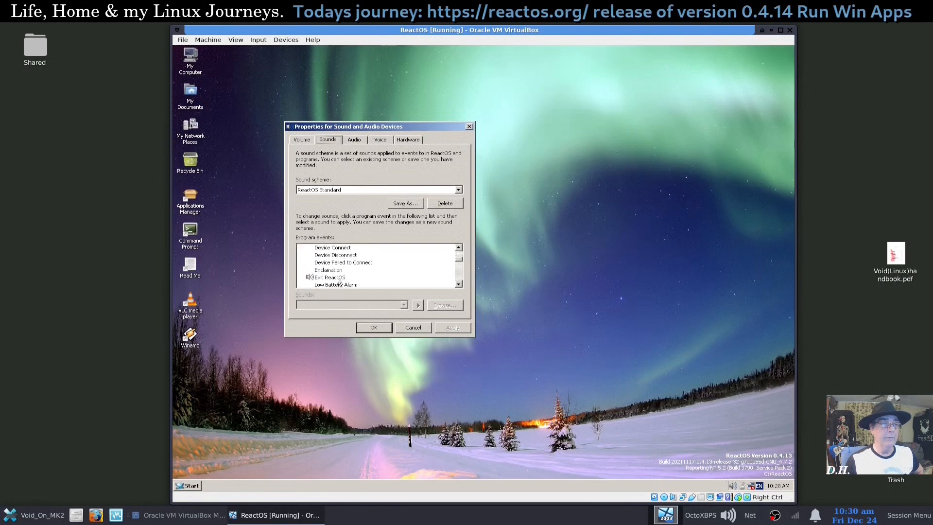
# Step: Review program event sounds in the Standard scheme, selecting the ReactOS Logon event
pyautogui.click(330, 277)
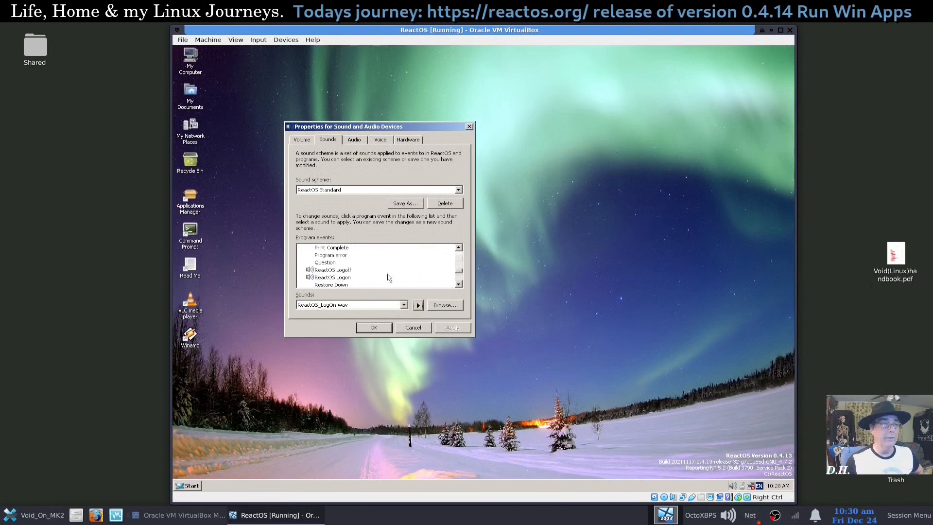
pyautogui.scroll(-3)
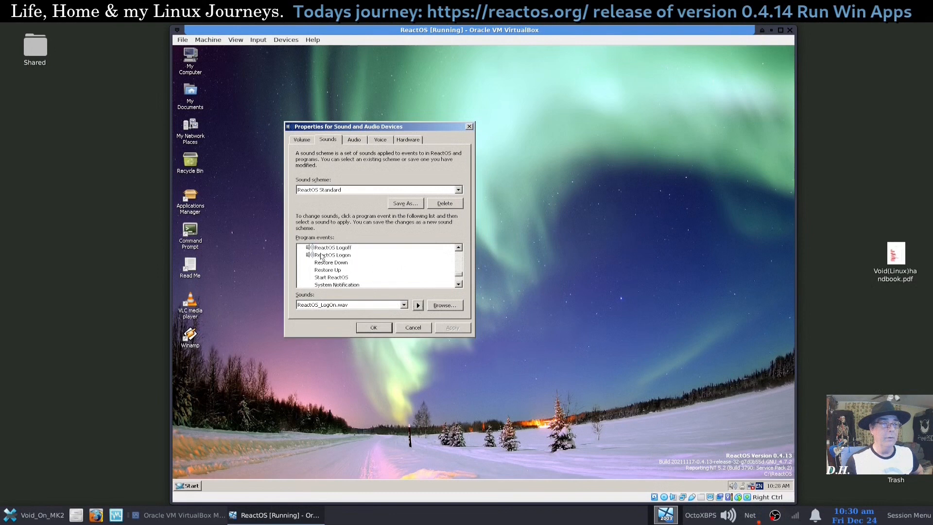
pyautogui.click(336, 255)
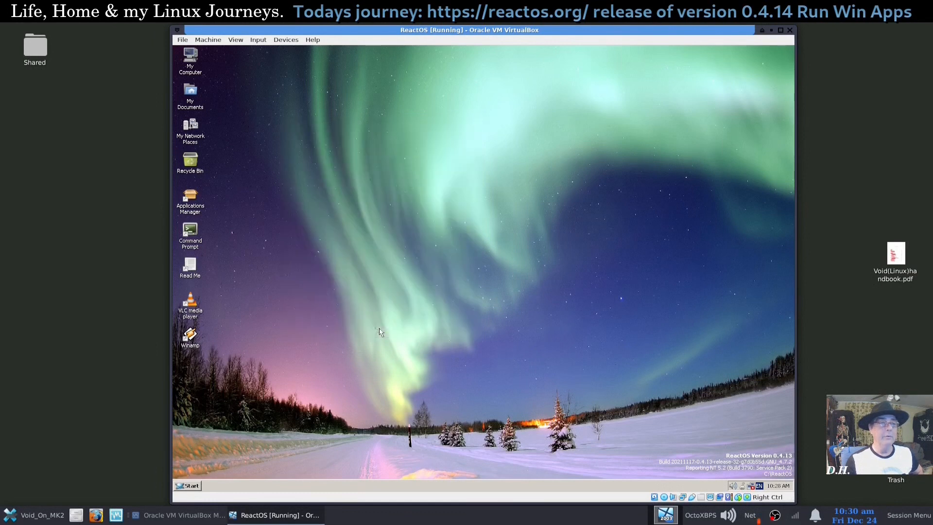
pyautogui.click(188, 486)
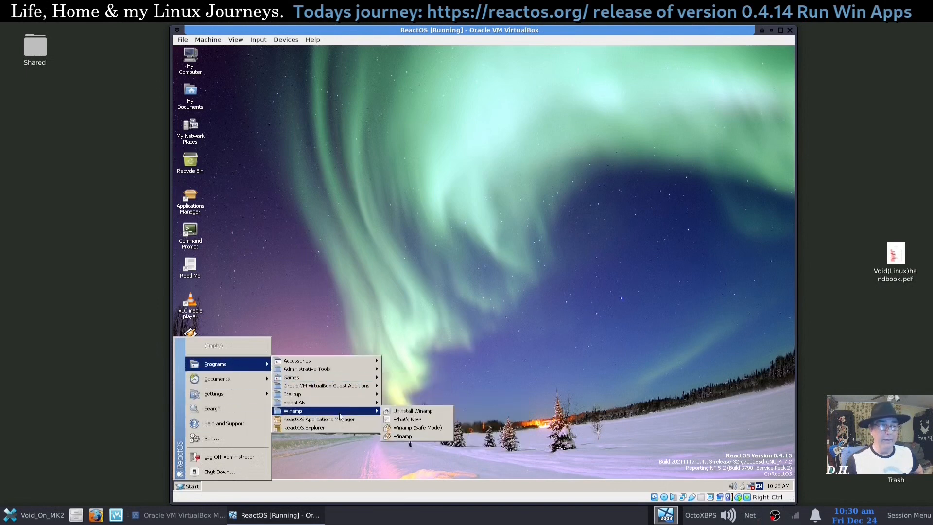
pyautogui.click(402, 435)
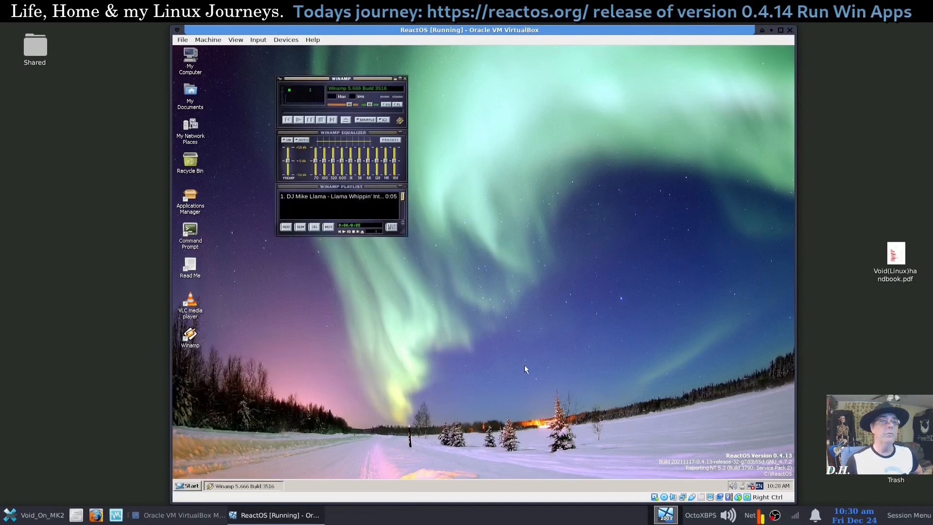
pyautogui.moveTo(341, 79); pyautogui.dragTo(427, 128)
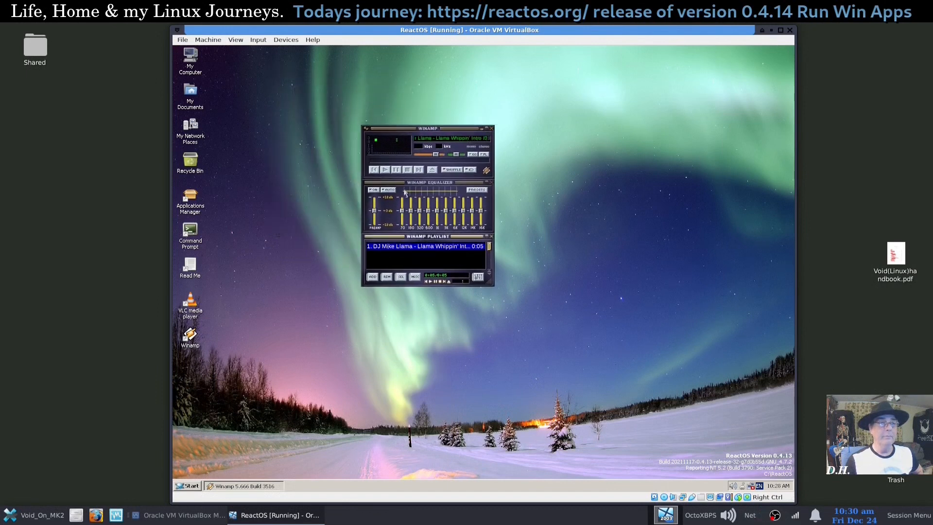
pyautogui.click(385, 169)
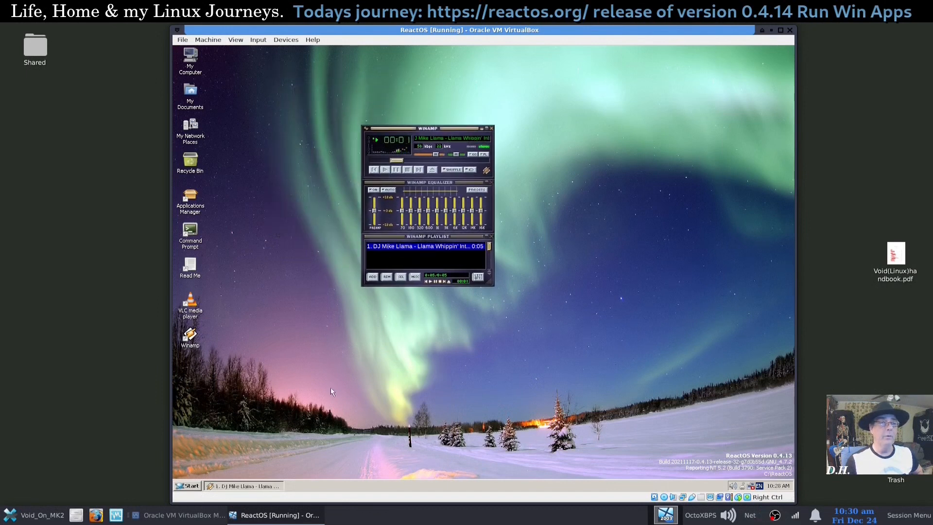
pyautogui.click(376, 139)
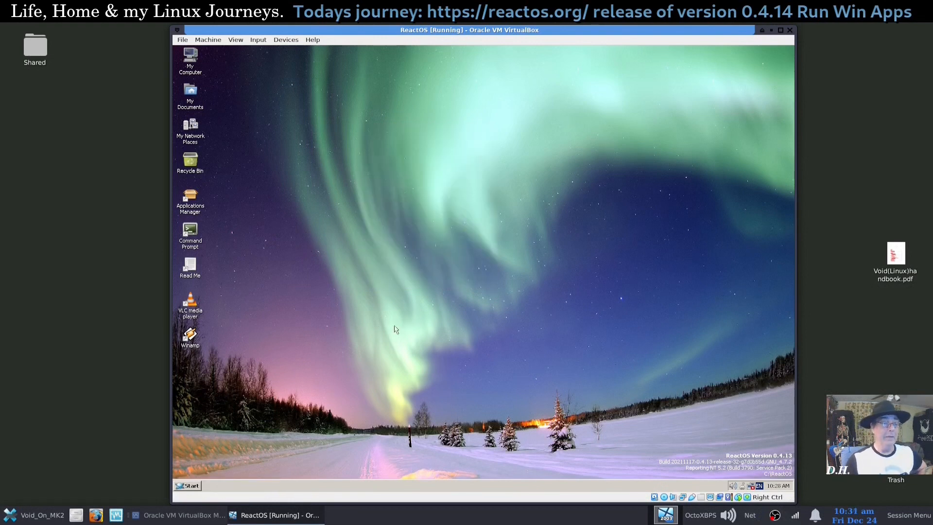
pyautogui.moveTo(400, 339)
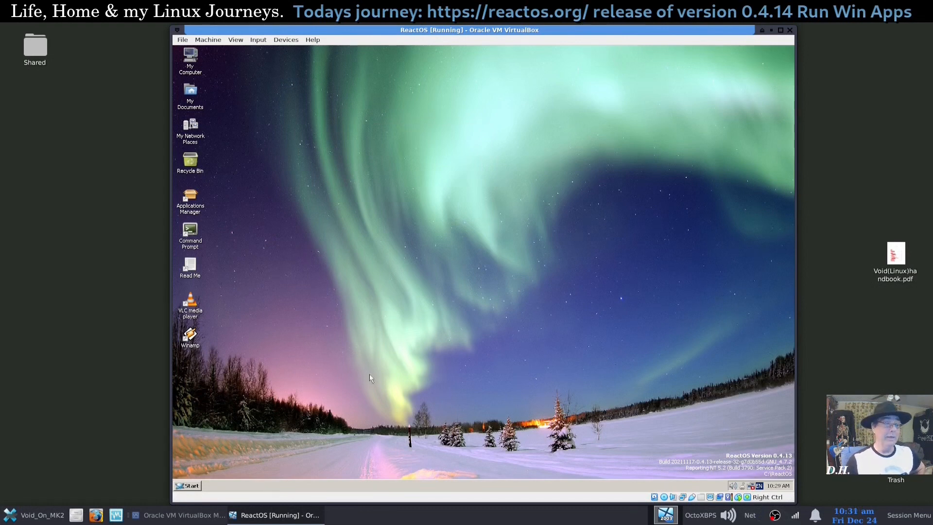
pyautogui.moveTo(353, 360)
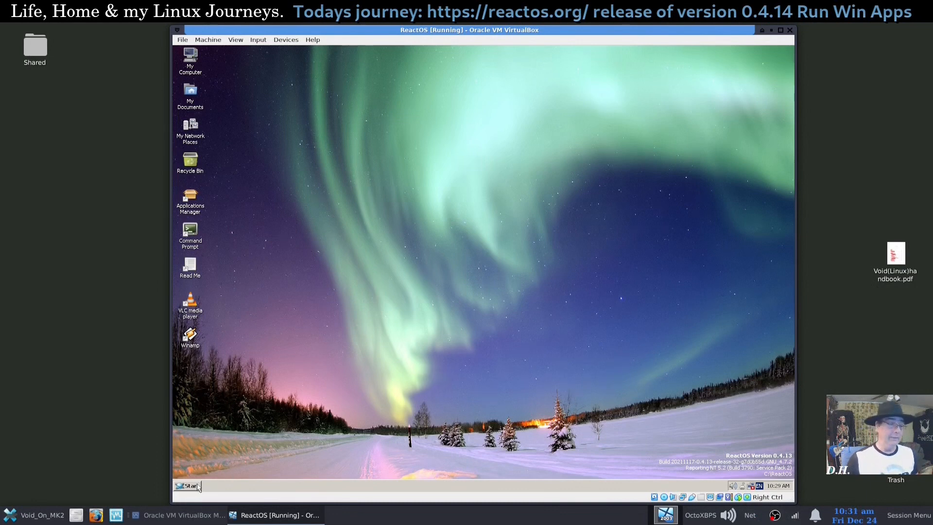
# Step: Launch Task Manager from Start > Programs > Accessories > System Tools
pyautogui.click(186, 486)
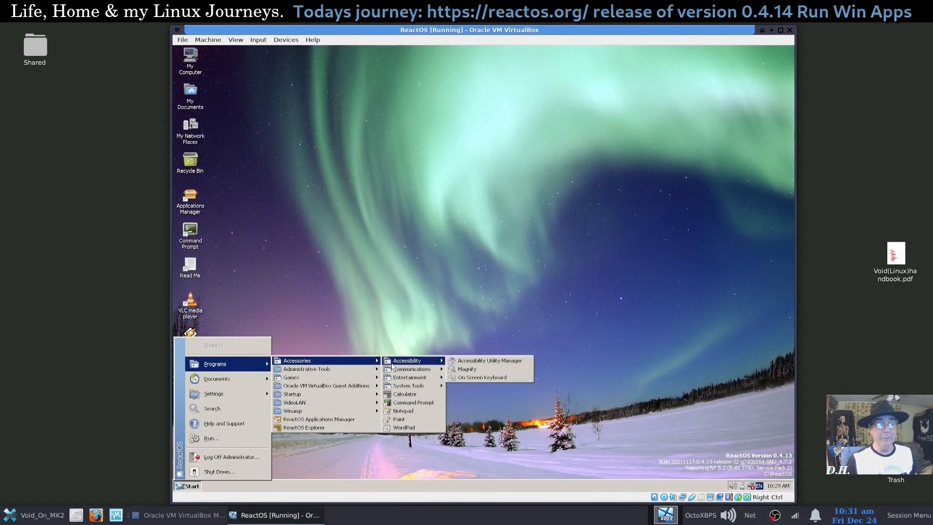
pyautogui.moveTo(412, 369)
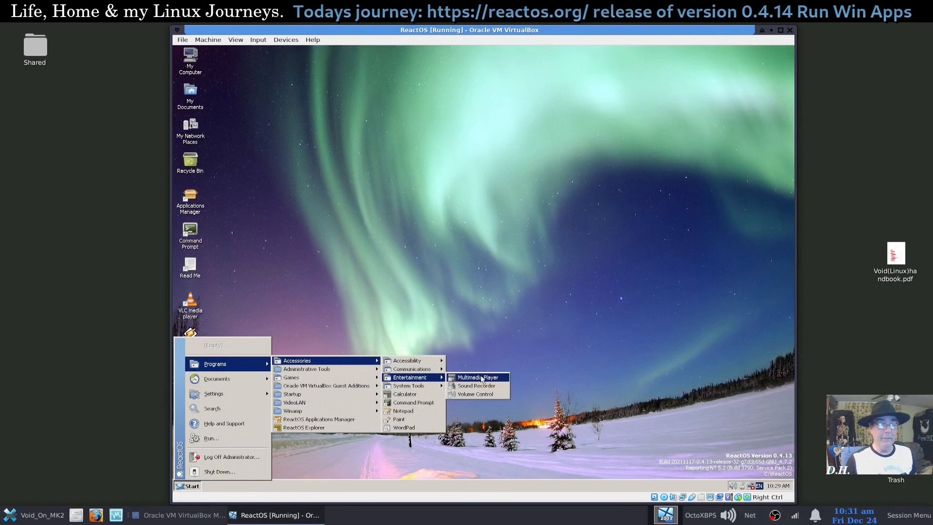
pyautogui.moveTo(409, 386)
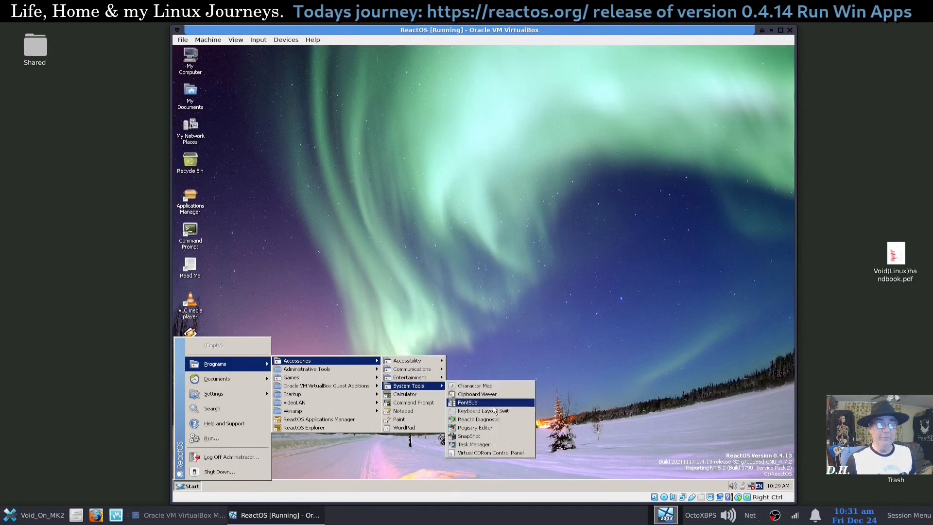
pyautogui.moveTo(509, 410)
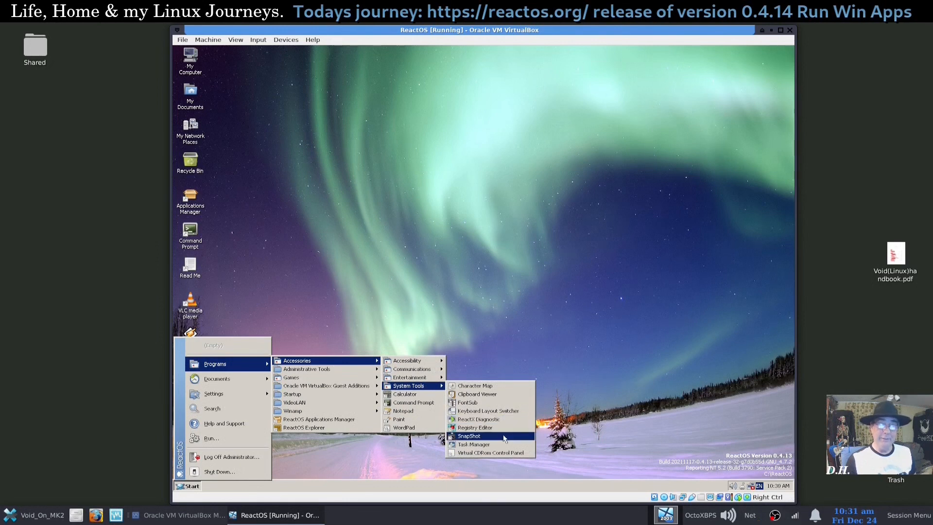
pyautogui.moveTo(473, 444)
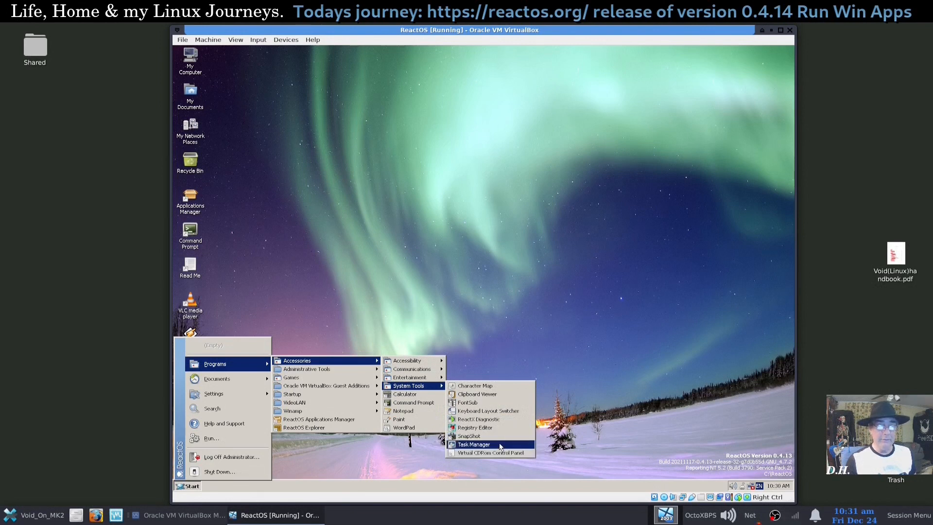
pyautogui.click(472, 444)
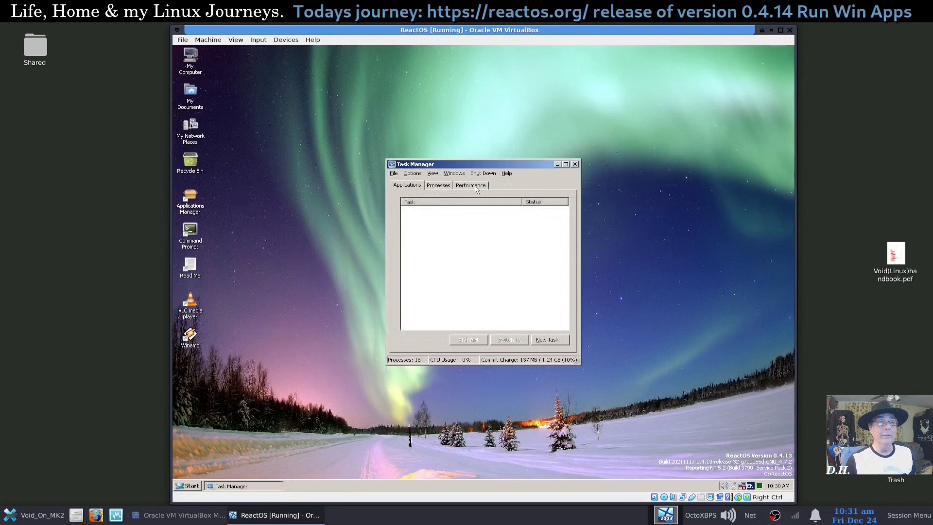
# Step: View the Performance graphs in Task Manager, then launch ReactOS Applications Manager from Programs
pyautogui.click(471, 184)
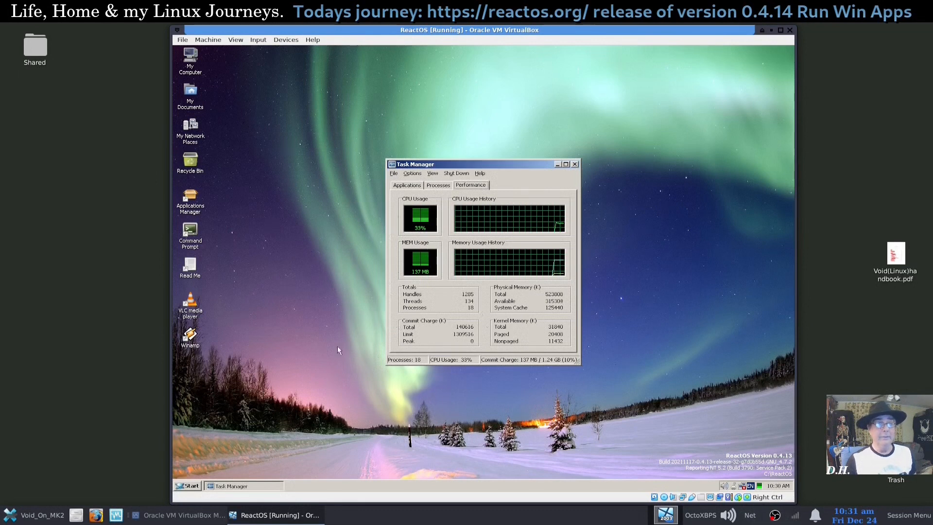
pyautogui.moveTo(437, 286)
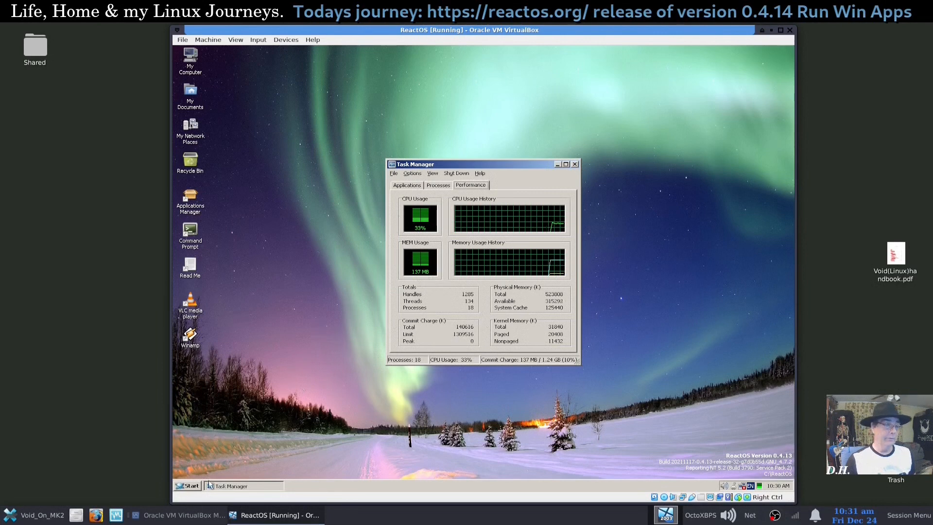
pyautogui.click(190, 486)
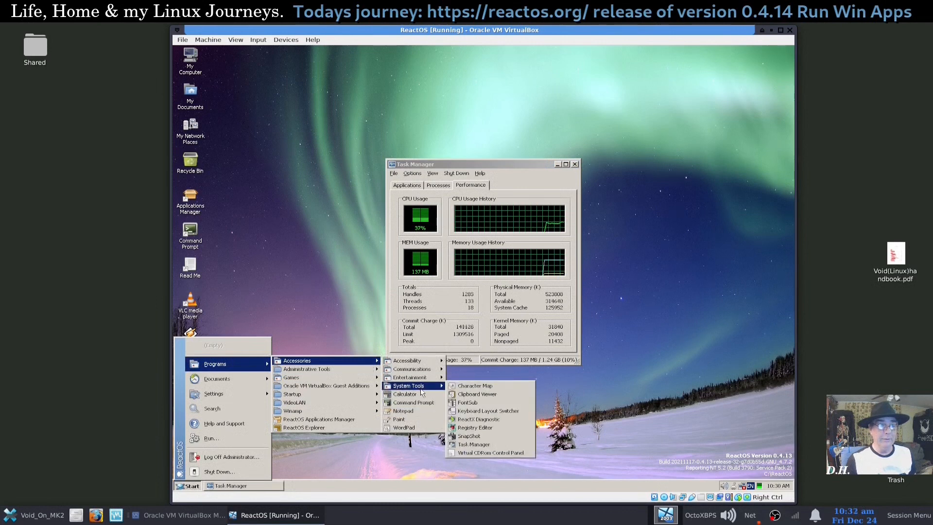
pyautogui.moveTo(412, 402)
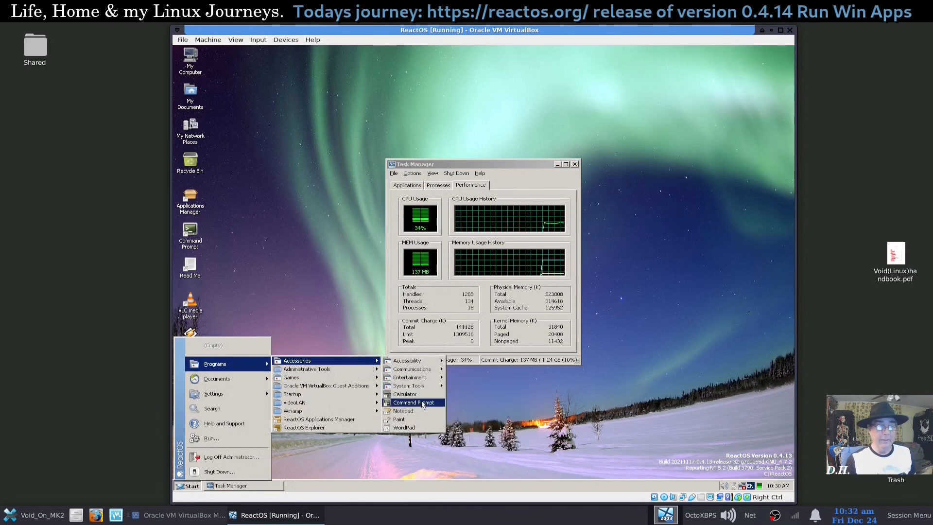
pyautogui.moveTo(398, 418)
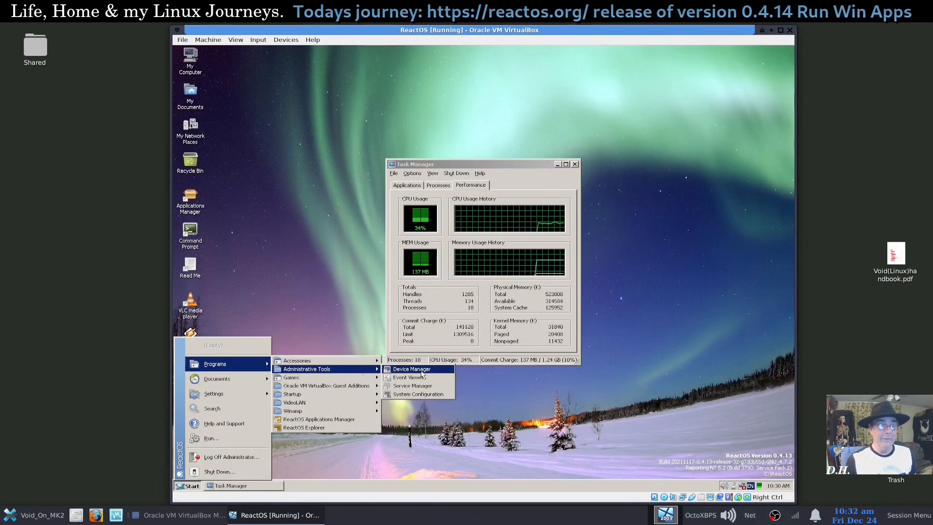
pyautogui.moveTo(411, 385)
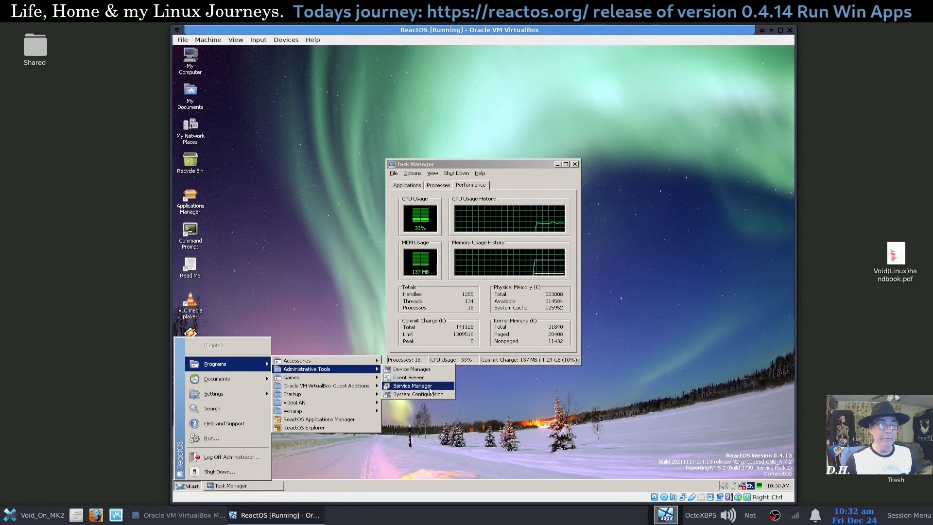
pyautogui.moveTo(418, 394)
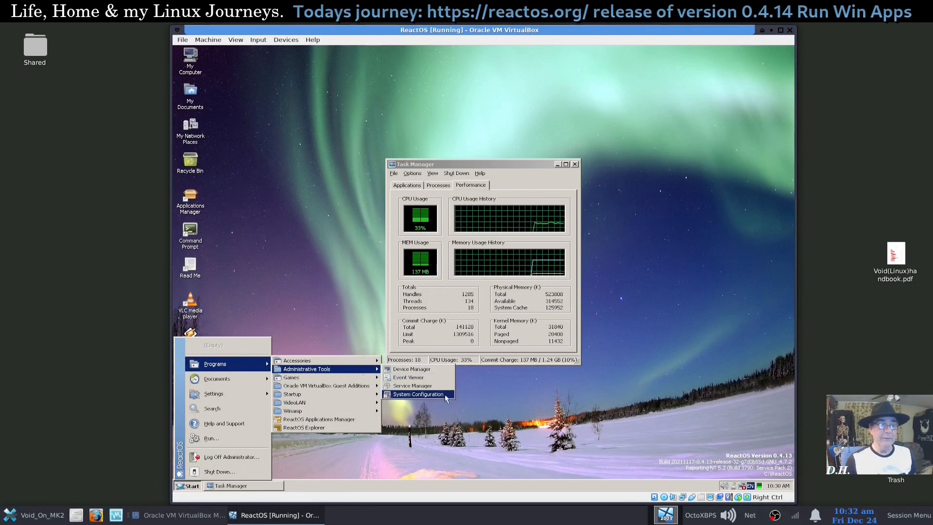
pyautogui.moveTo(291, 377)
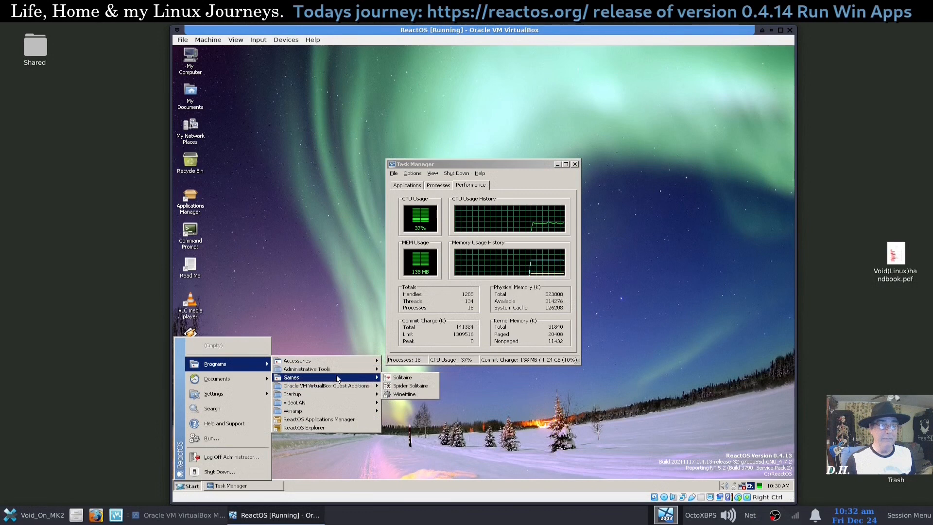
pyautogui.moveTo(409, 386)
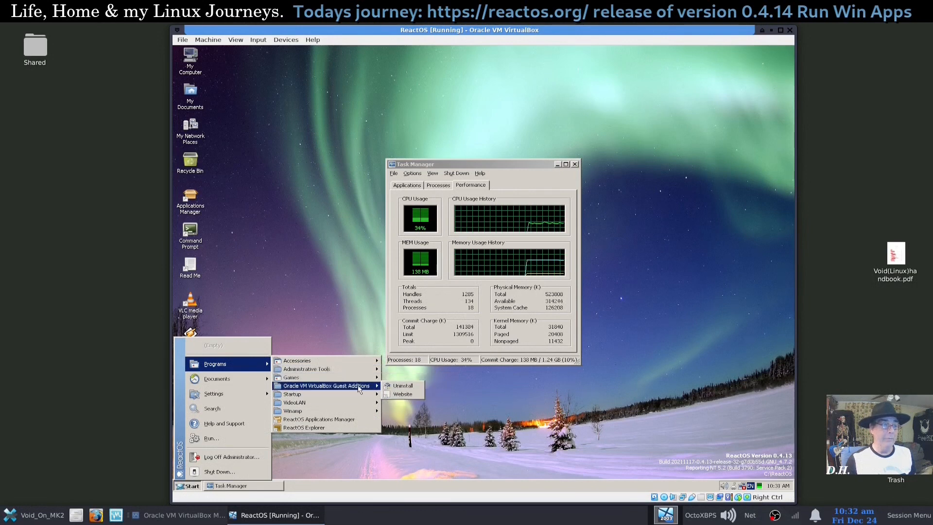
pyautogui.moveTo(291, 393)
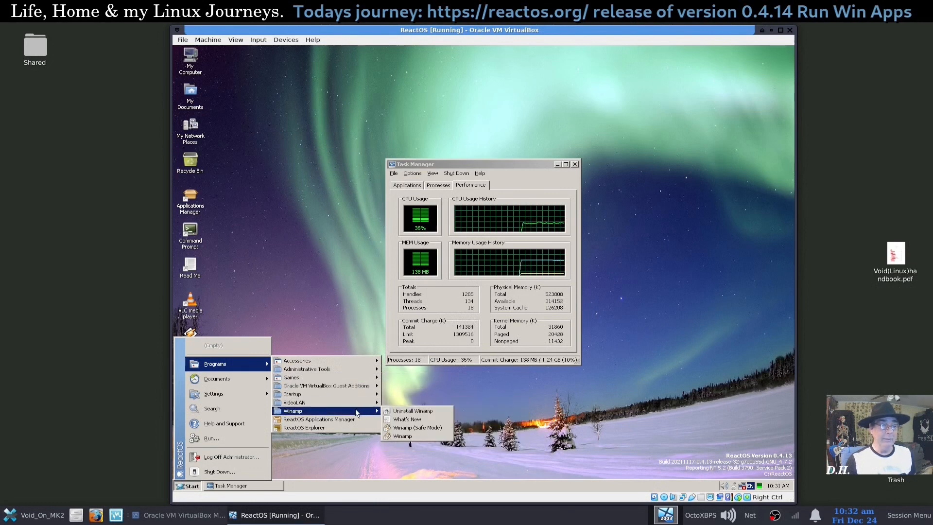
pyautogui.moveTo(322, 419)
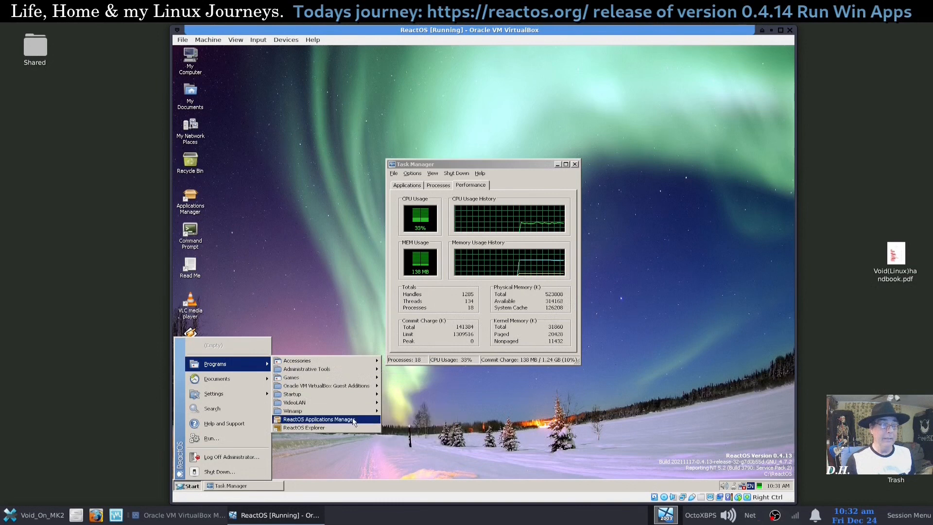
pyautogui.click(317, 419)
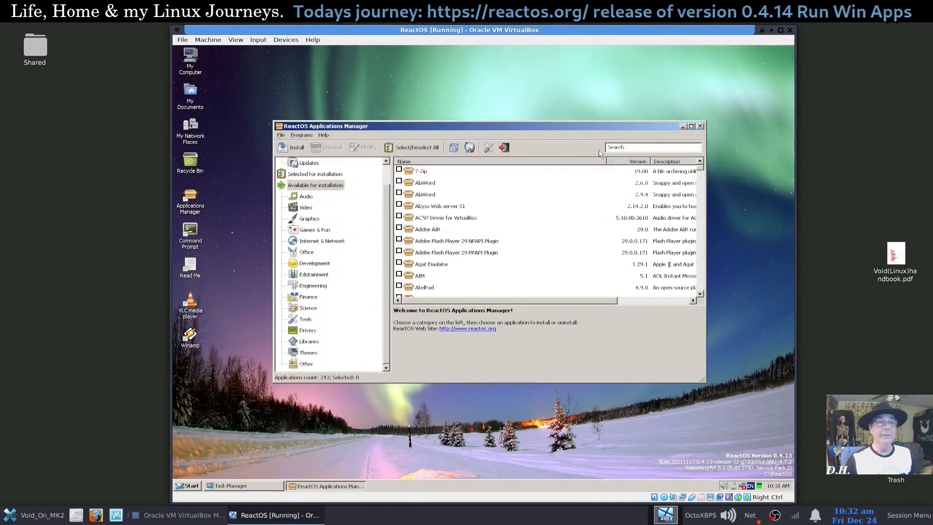
pyautogui.moveTo(314, 317)
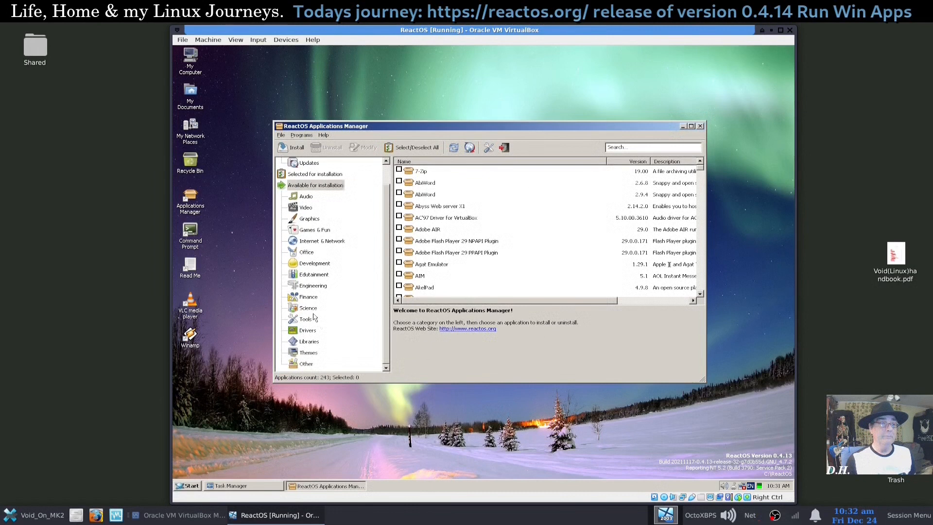
# Step: List the Science category apps, close Applications Manager, and reopen the Start menu
pyautogui.click(308, 308)
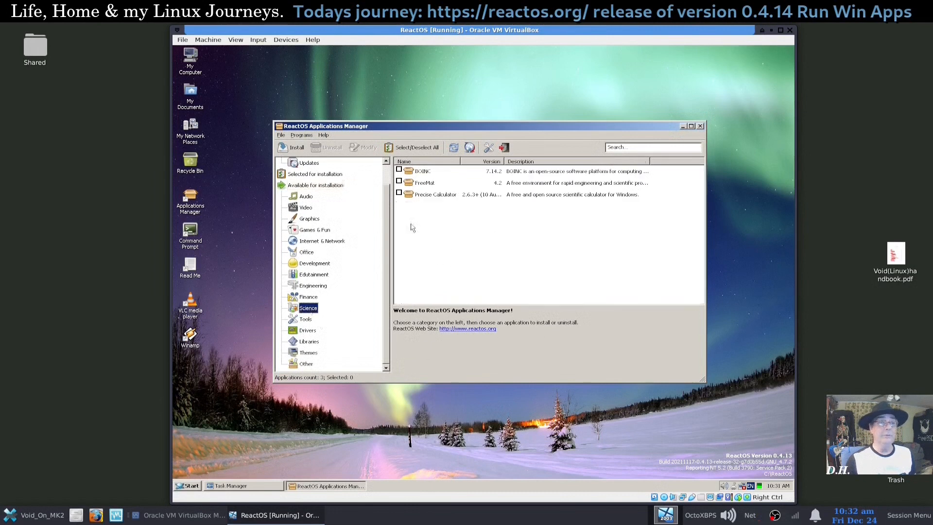
pyautogui.click(309, 219)
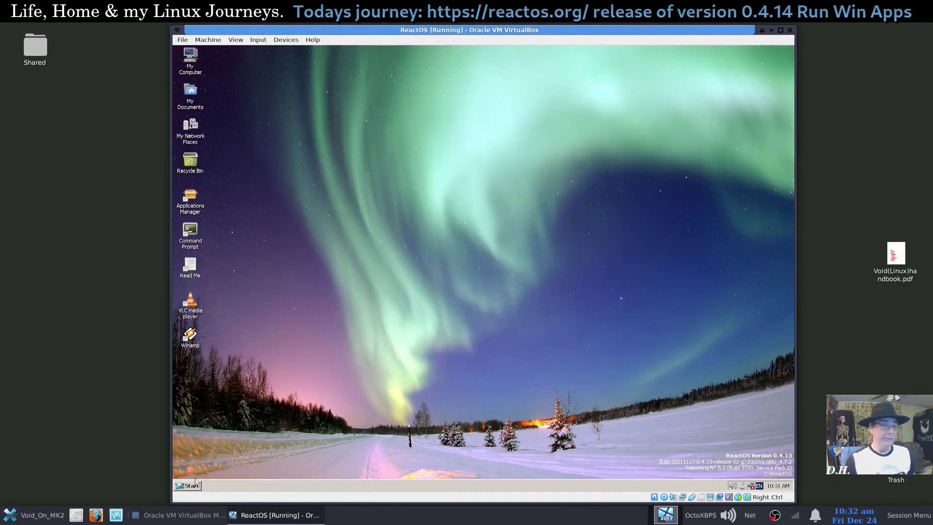
pyautogui.click(188, 486)
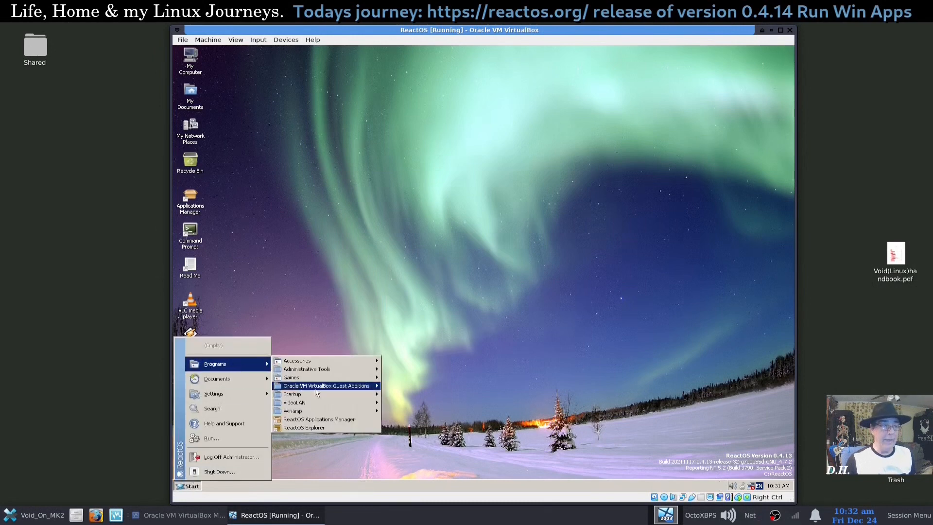
pyautogui.moveTo(291, 393)
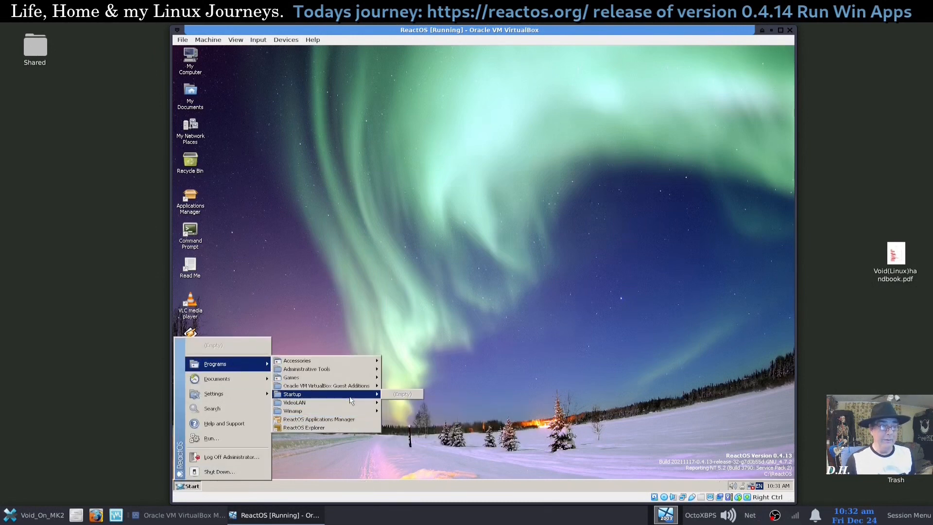
pyautogui.moveTo(217, 378)
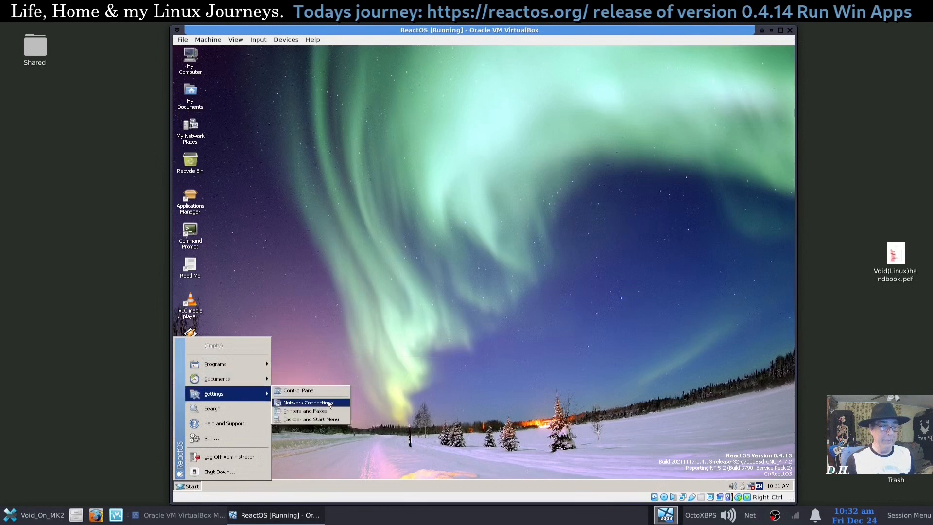
pyautogui.moveTo(304, 410)
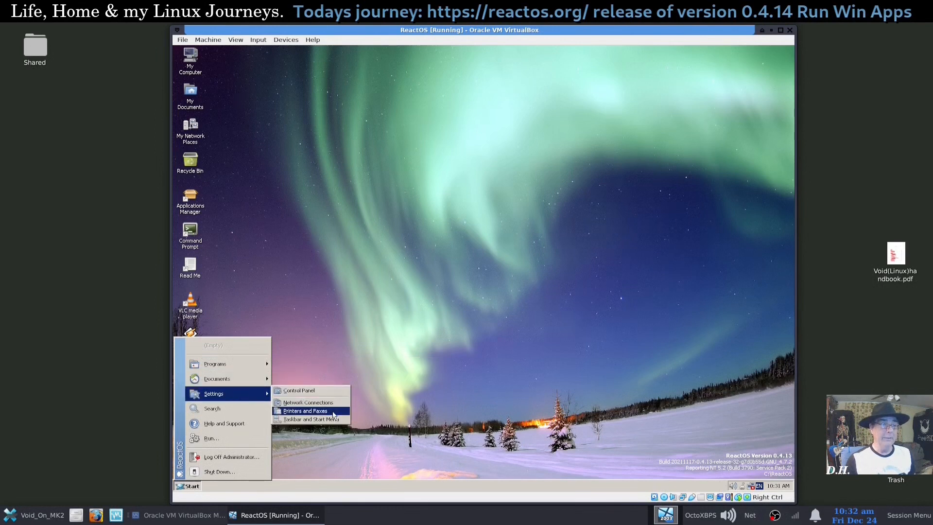
pyautogui.moveTo(309, 419)
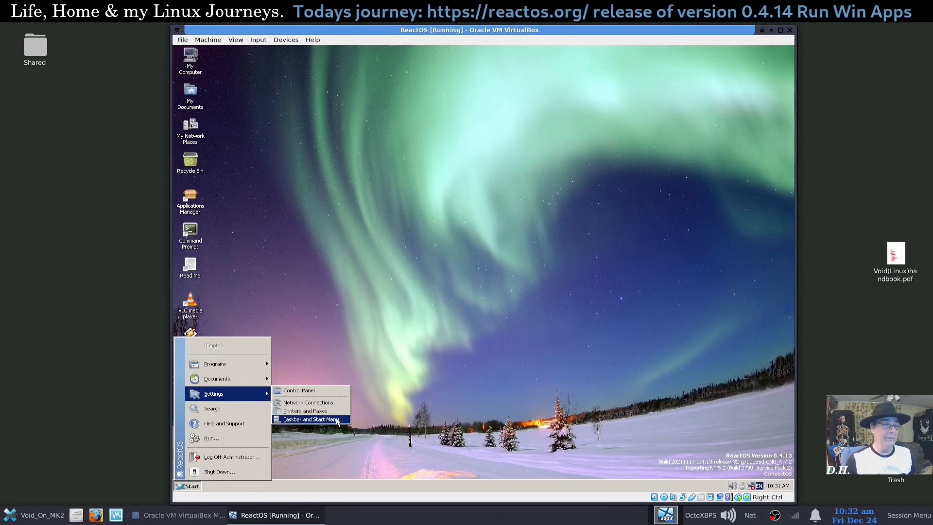
# Step: Launch Taskbar and Start Menu properties from Start > Settings
pyautogui.click(309, 419)
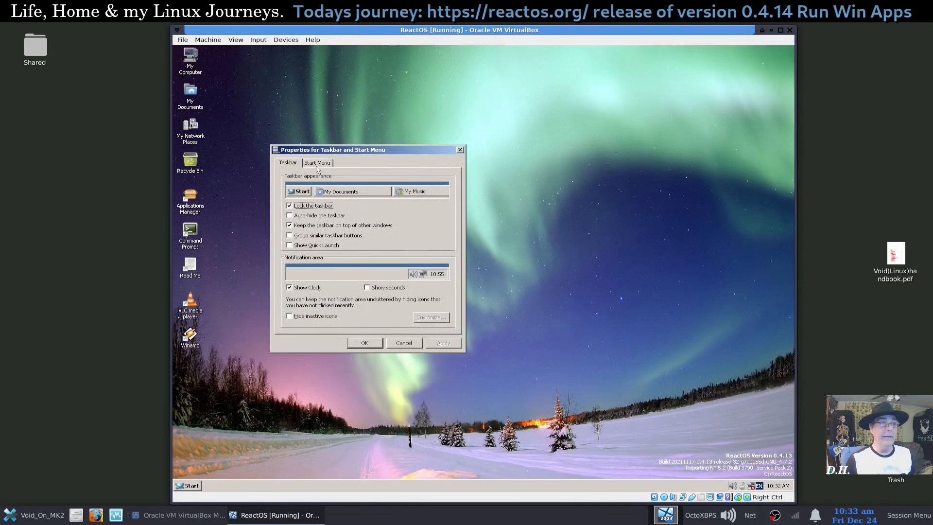
# Step: Inspect the Classic Start Menu customisation options on the Start Menu page and close them
pyautogui.click(317, 162)
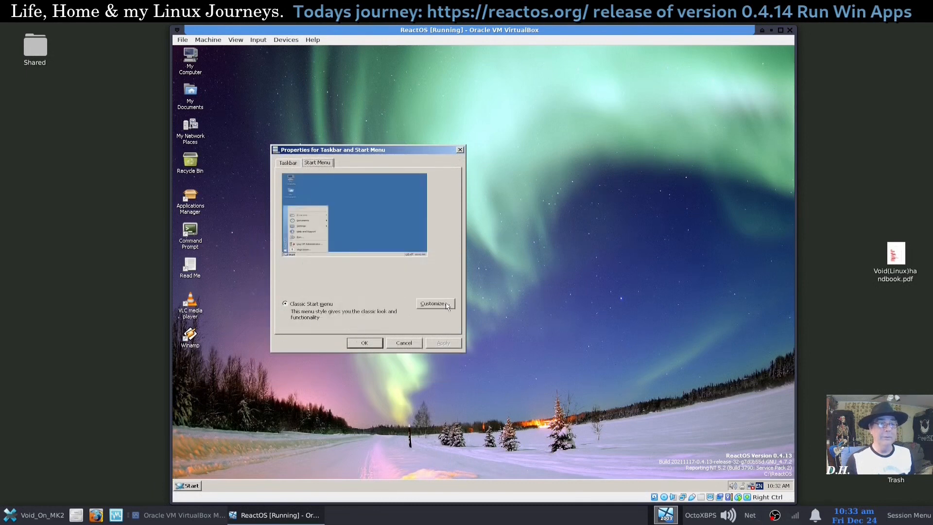
pyautogui.click(432, 303)
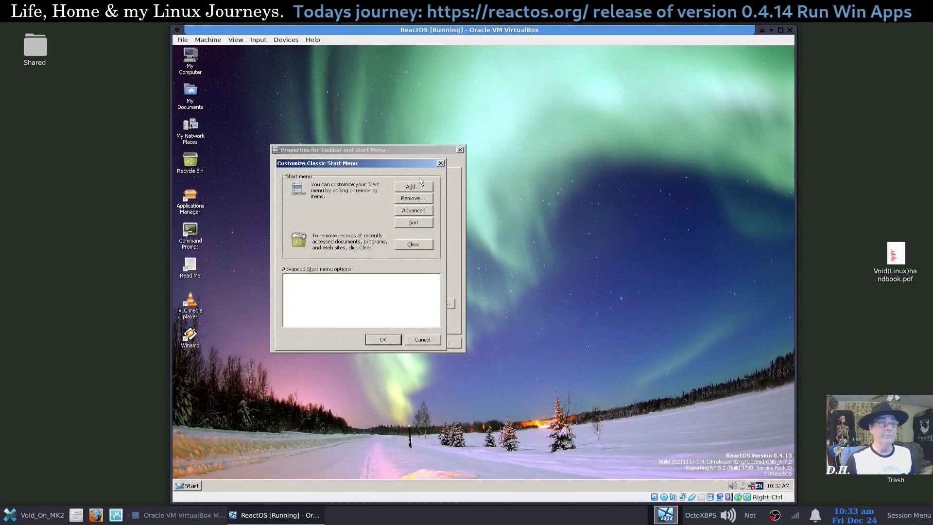
pyautogui.click(413, 186)
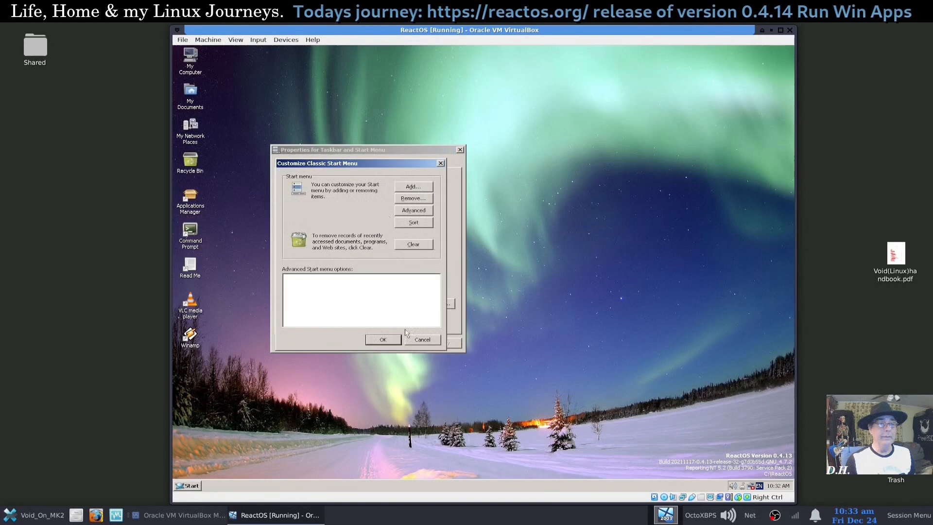
pyautogui.click(421, 339)
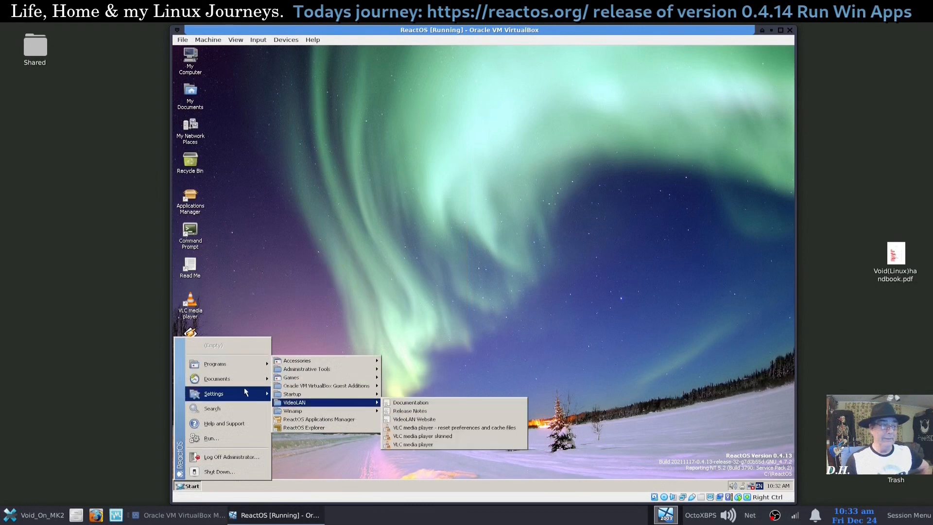
pyautogui.moveTo(224, 423)
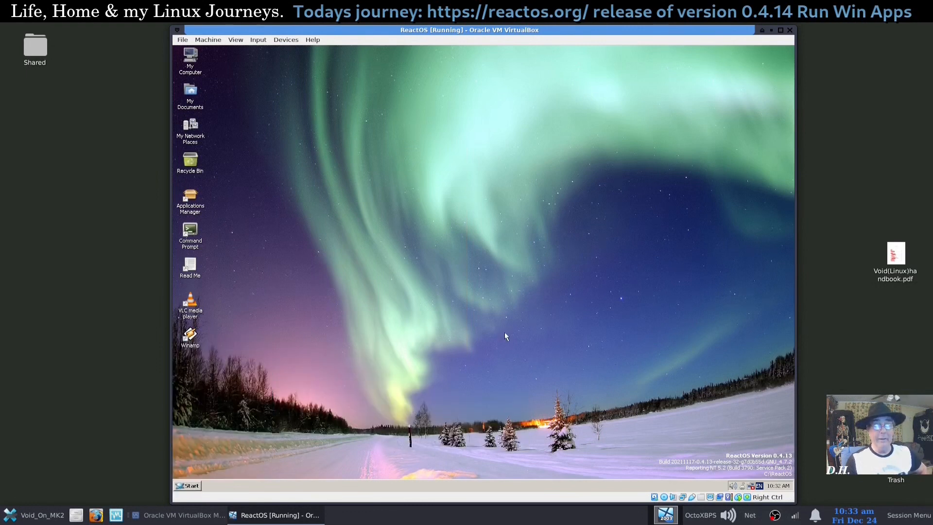
pyautogui.moveTo(470, 331)
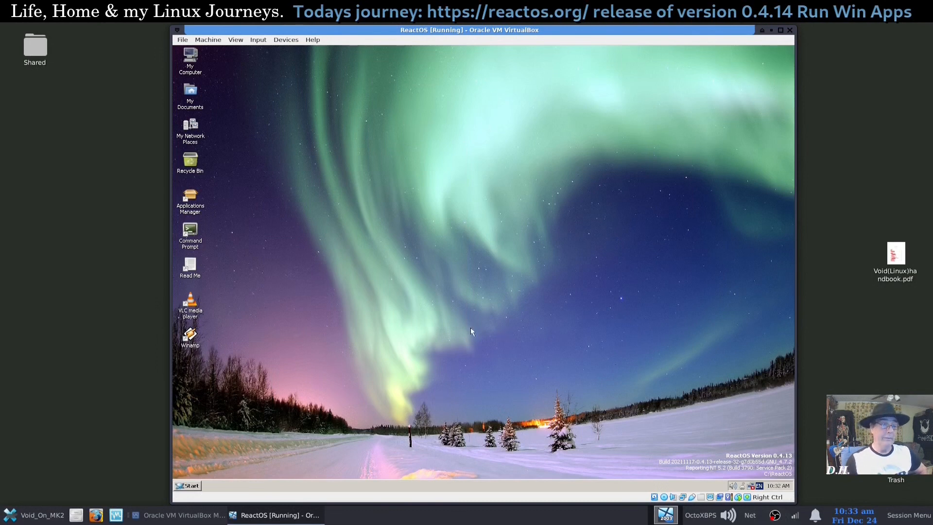
pyautogui.moveTo(398, 283)
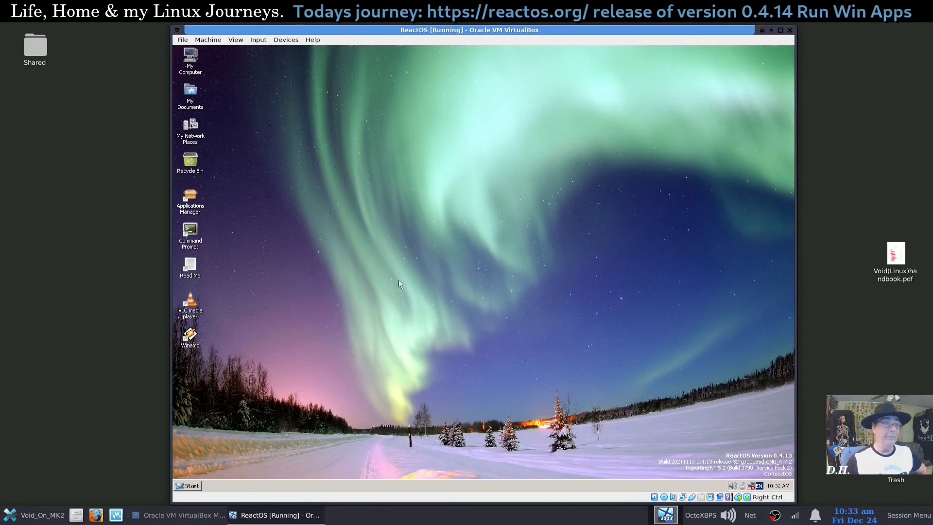
pyautogui.moveTo(353, 311)
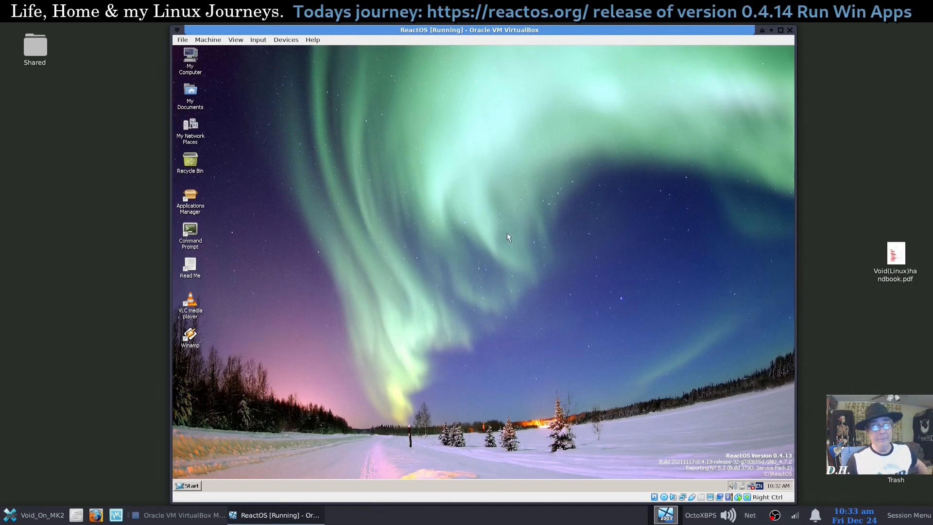
pyautogui.moveTo(300, 339)
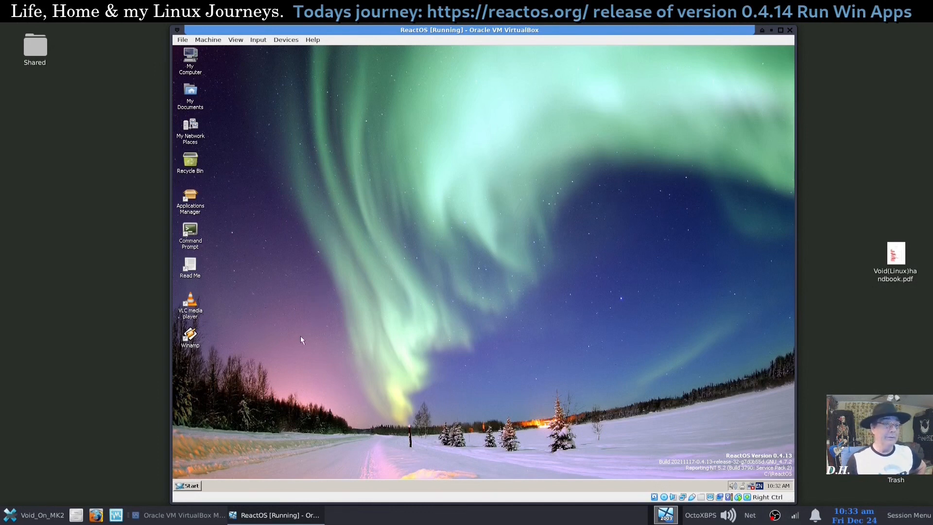
pyautogui.moveTo(422, 365)
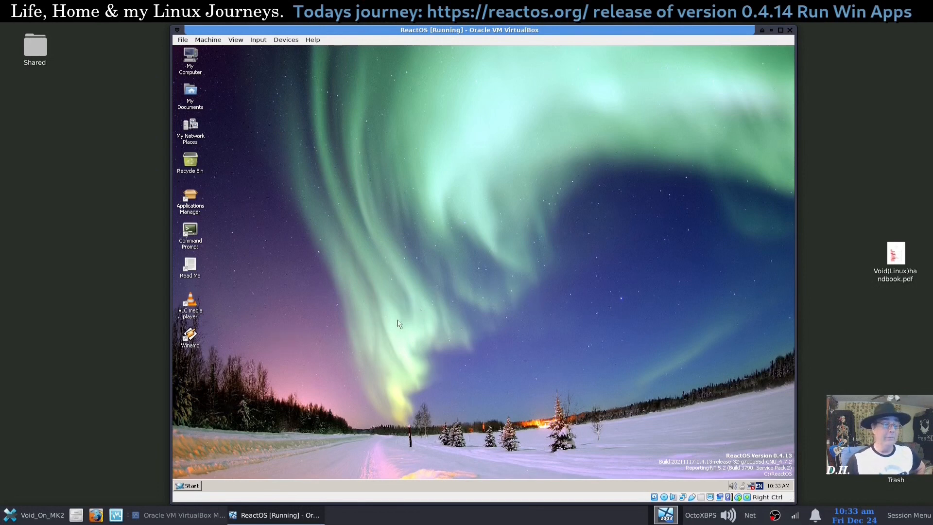
pyautogui.moveTo(474, 300)
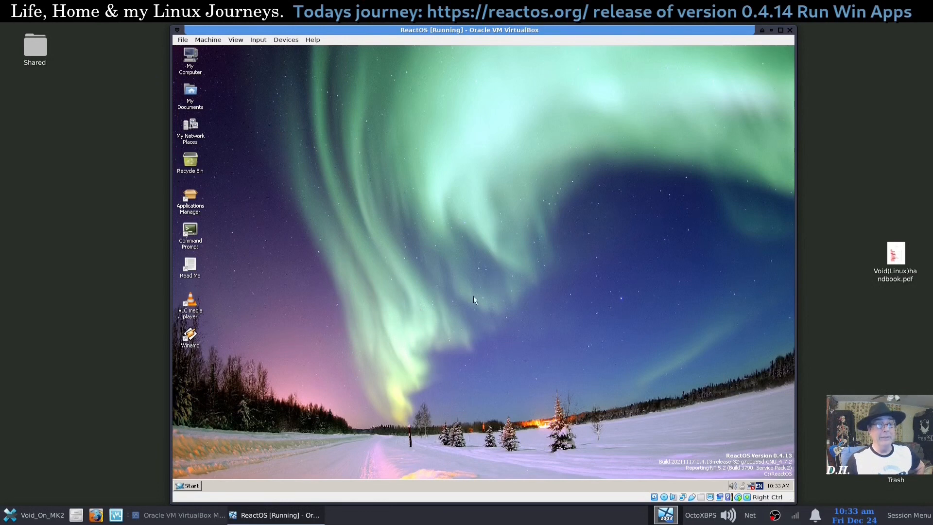
# Step: Shut down the guest via Start > Shut Down with 'Shut down' selected and OK
pyautogui.click(187, 485)
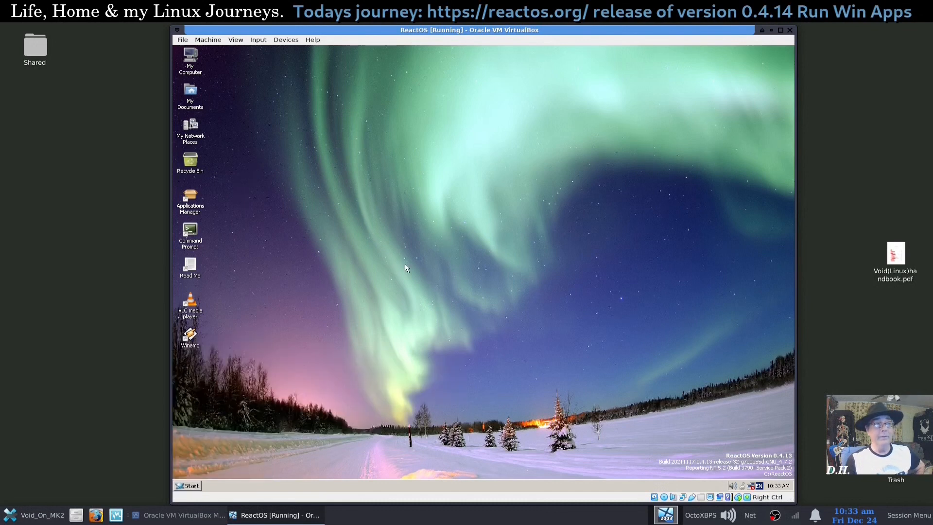
pyautogui.moveTo(277, 449)
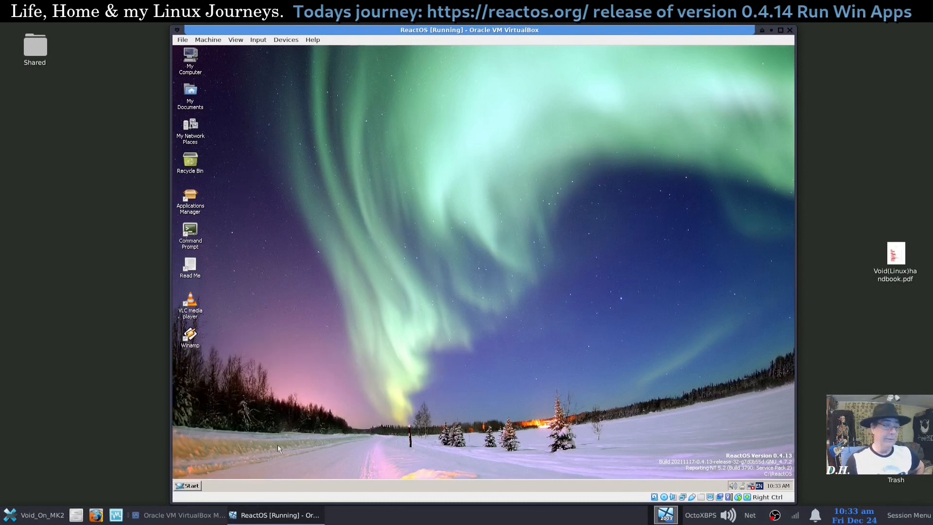
pyautogui.click(187, 485)
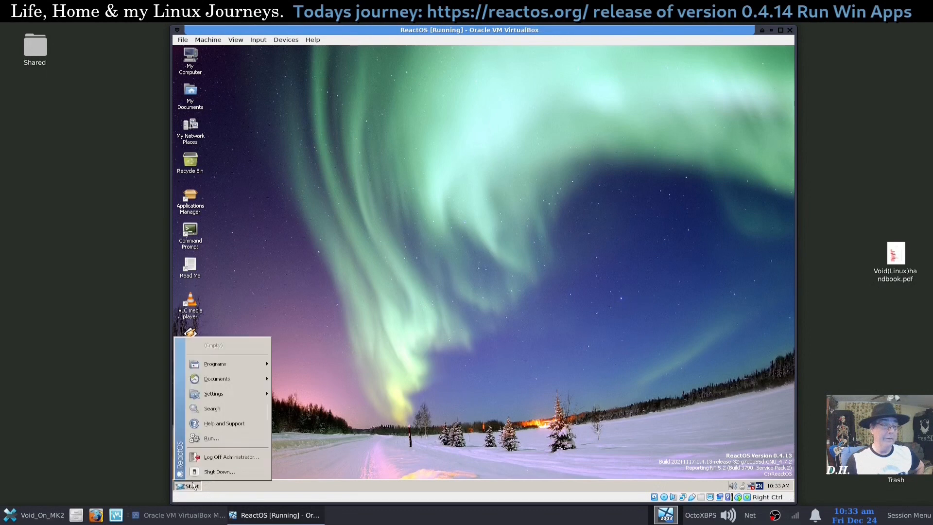
pyautogui.click(218, 471)
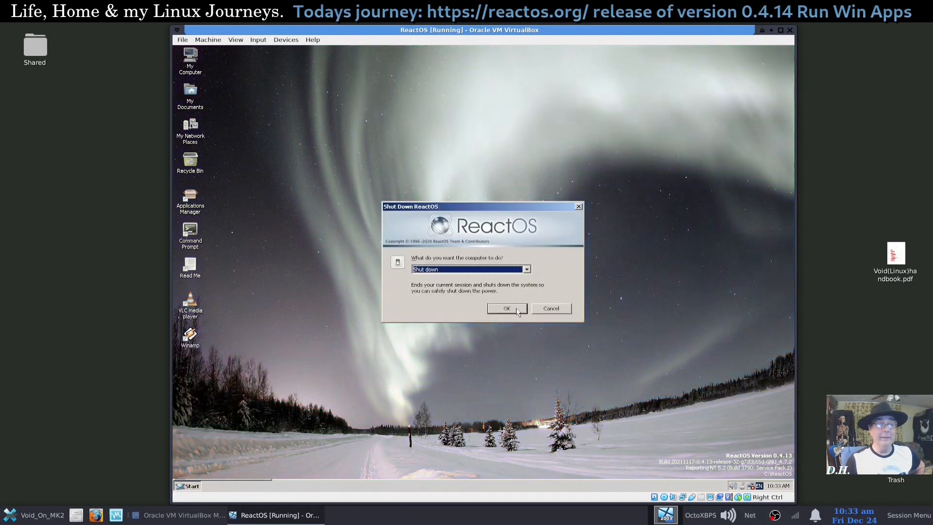
pyautogui.click(506, 308)
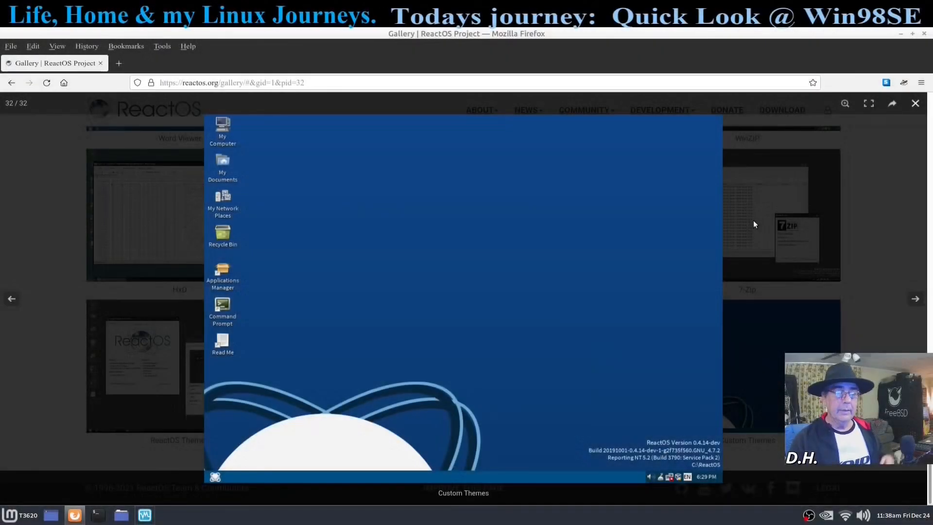
pyautogui.moveTo(731, 237)
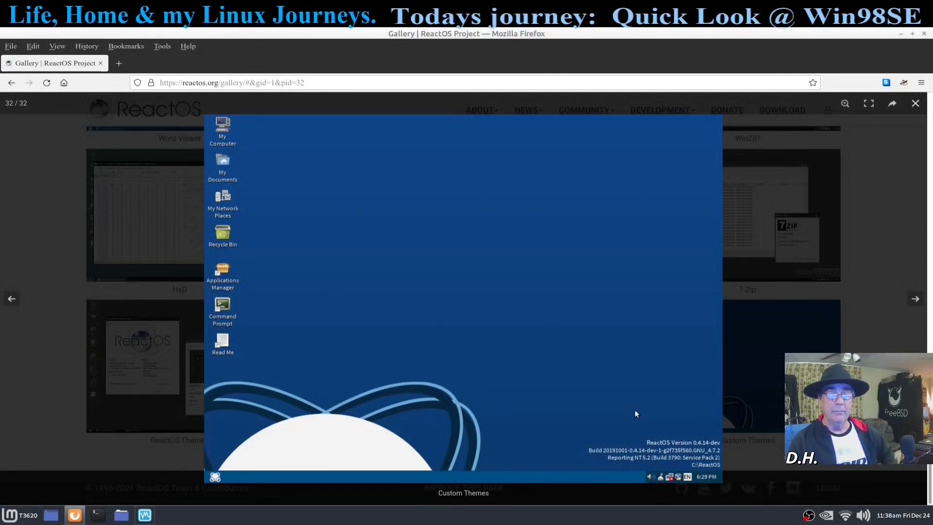
pyautogui.moveTo(699, 450)
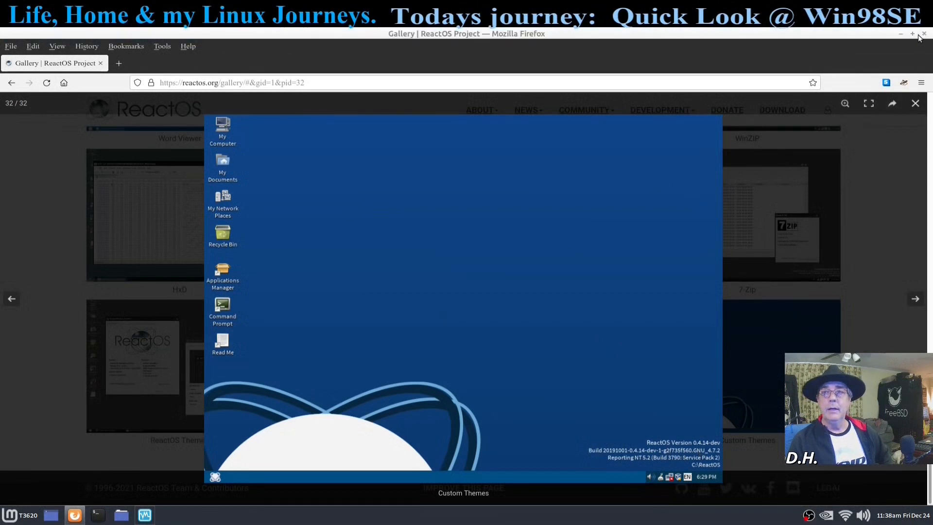
# Step: Close Firefox after viewing the ReactOS Custom Themes screenshot
pyautogui.click(144, 515)
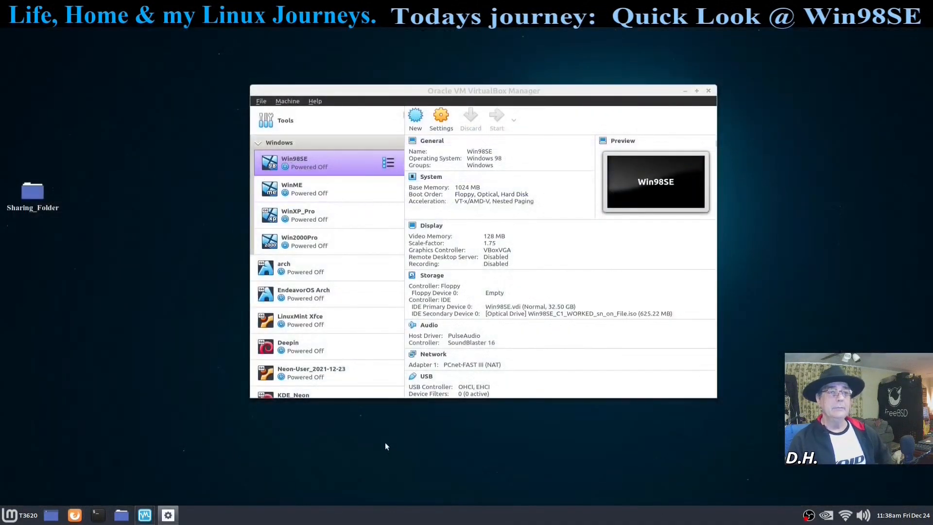
# Step: Boot the Win98SE machine past the network password prompt to the Windows 98 welcome screen
pyautogui.click(496, 115)
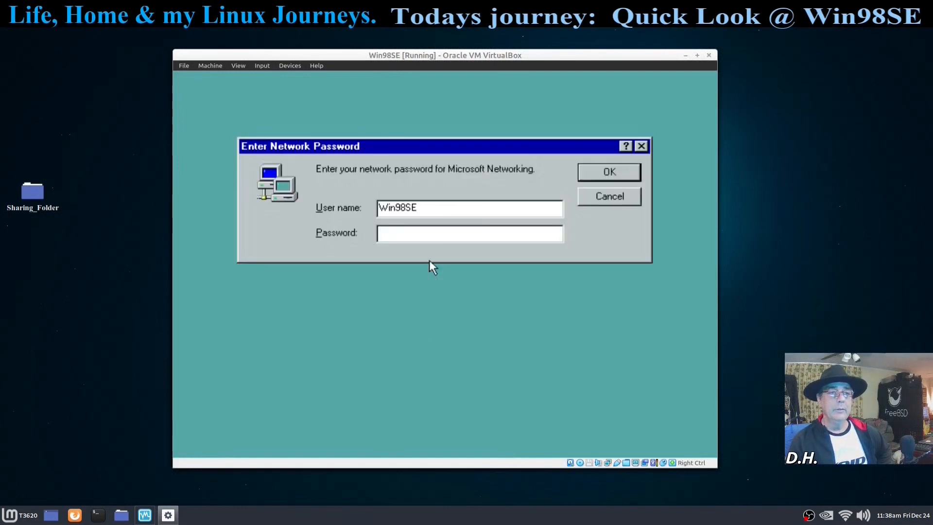
pyautogui.click(608, 171)
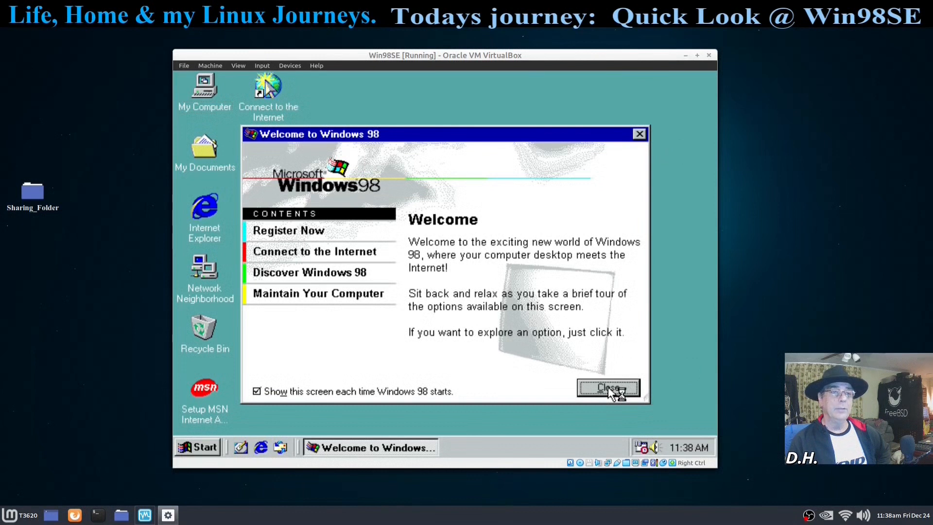
# Step: Dismiss the welcome screen and browse Start > Programs > Accessories through Communications and System Tools
pyautogui.click(606, 388)
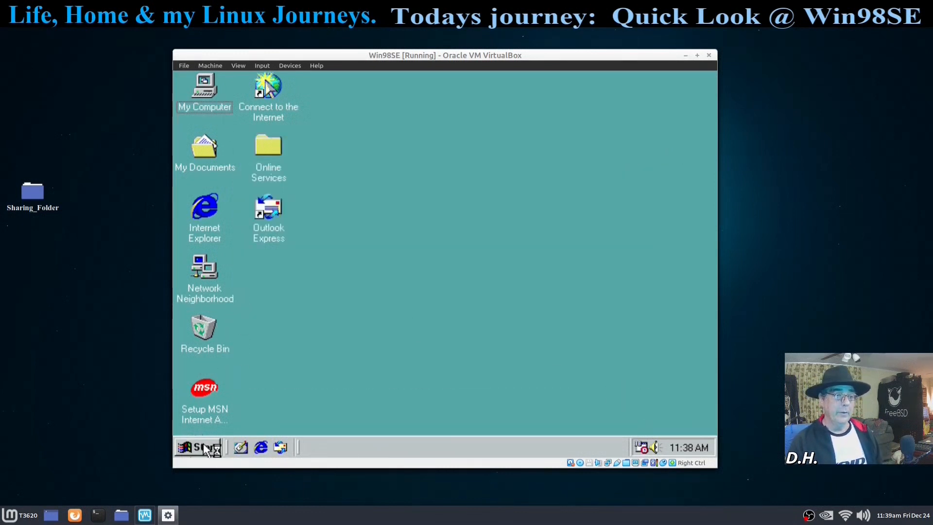
pyautogui.click(197, 447)
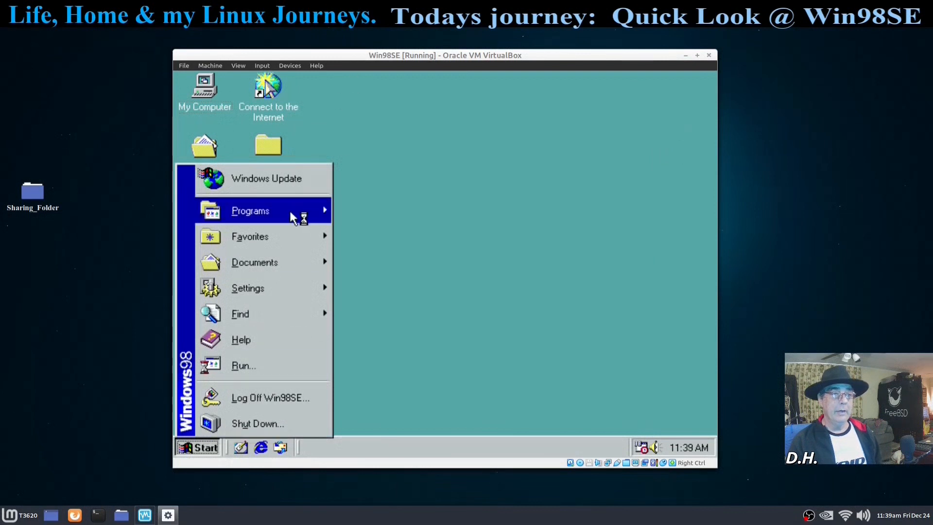
pyautogui.click(250, 210)
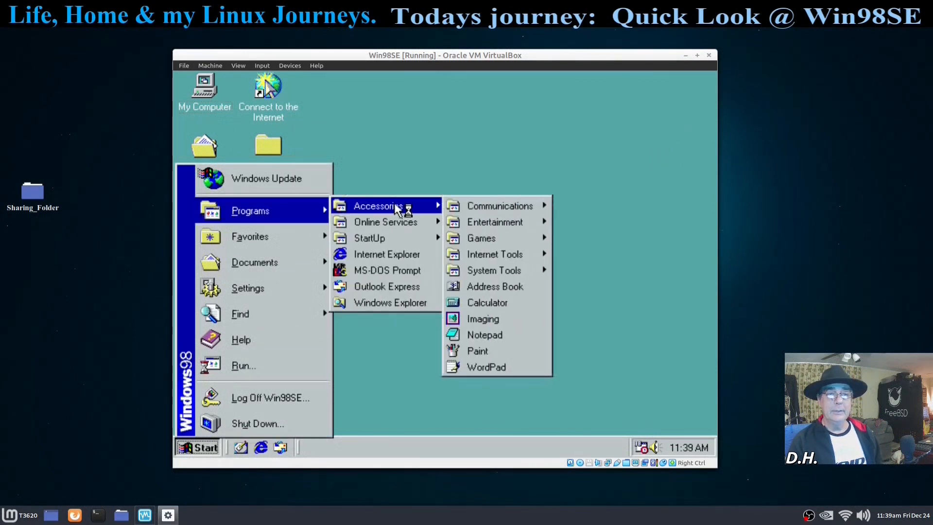
pyautogui.moveTo(500, 205)
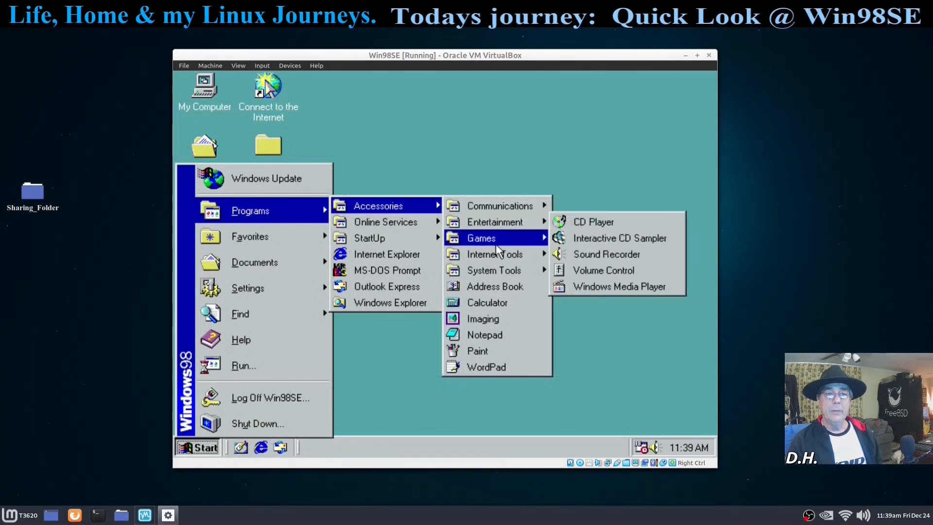
pyautogui.moveTo(494, 254)
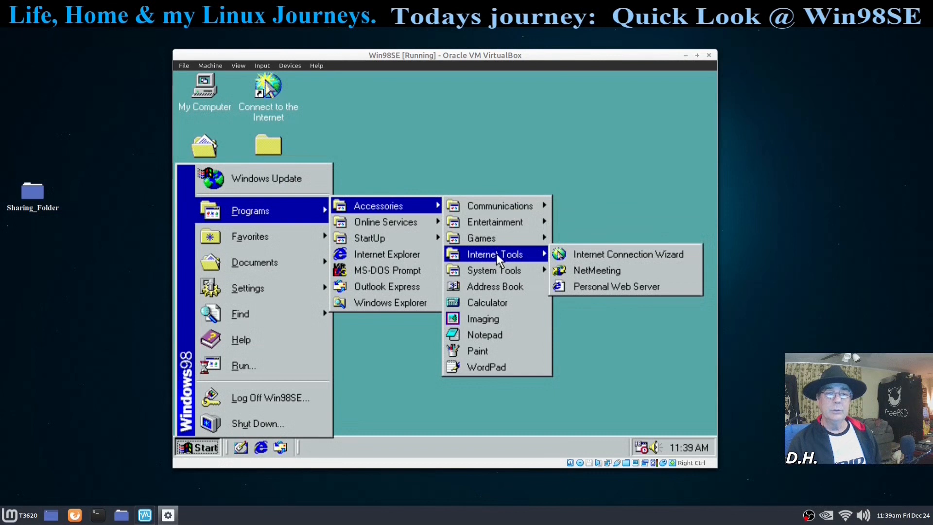
pyautogui.moveTo(493, 269)
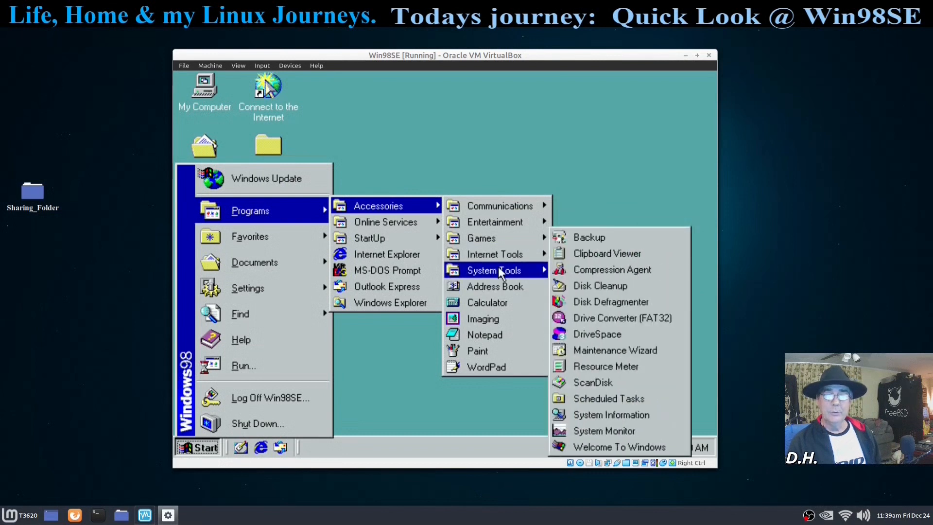
pyautogui.click(621, 298)
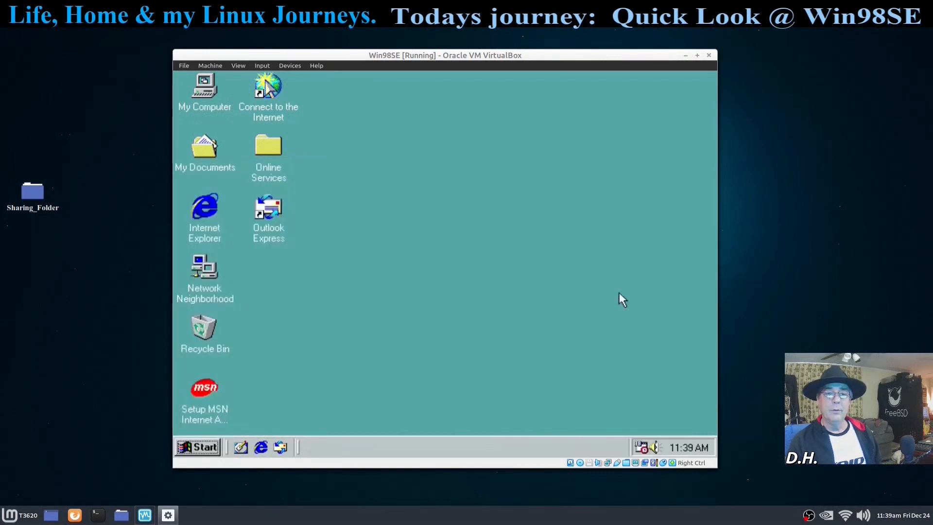
pyautogui.moveTo(354, 300)
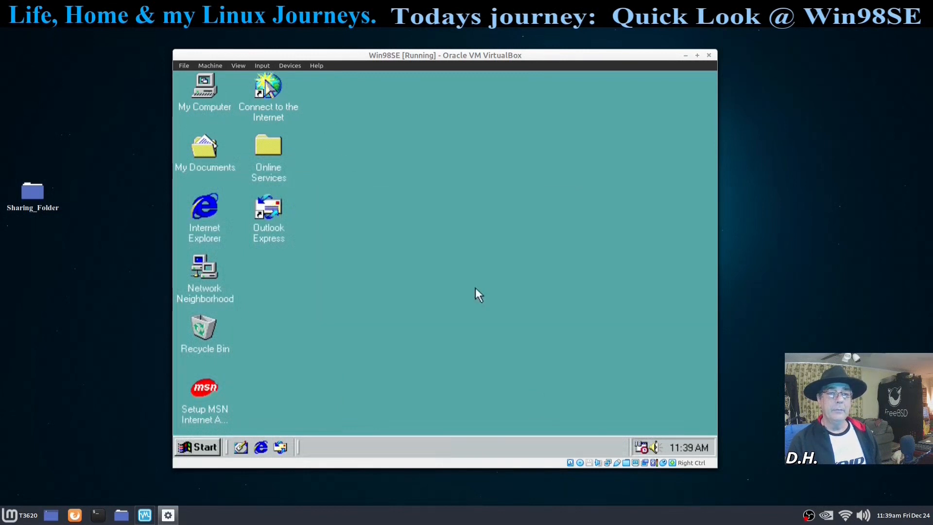
pyautogui.click(198, 447)
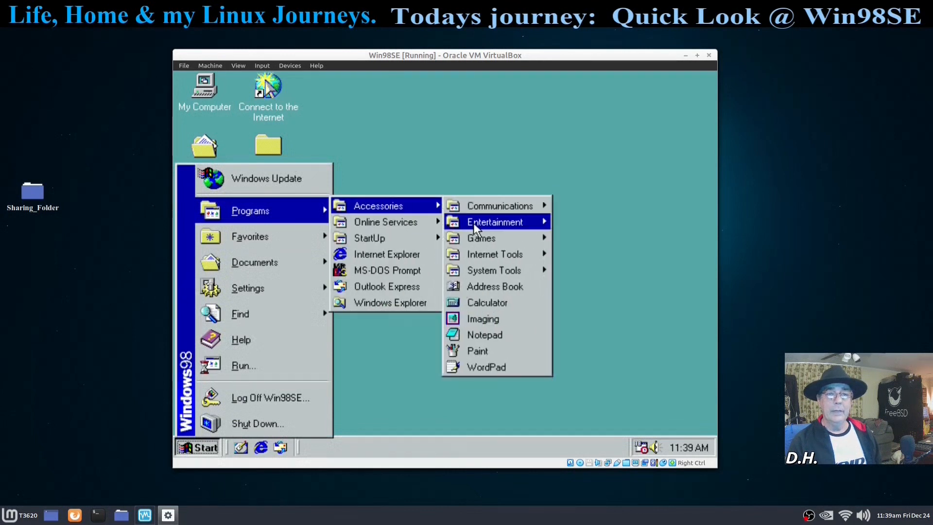
pyautogui.moveTo(495, 254)
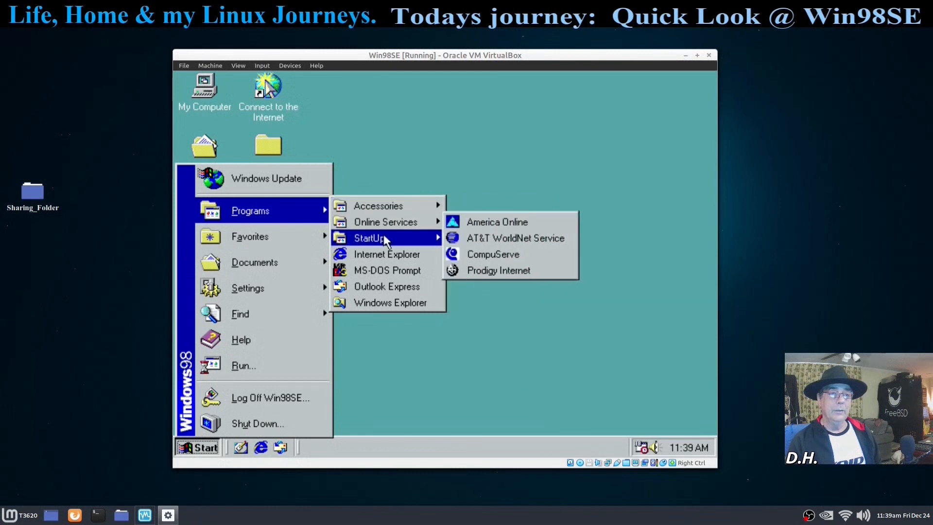
pyautogui.moveTo(386, 253)
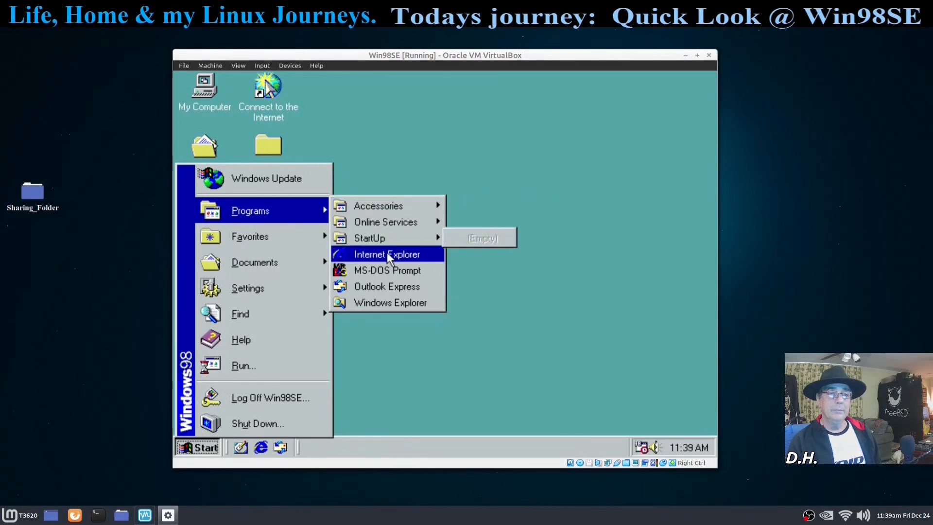
pyautogui.moveTo(378, 205)
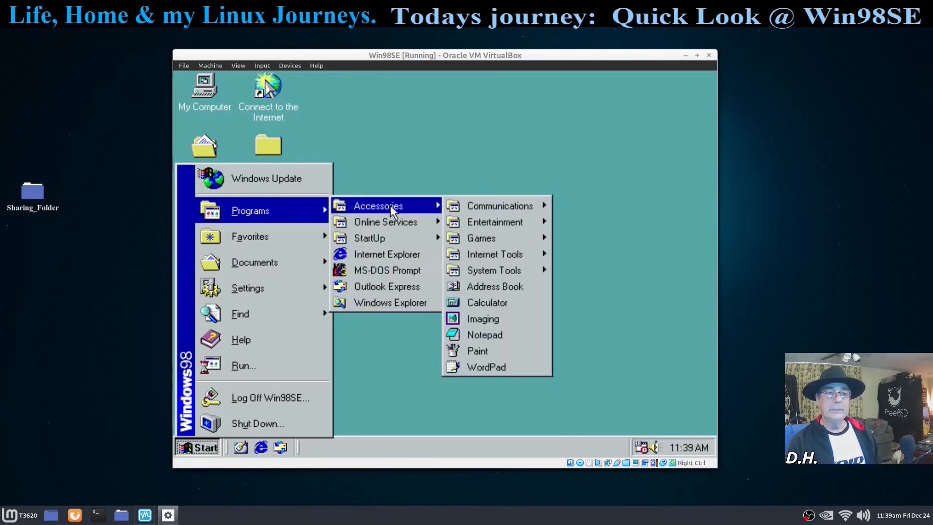
pyautogui.moveTo(493, 269)
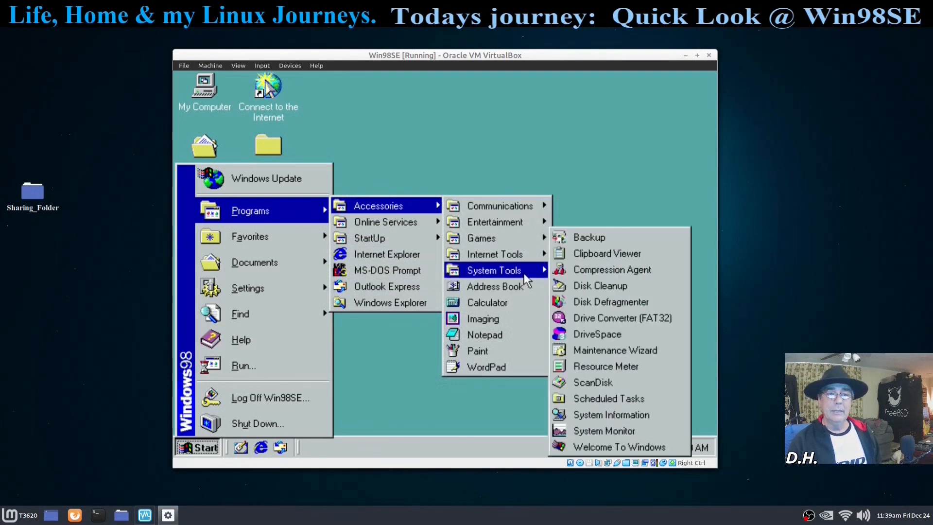
pyautogui.moveTo(532, 279)
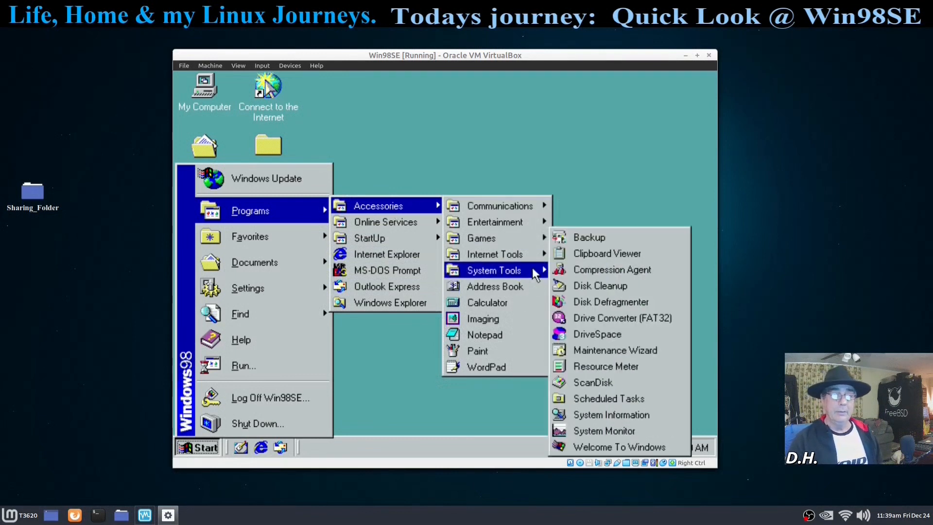
pyautogui.moveTo(600, 286)
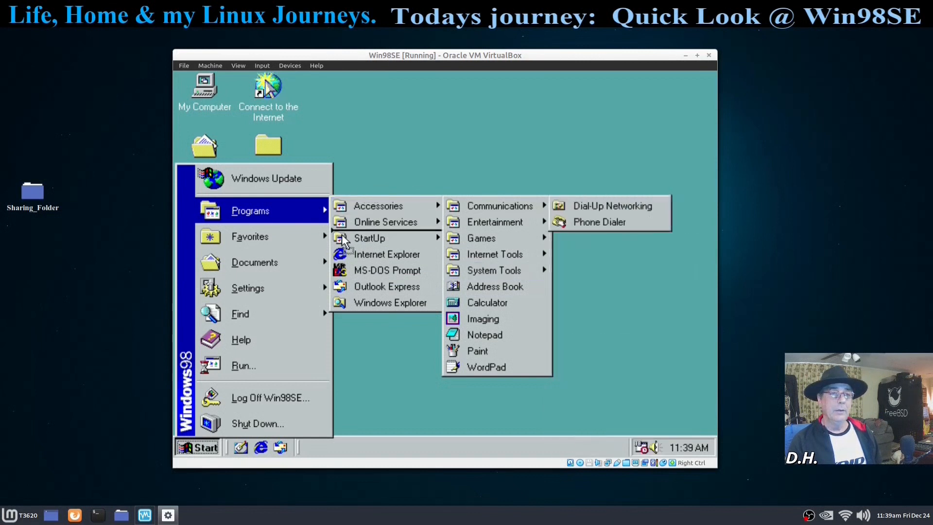
pyautogui.moveTo(369, 237)
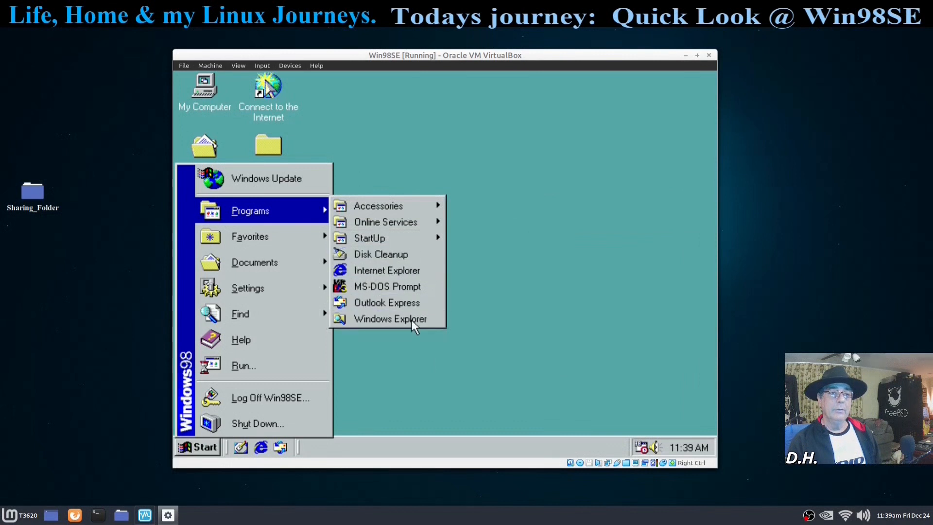
pyautogui.moveTo(380, 253)
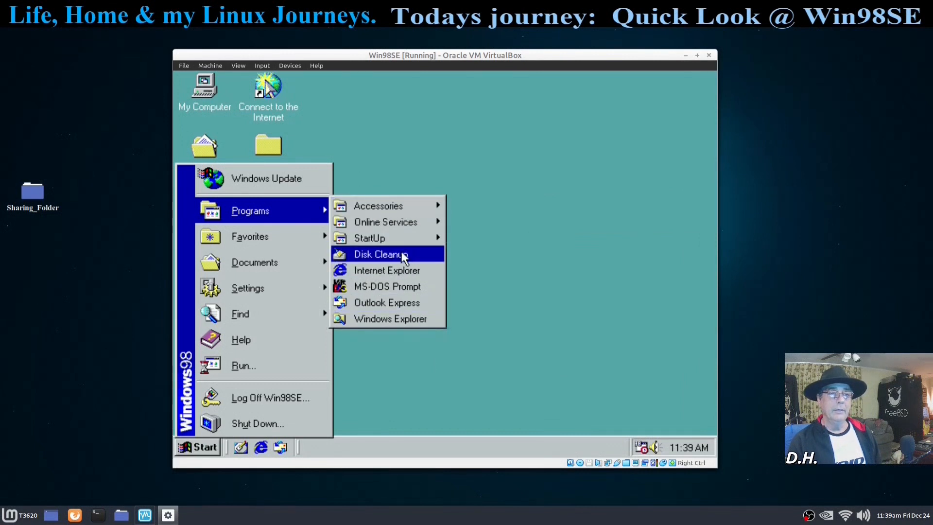
pyautogui.moveTo(377, 205)
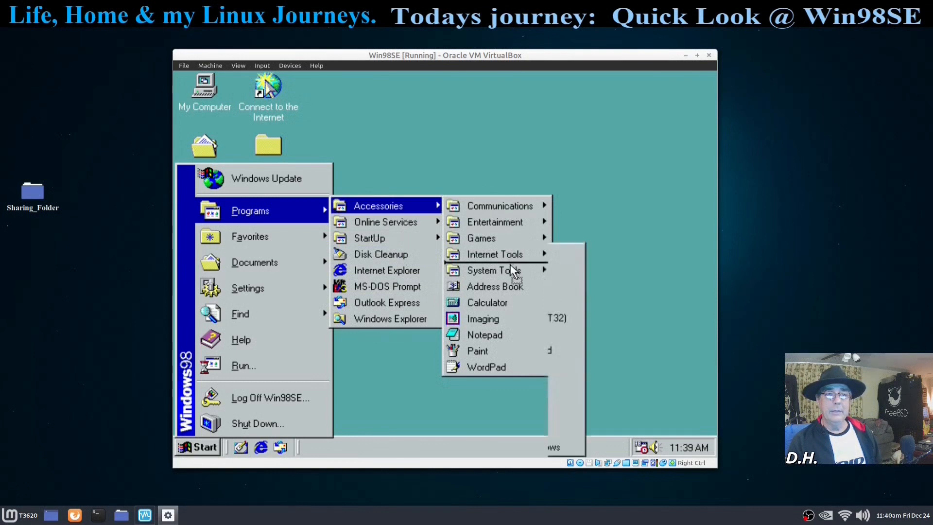
pyautogui.moveTo(494, 269)
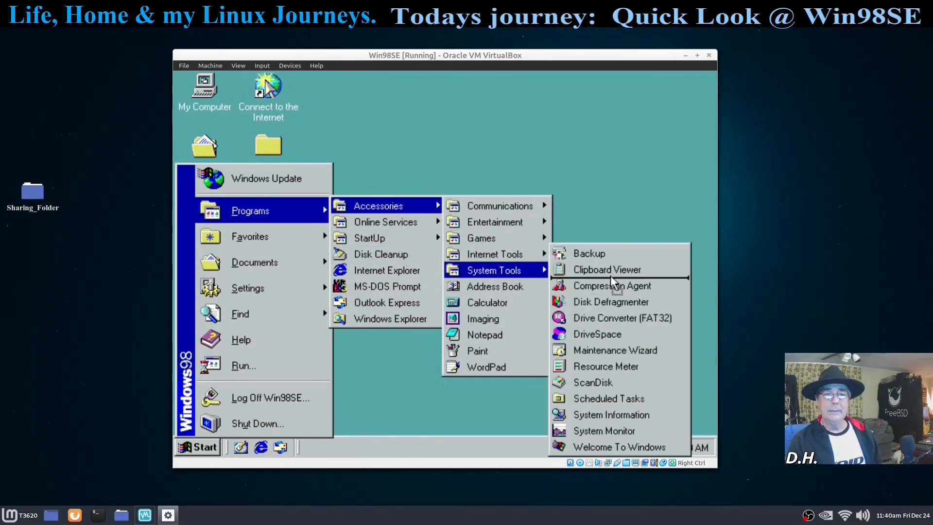
# Step: Create a New Folder in the Start Menu's Programs folder via Explorer, then close Explorer
pyautogui.click(553, 108)
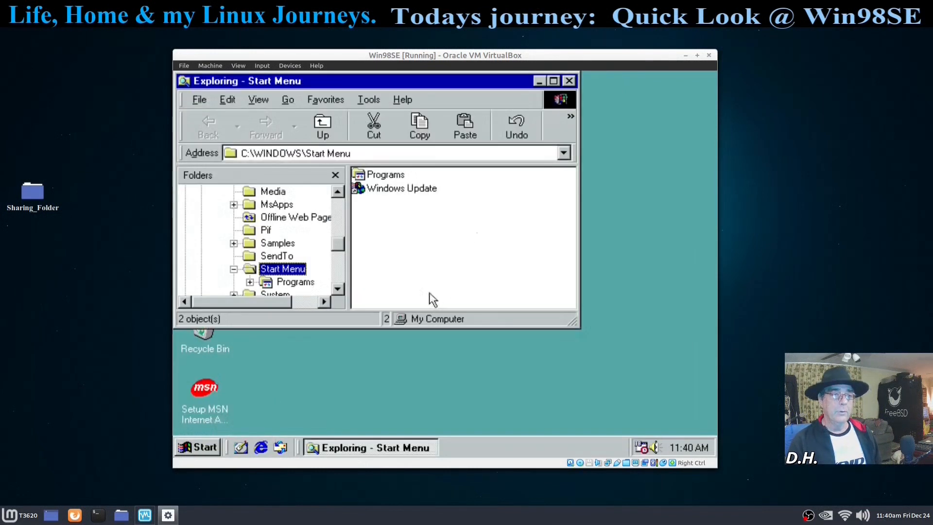
pyautogui.moveTo(292, 291)
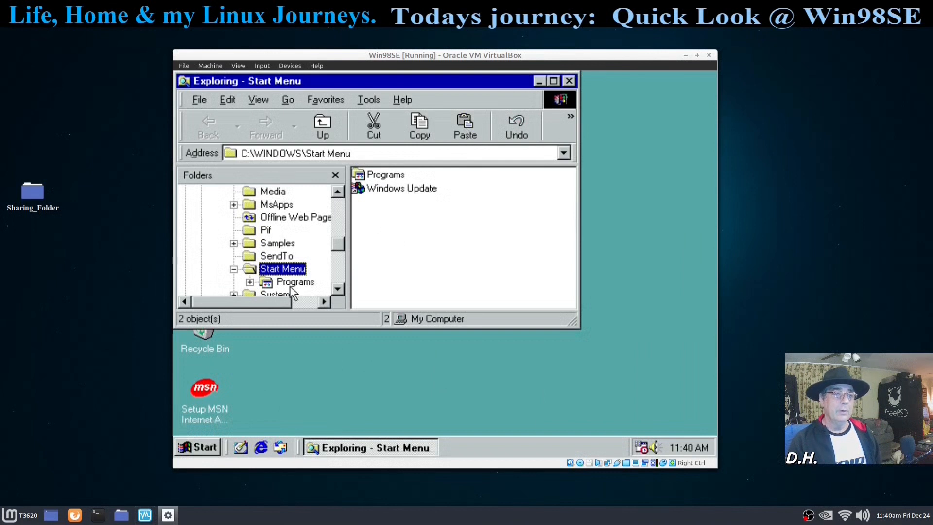
pyautogui.click(296, 282)
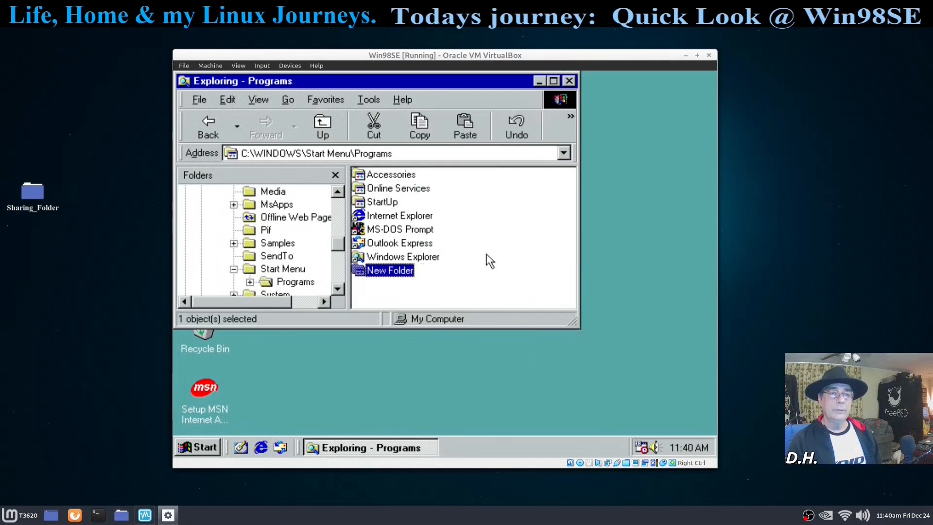
pyautogui.moveTo(577, 83)
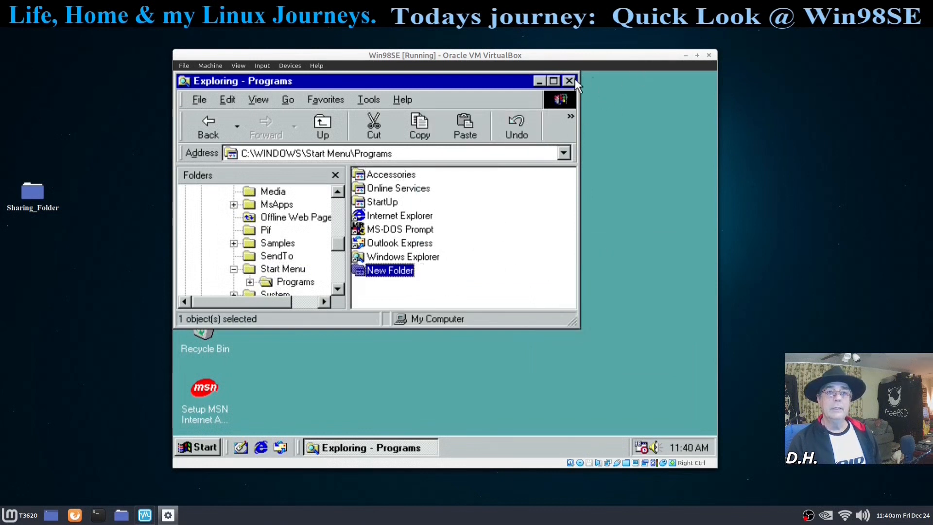
pyautogui.click(569, 81)
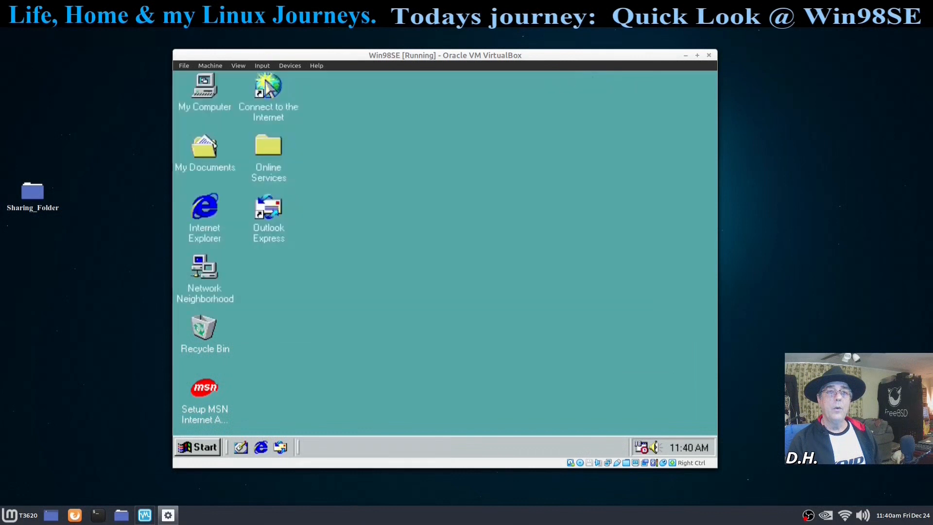
# Step: Delete the empty New Folder from Start > Programs and confirm the removal
pyautogui.click(198, 447)
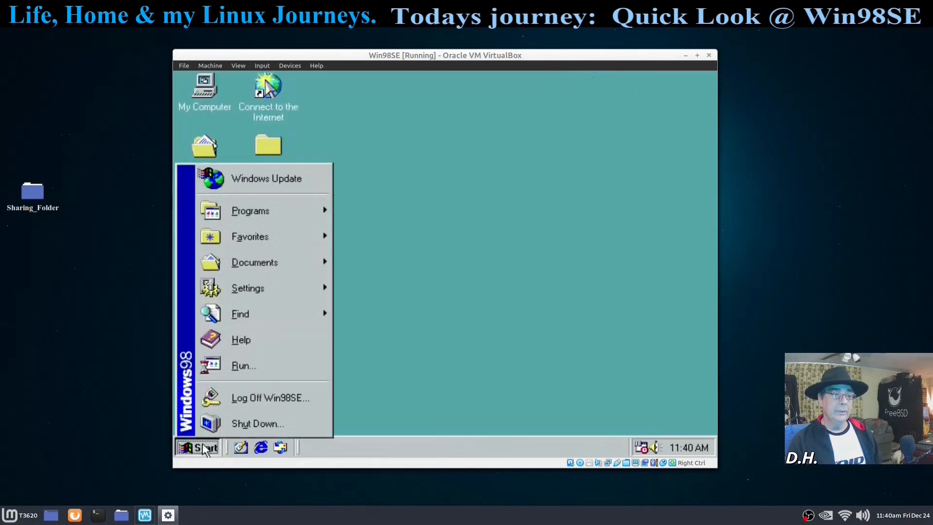
pyautogui.moveTo(250, 210)
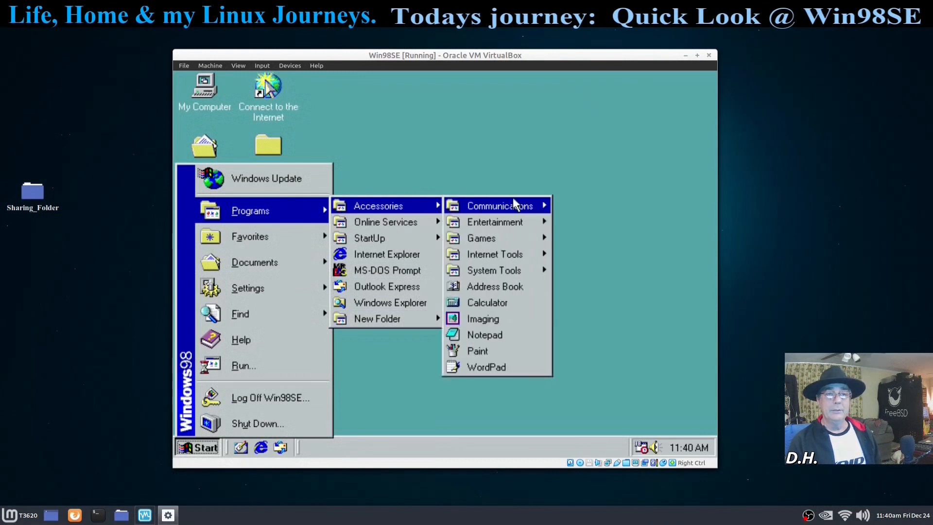
pyautogui.moveTo(476, 351)
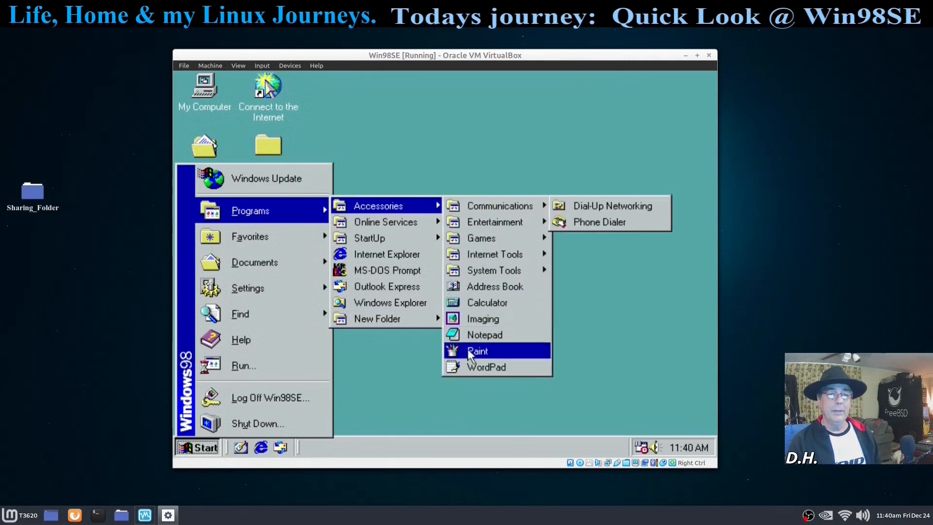
pyautogui.moveTo(377, 319)
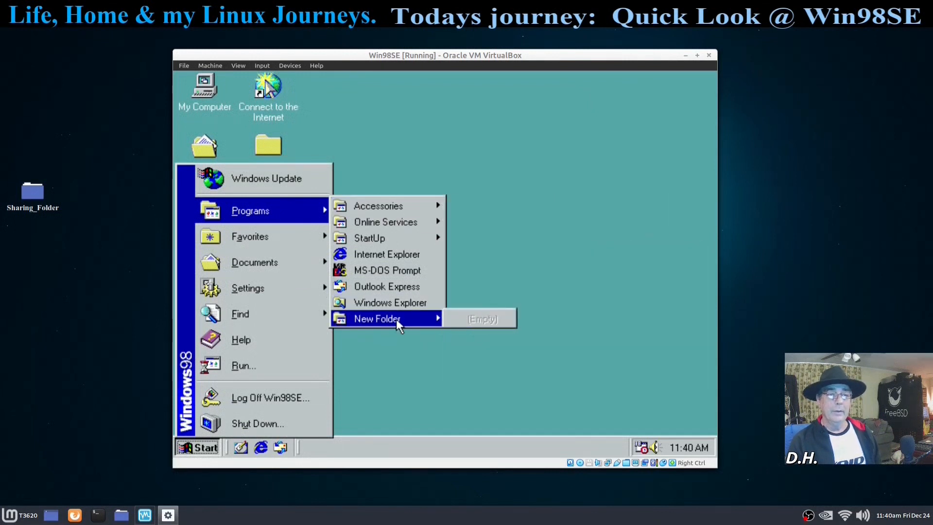
pyautogui.rightClick(377, 318)
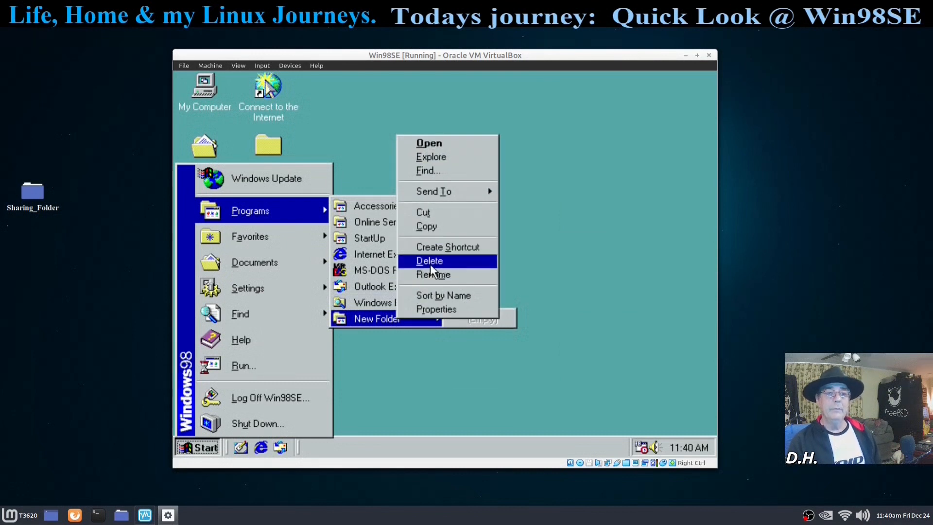
pyautogui.click(429, 260)
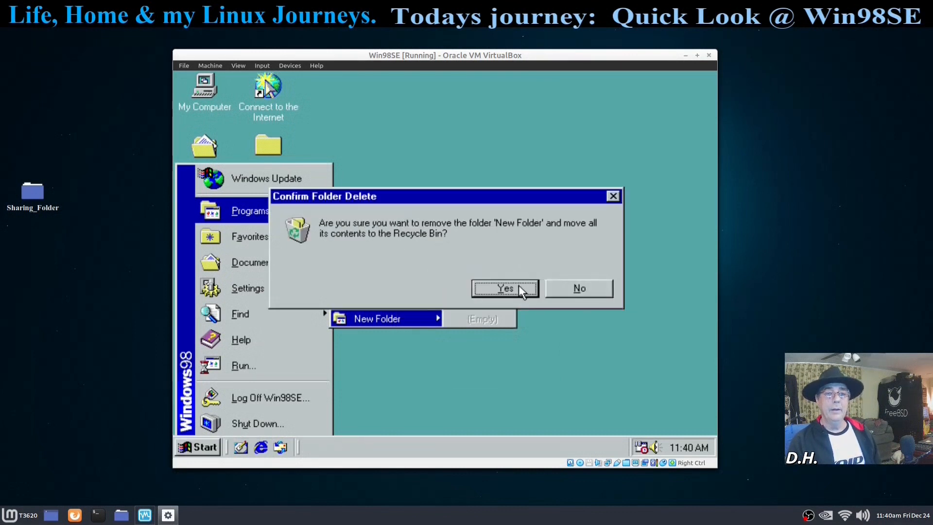
pyautogui.click(504, 288)
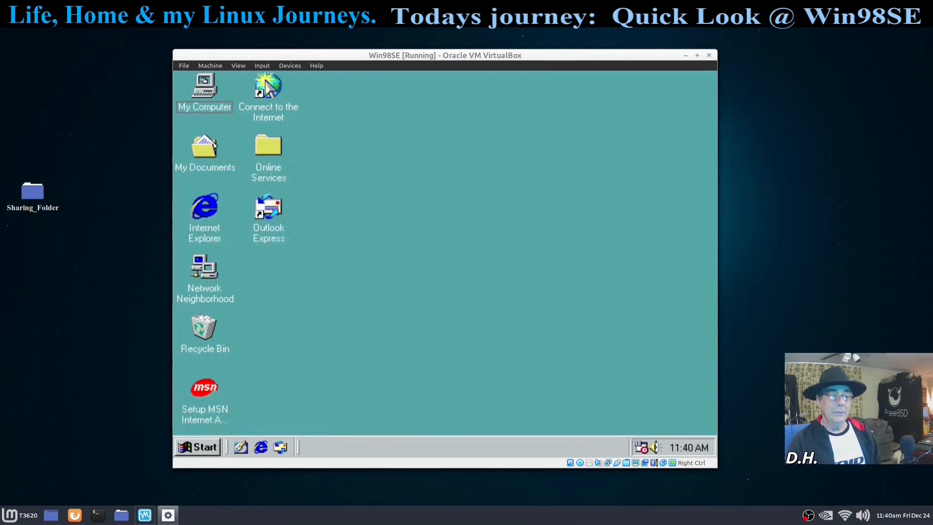
# Step: View the Windows 98 Control Panel maximized from Start > Settings, then close it
pyautogui.click(197, 447)
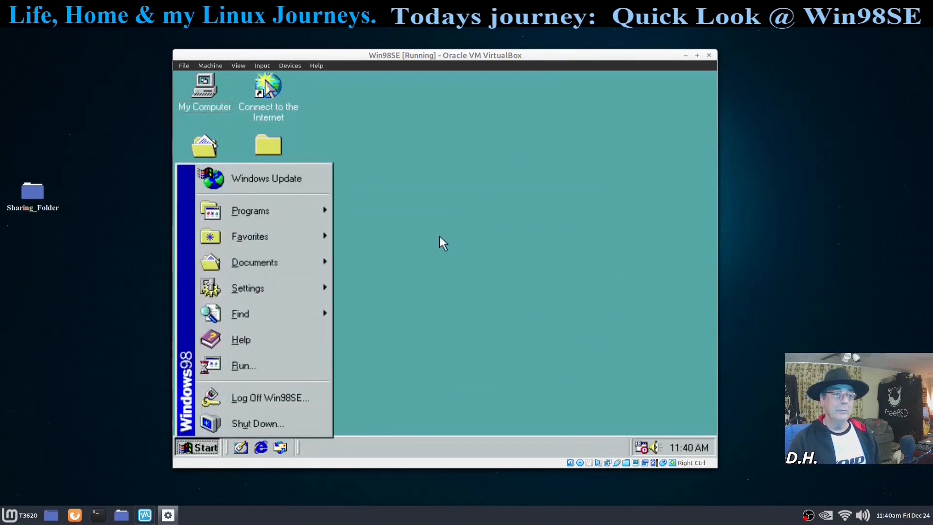
pyautogui.moveTo(248, 287)
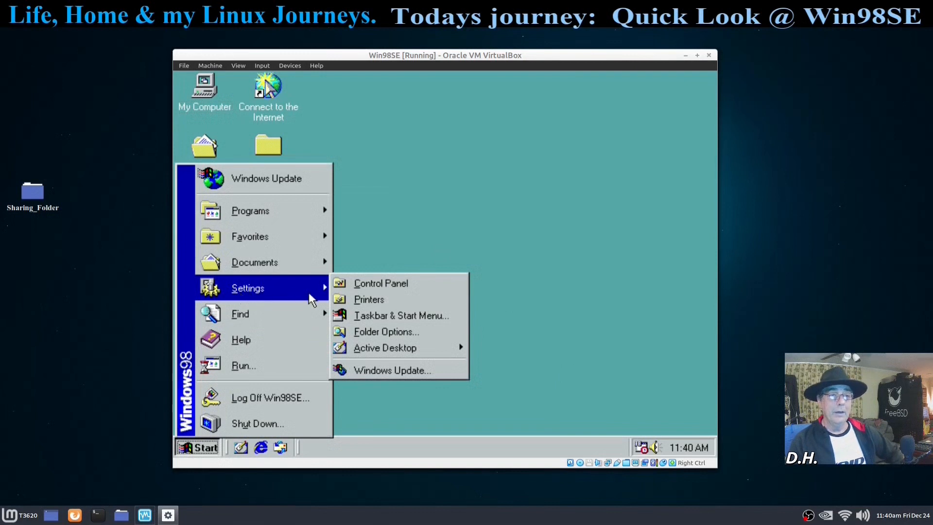
pyautogui.moveTo(380, 283)
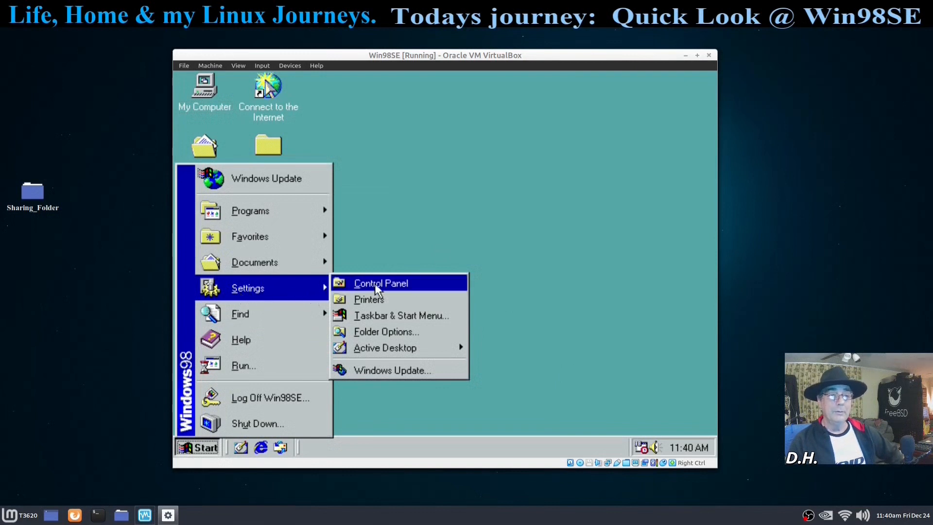
pyautogui.click(381, 282)
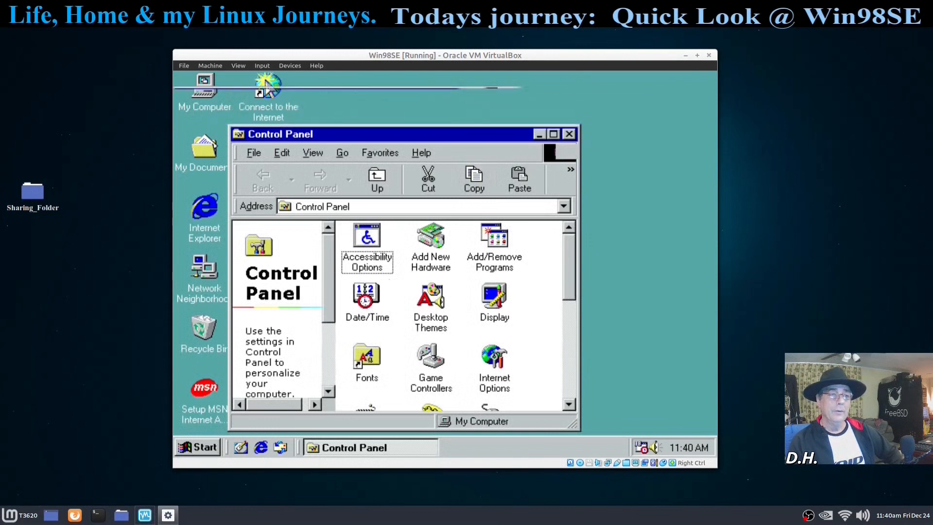
pyautogui.click(553, 134)
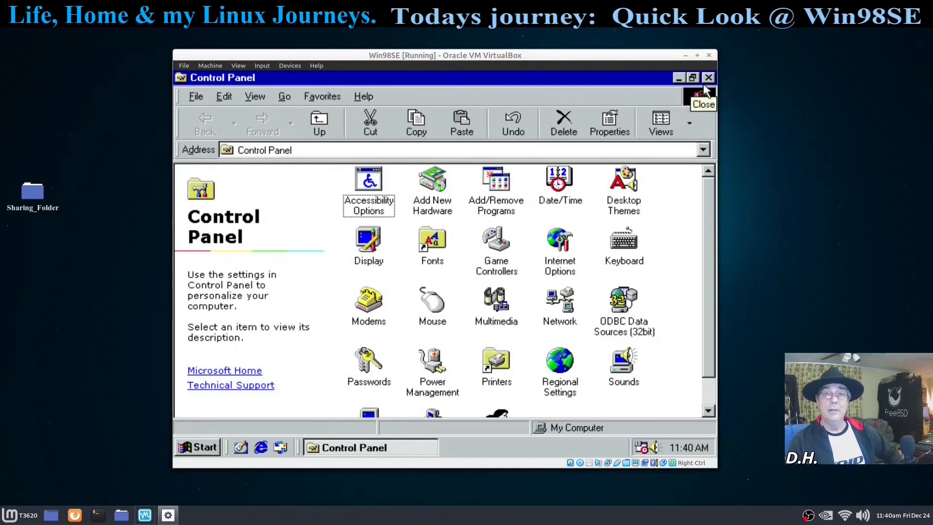
pyautogui.click(708, 78)
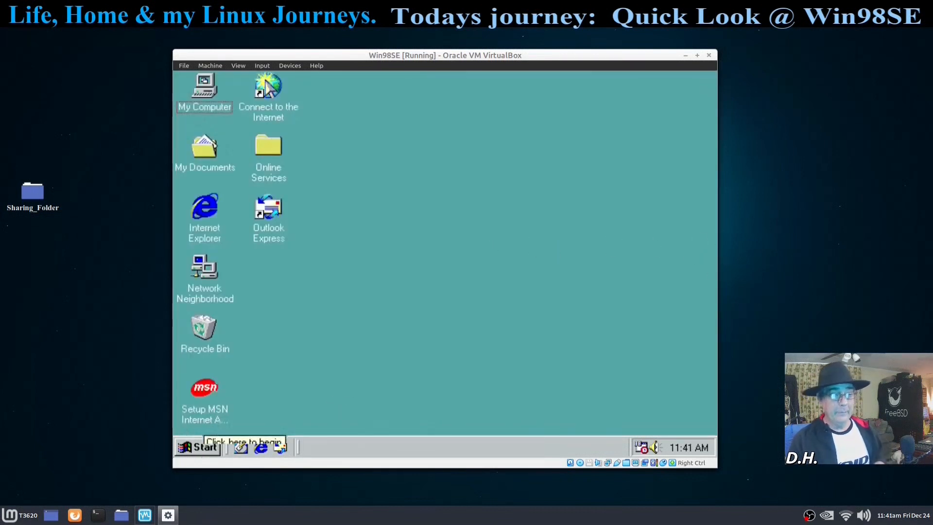
# Step: Shut Windows 98 down from the Start menu, confirming Shut down
pyautogui.click(197, 447)
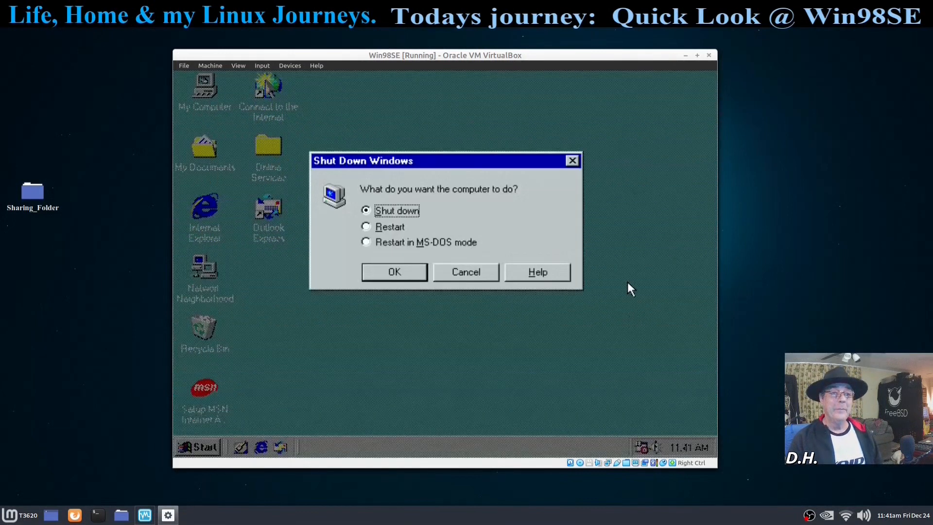
pyautogui.click(394, 273)
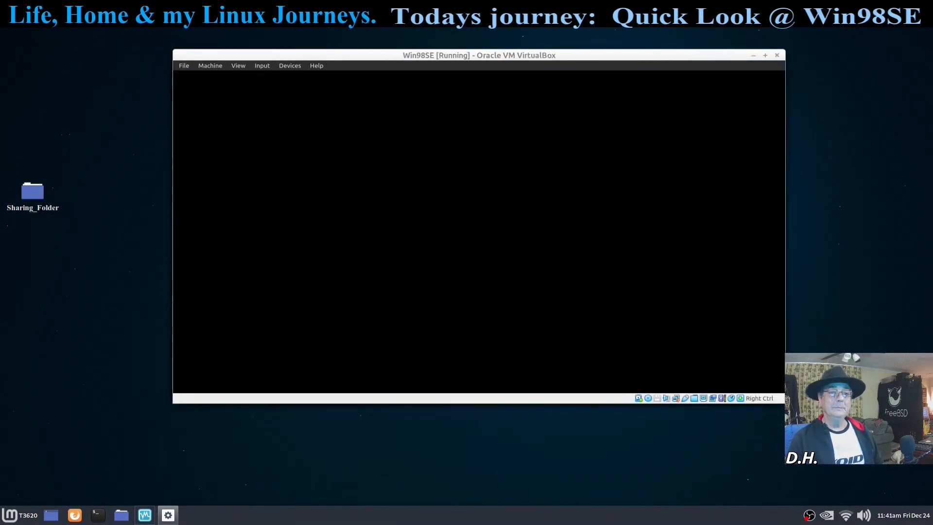